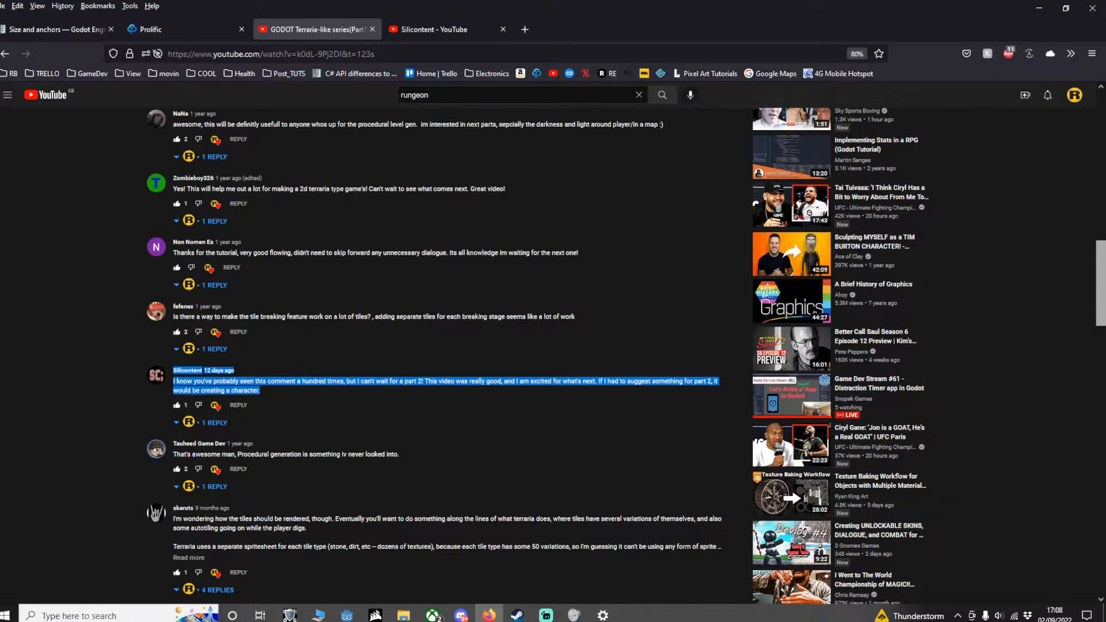
# Step: Leave the YouTube comments and return to the Godot block-game editor window
pyautogui.click(187, 372)
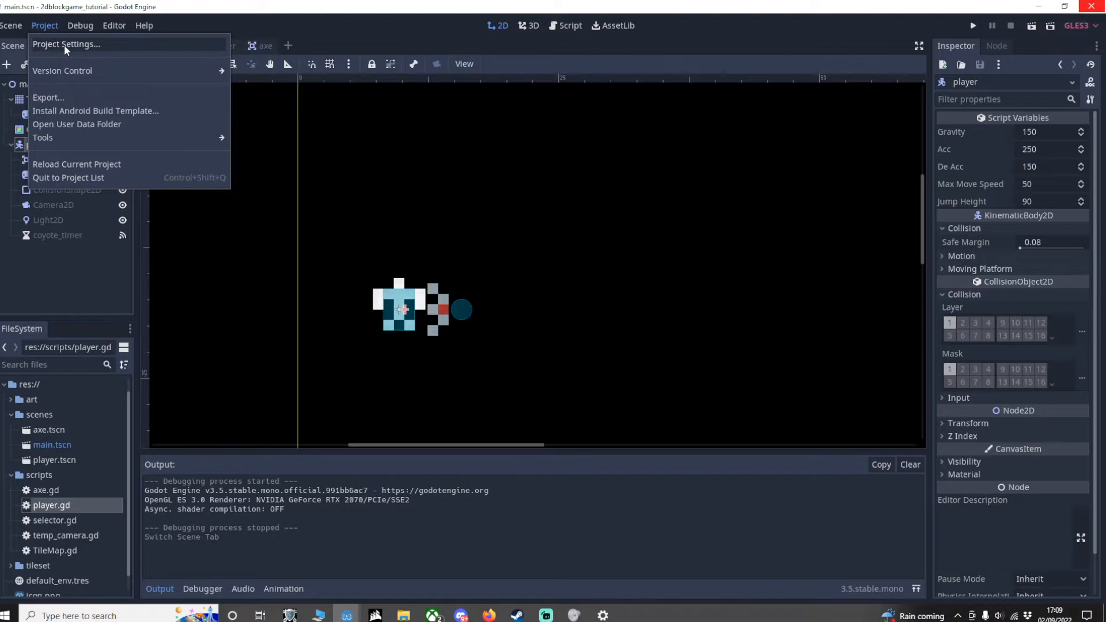
# Step: In Project Settings' Input Map, add actions such as left and Jump with keyboard key bindings
pyautogui.click(72, 44)
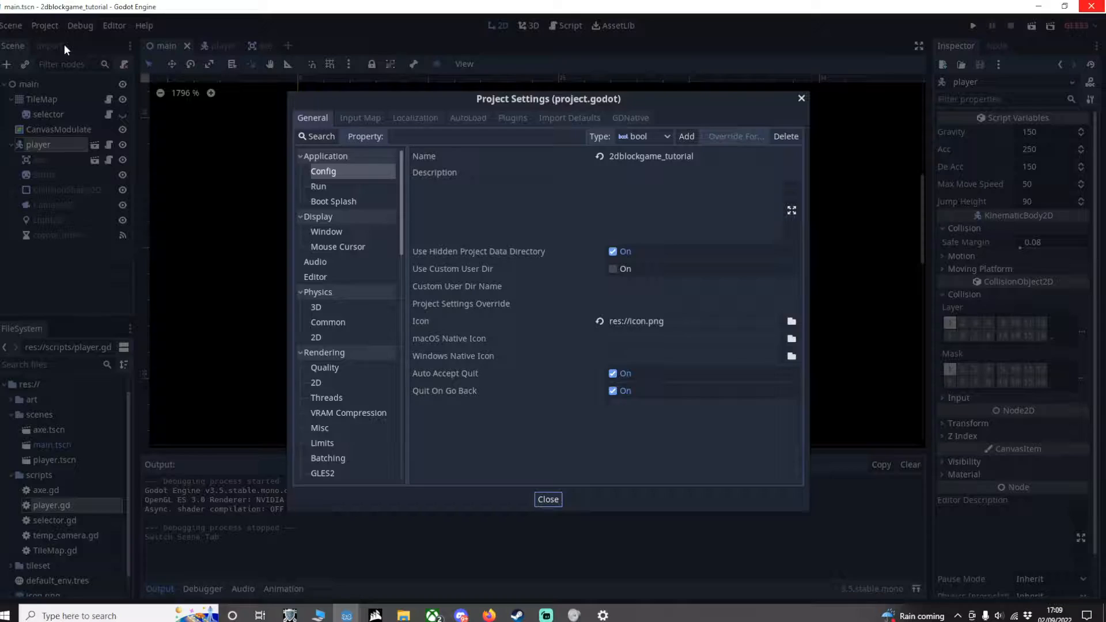
pyautogui.click(359, 117)
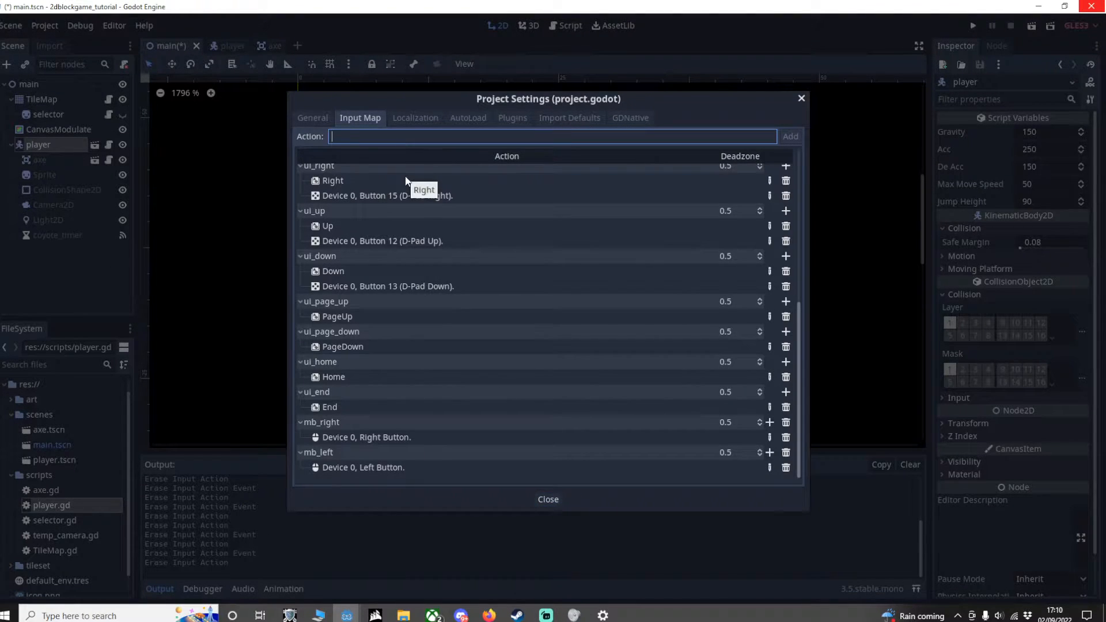
pyautogui.write('lef')
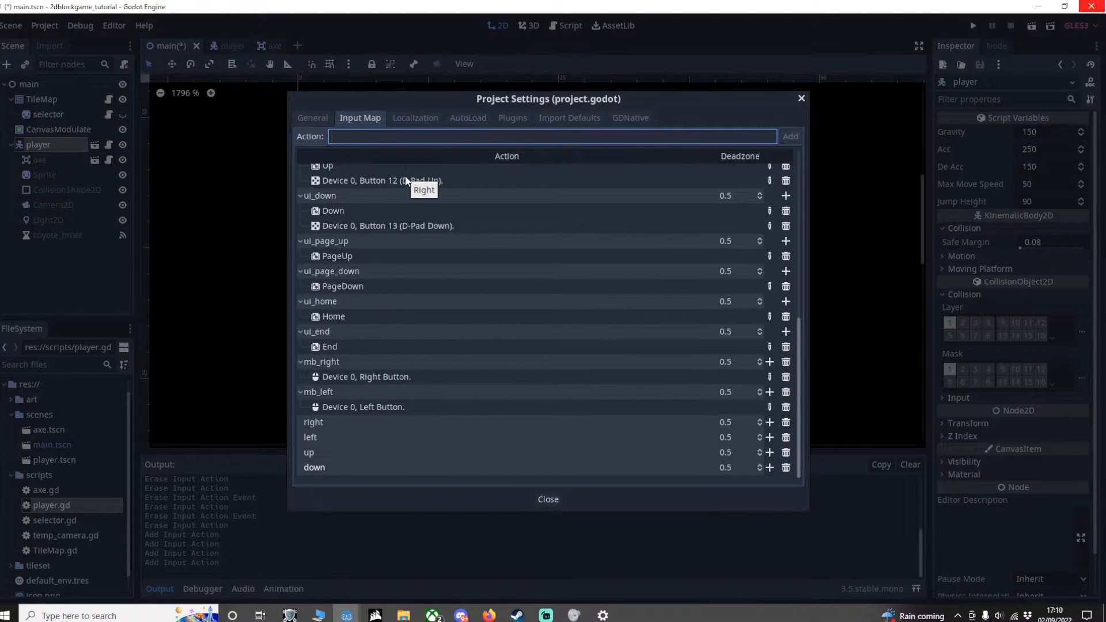
pyautogui.write('Jump')
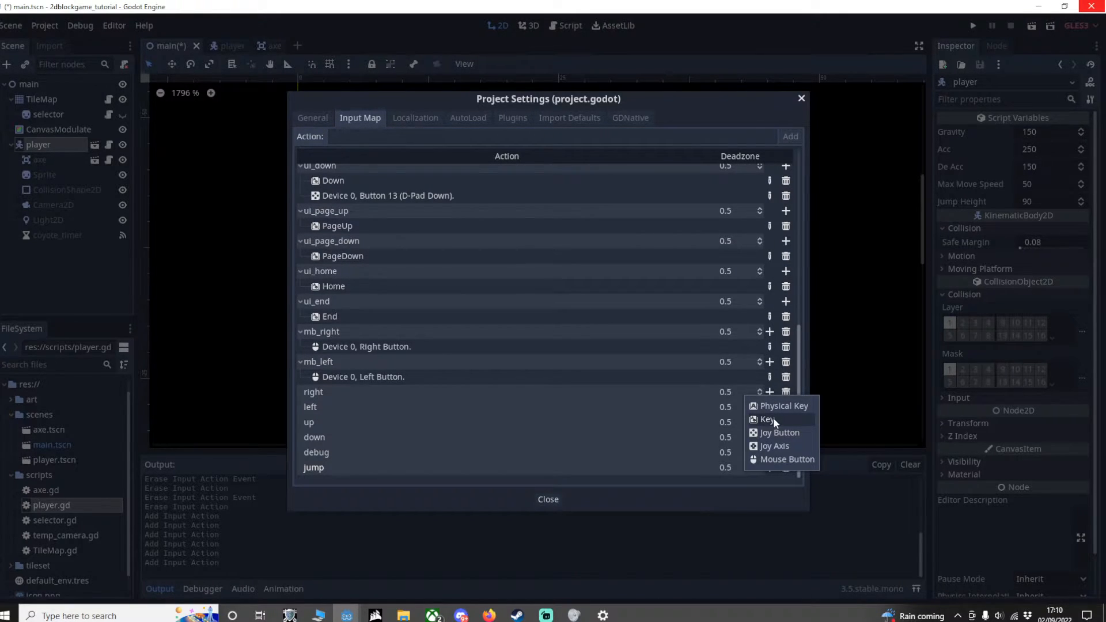
pyautogui.click(766, 420)
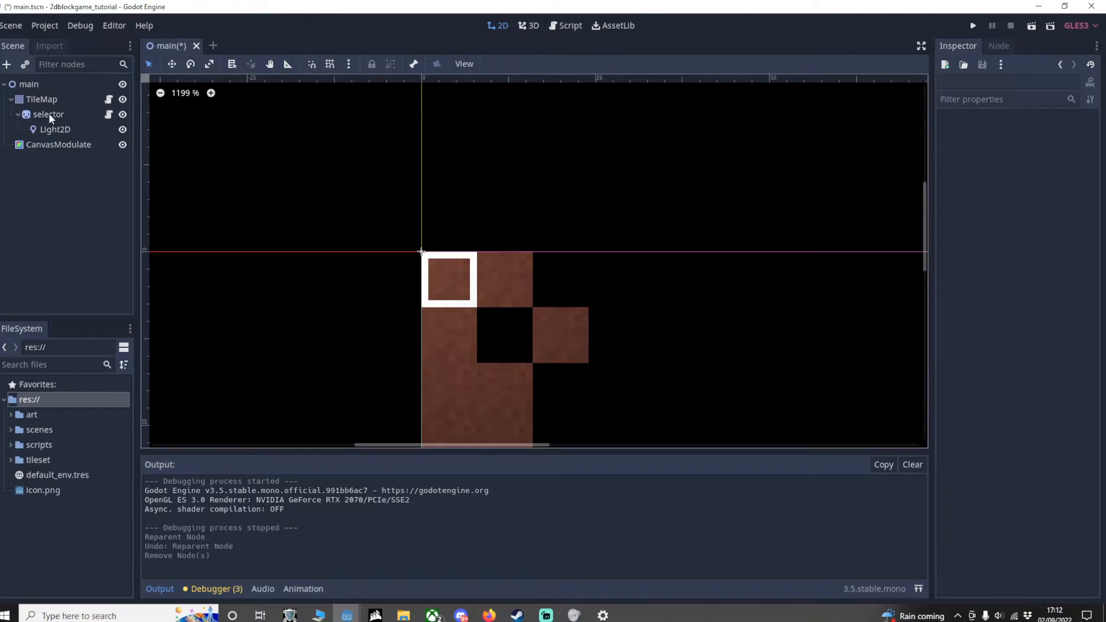
# Step: Delete the Light2D node under the selector and switch to the axe scene
pyautogui.click(47, 114)
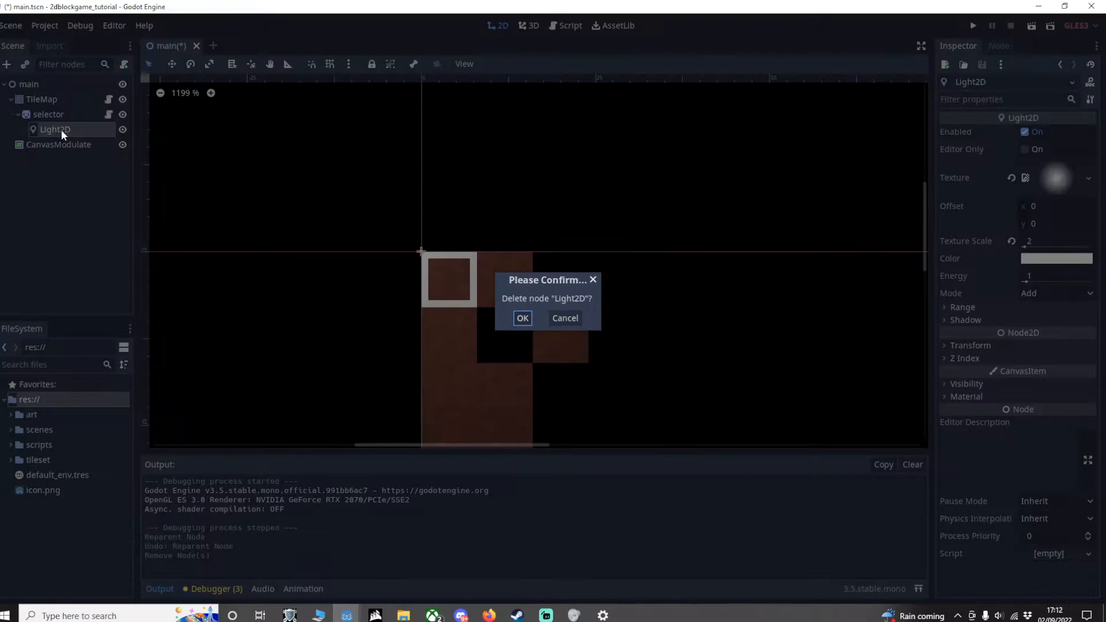
pyautogui.click(522, 318)
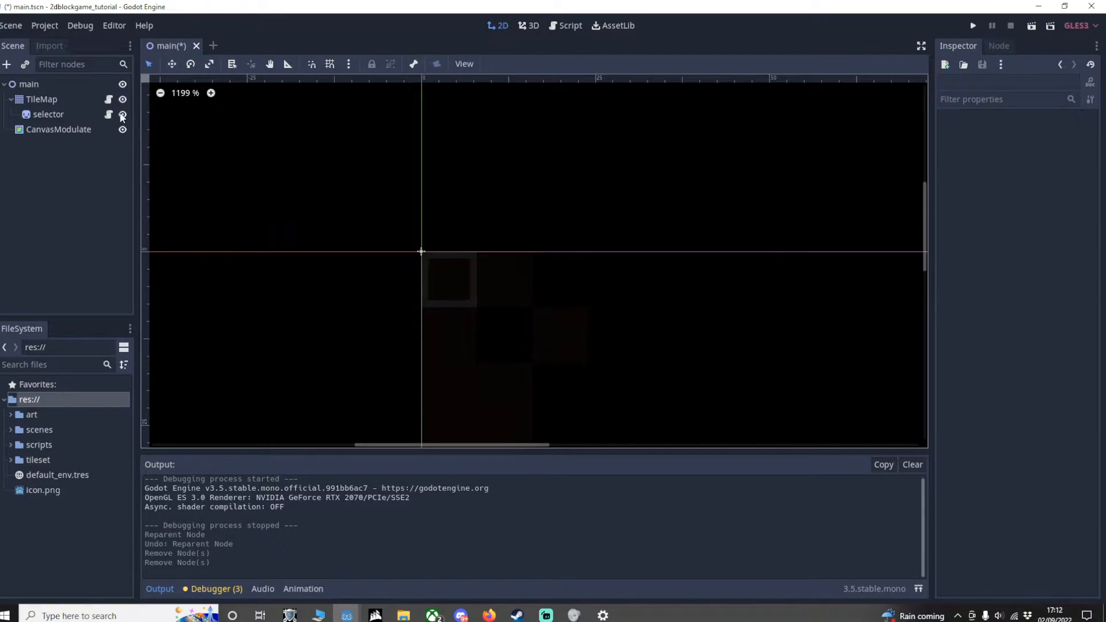
pyautogui.click(252, 46)
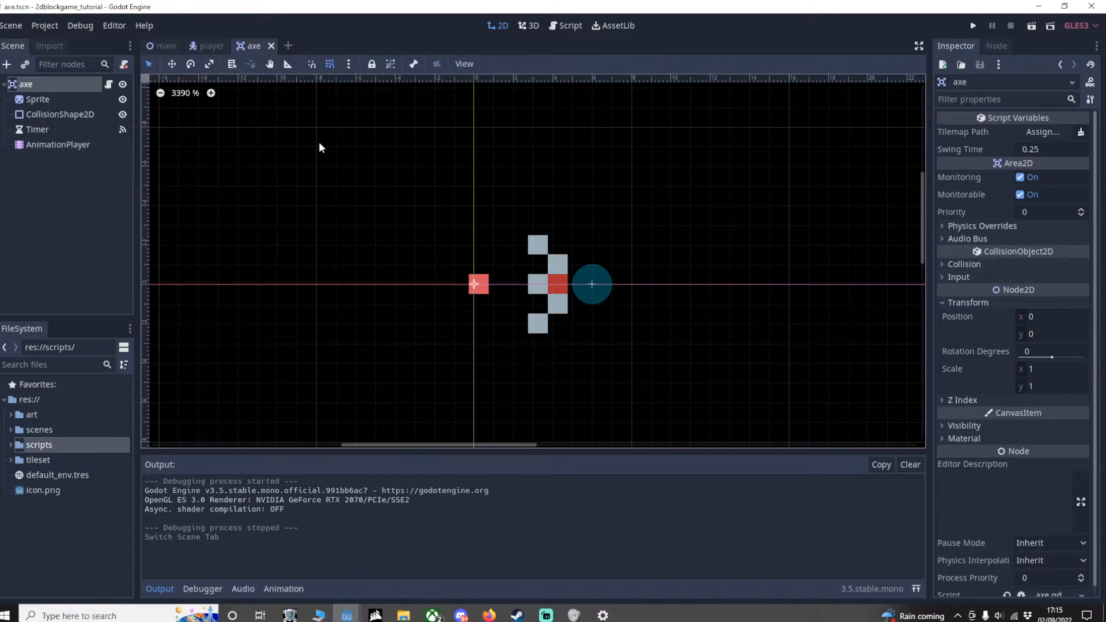
pyautogui.click(17, 25)
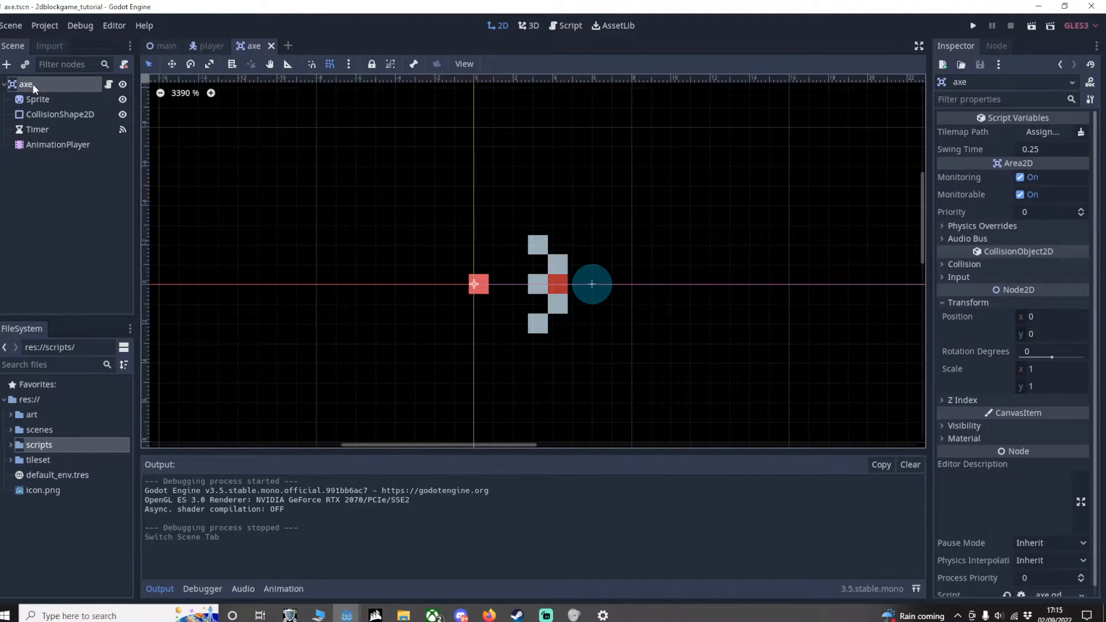
pyautogui.moveTo(25, 84)
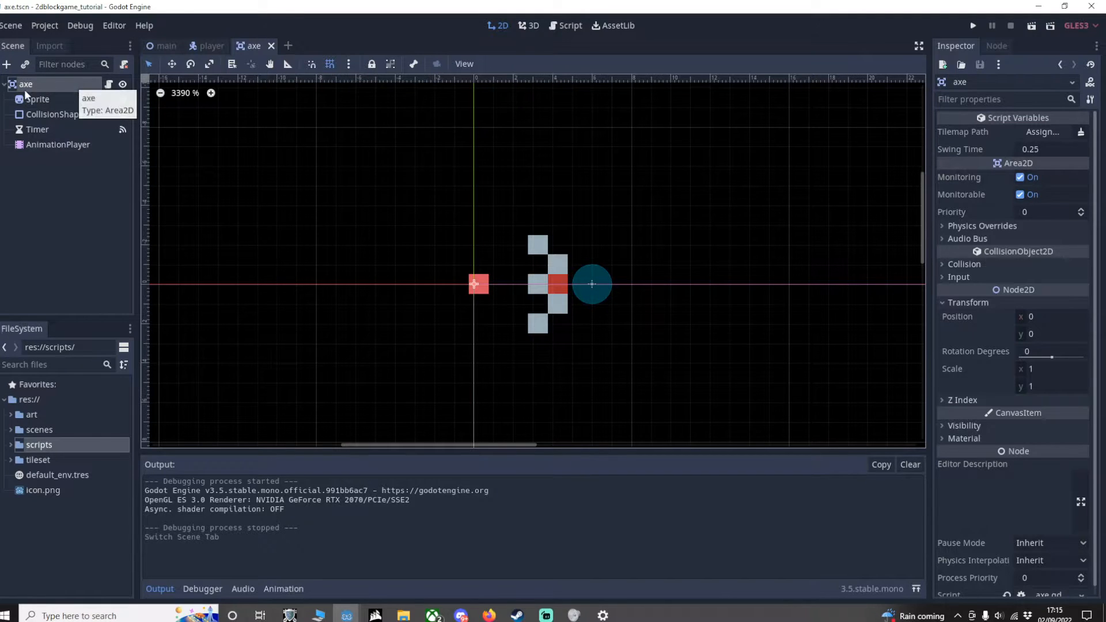
pyautogui.click(39, 100)
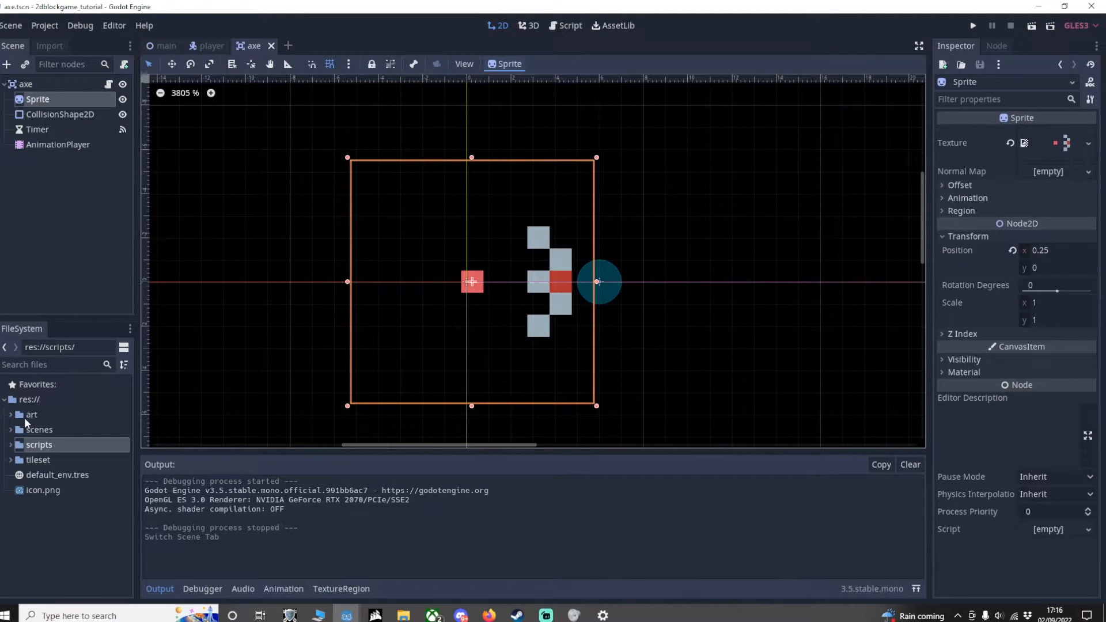
pyautogui.click(41, 445)
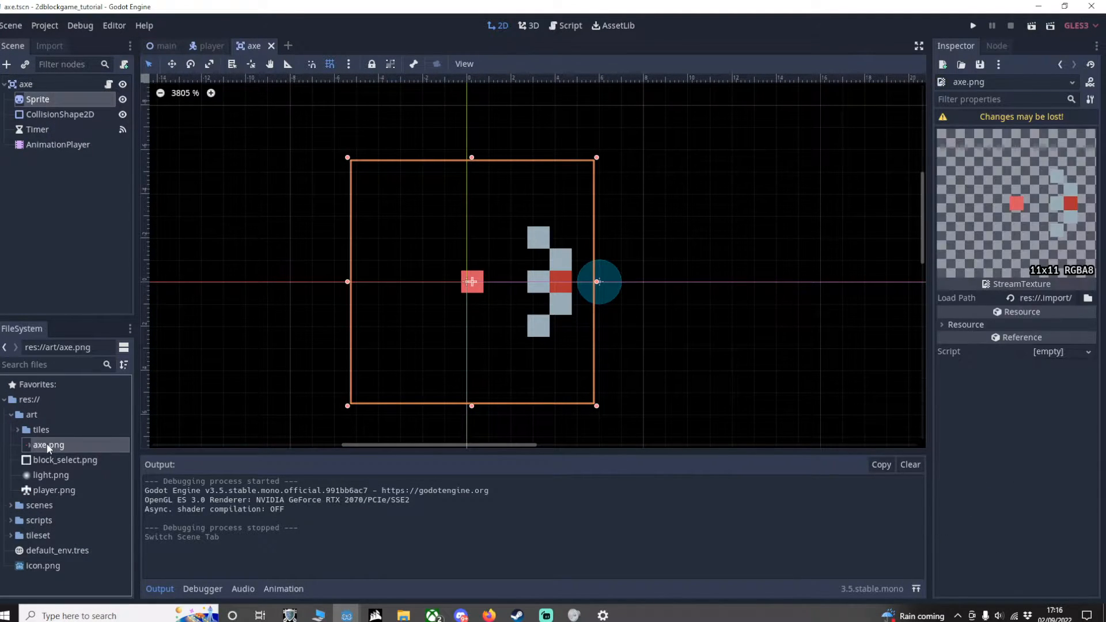
pyautogui.moveTo(50, 447)
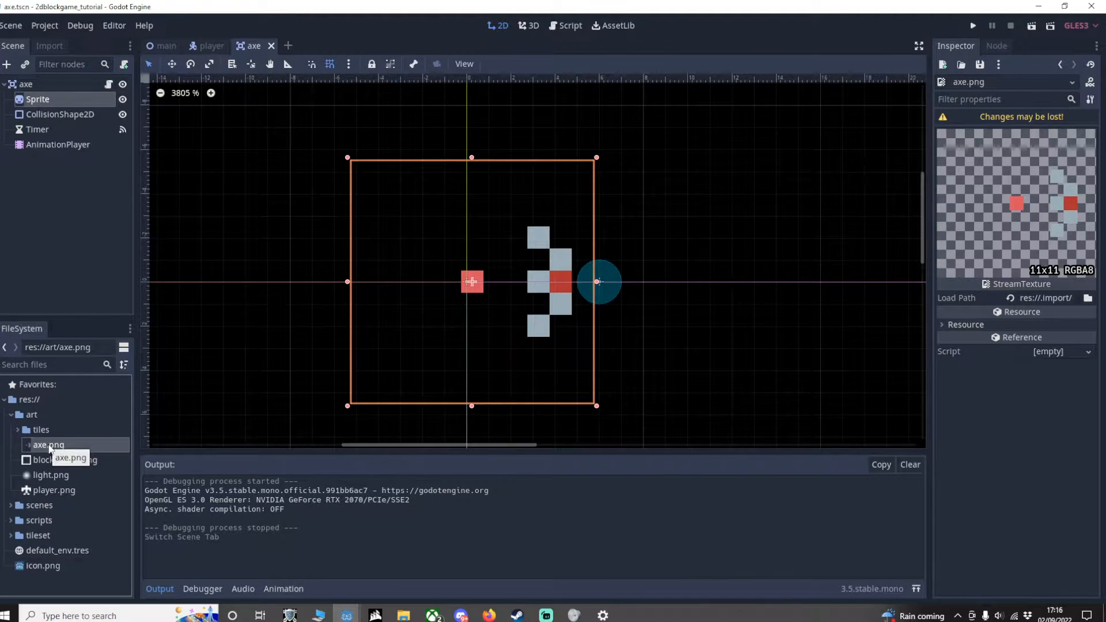
pyautogui.moveTo(52, 430)
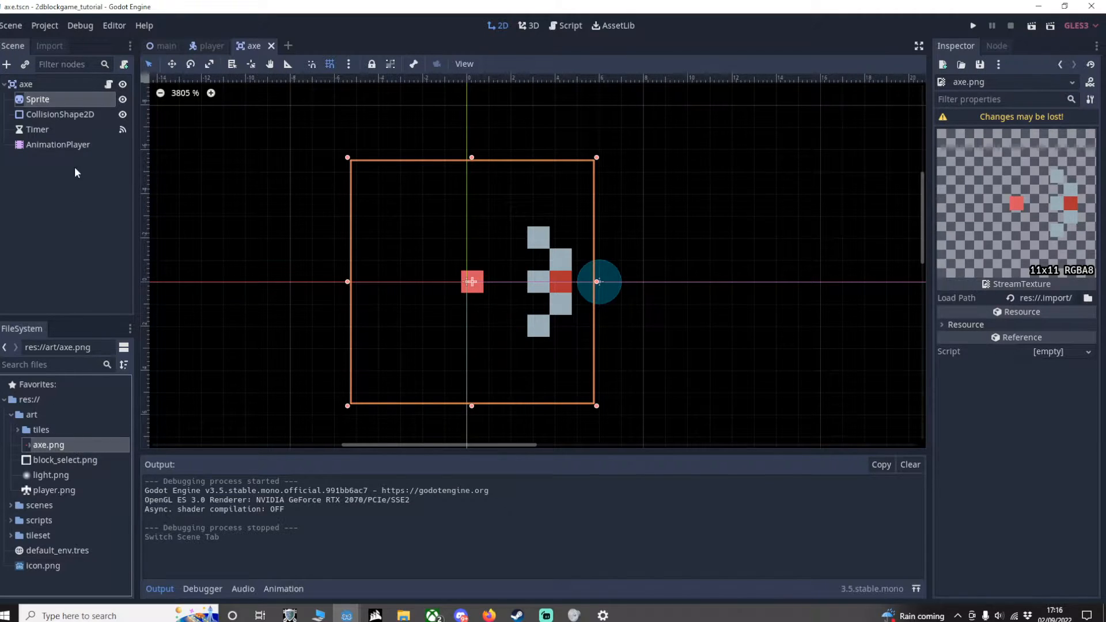
pyautogui.click(60, 114)
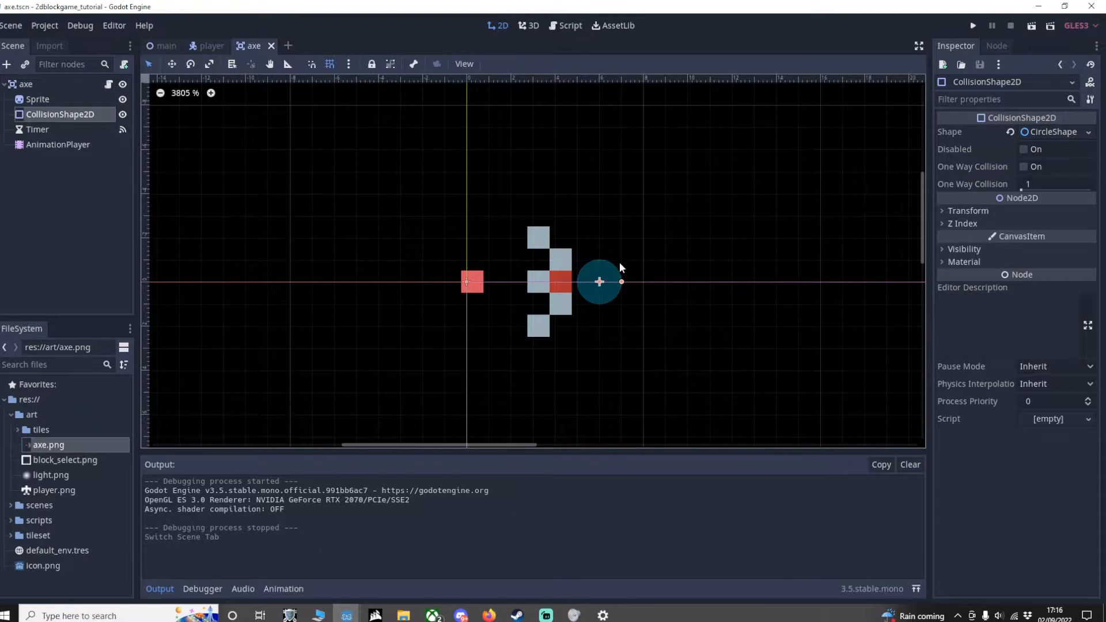
pyautogui.moveTo(616, 273)
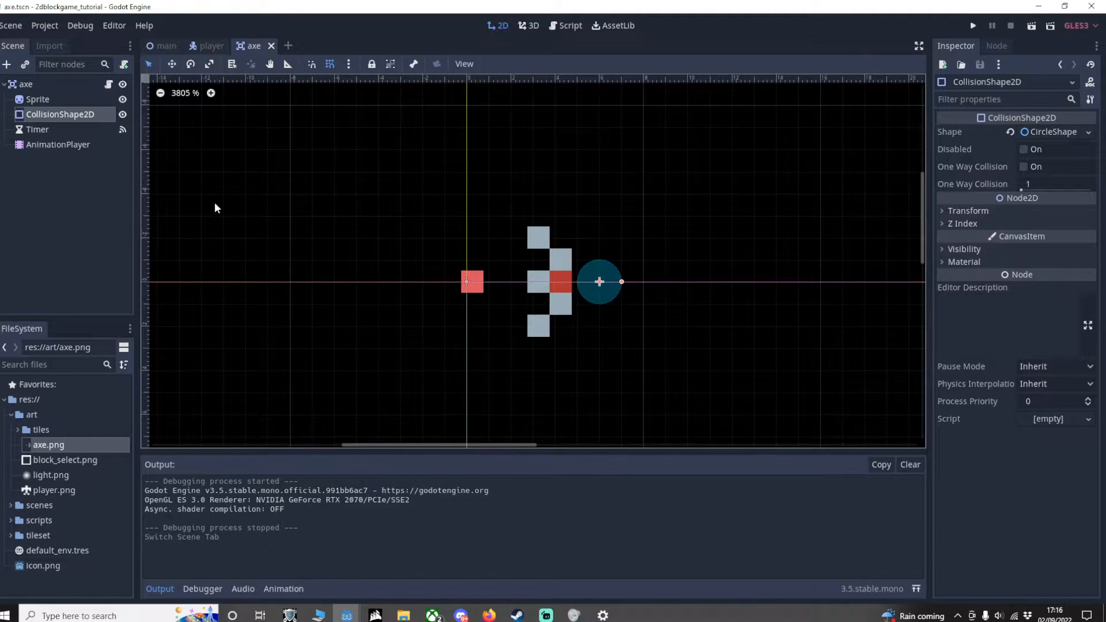
pyautogui.click(38, 129)
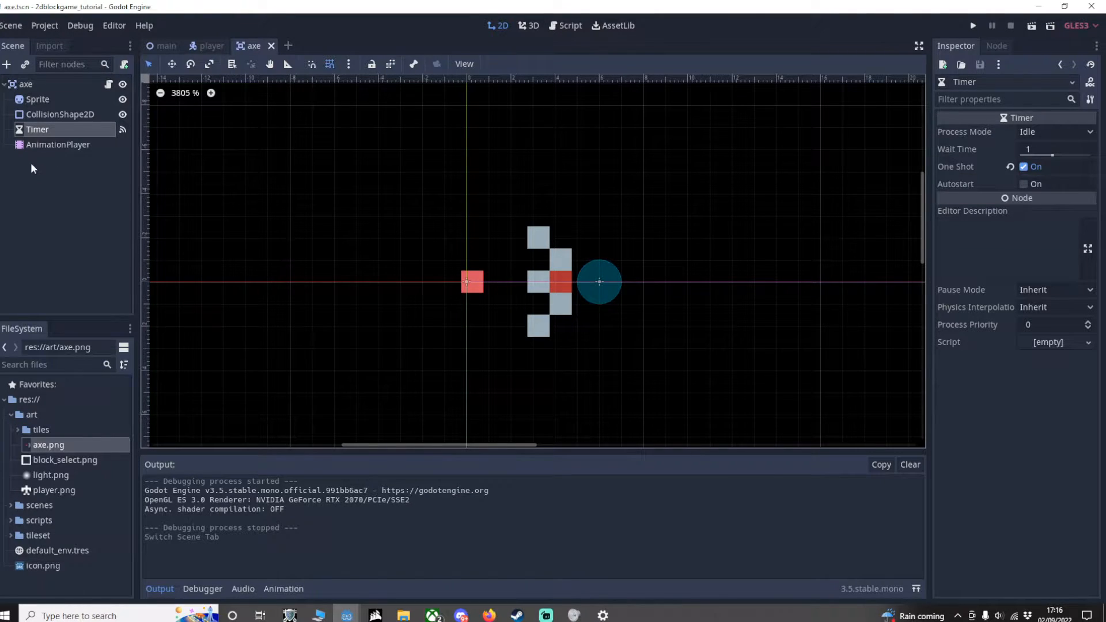
pyautogui.click(58, 145)
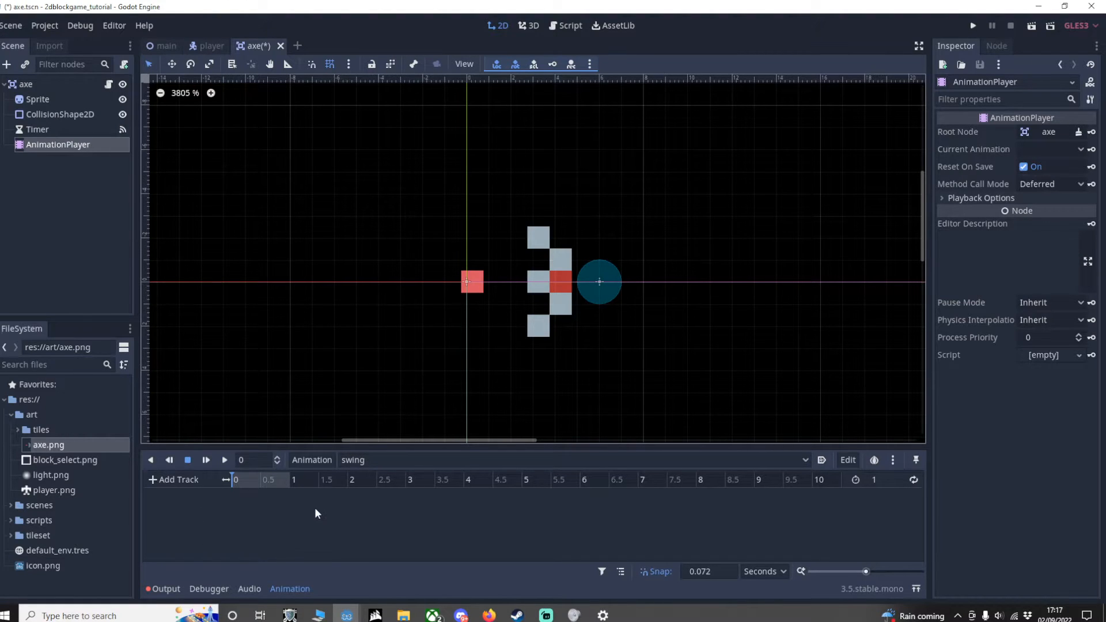
pyautogui.moveTo(518, 320)
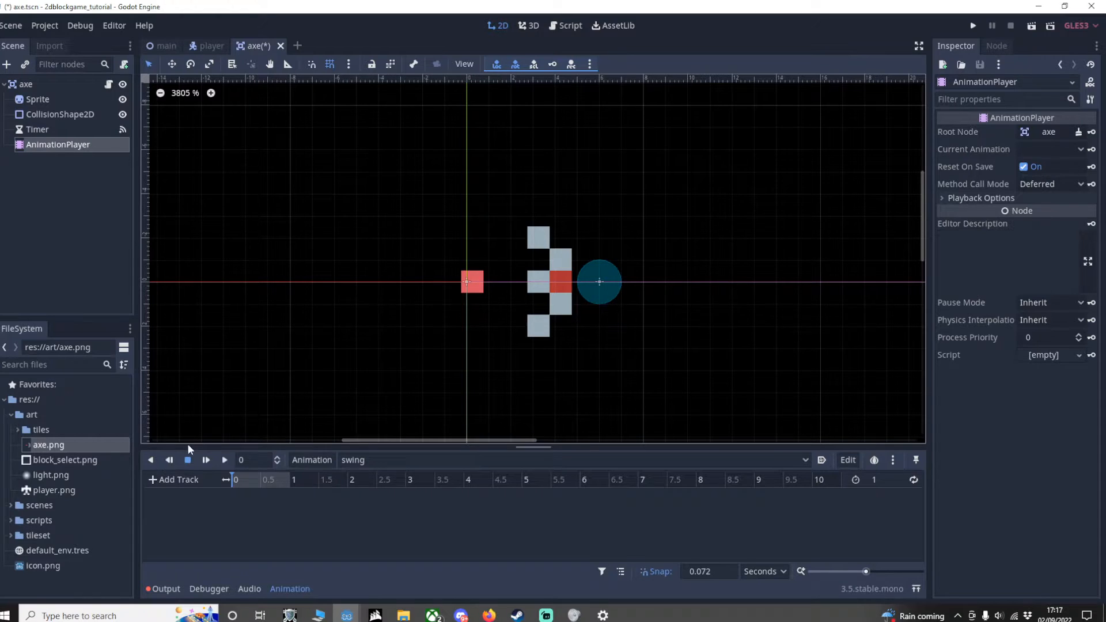
# Step: Key the axe Sprite's scale at the start and at the half-second mark of the swing animation
pyautogui.click(38, 99)
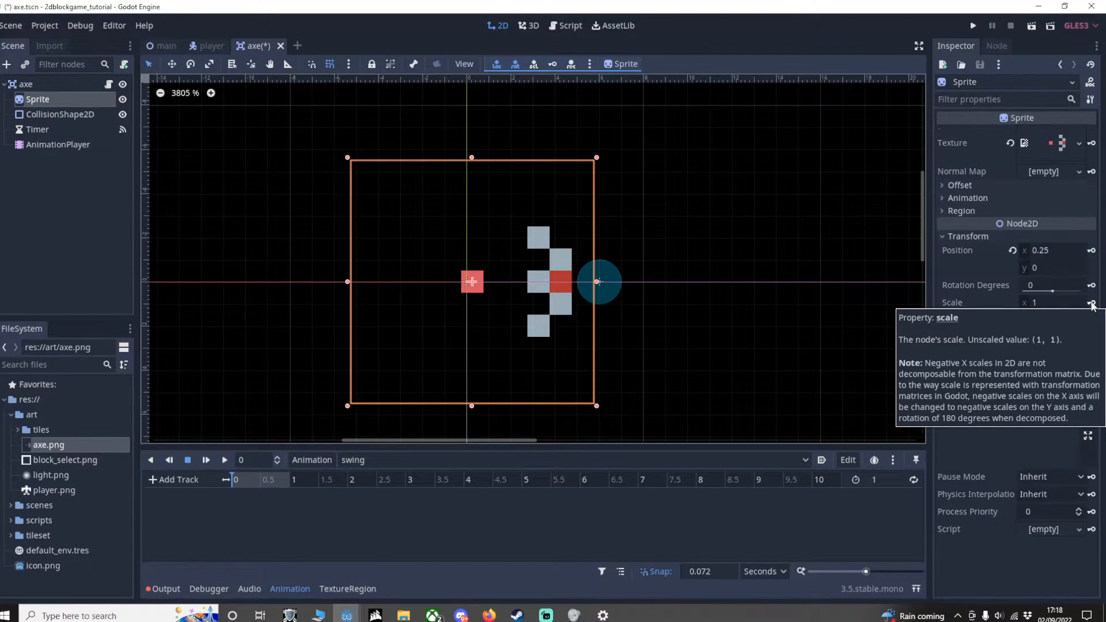
pyautogui.click(1091, 302)
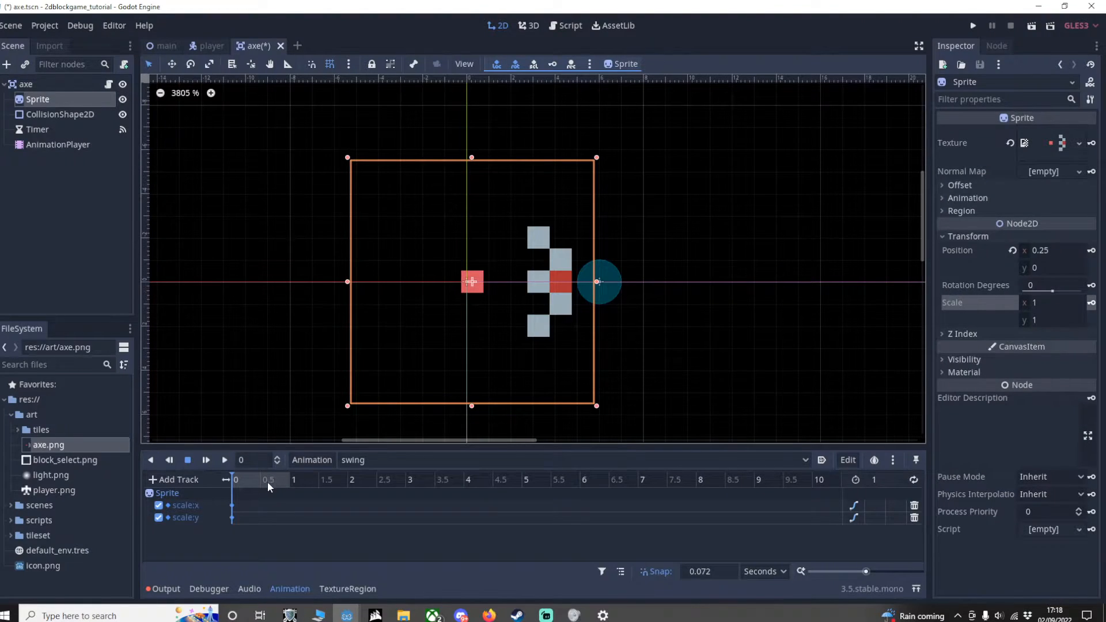
pyautogui.click(261, 480)
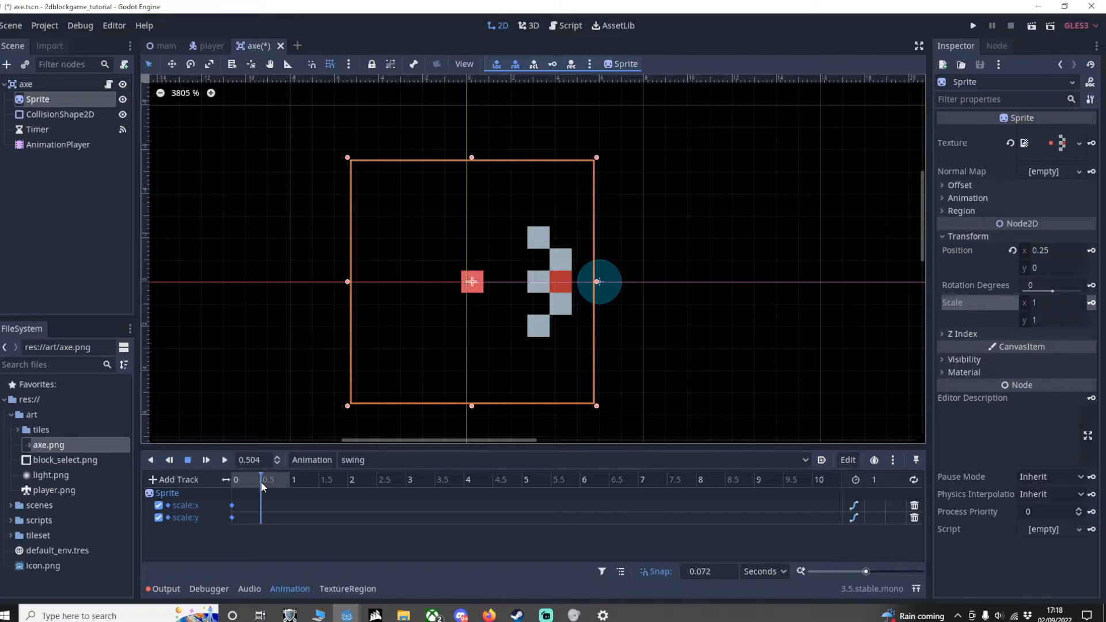
pyautogui.click(251, 460)
pyautogui.write('0.5')
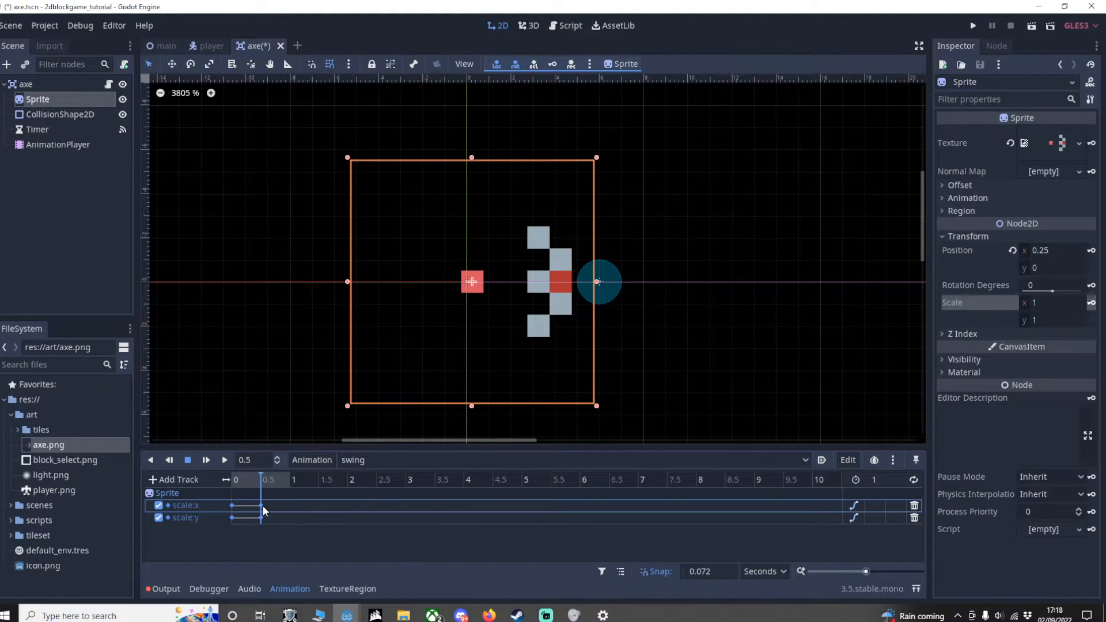
# Step: Set the mid-swing scale keyframes to 1.5 and keep the animation length at 0.5 seconds
pyautogui.click(261, 506)
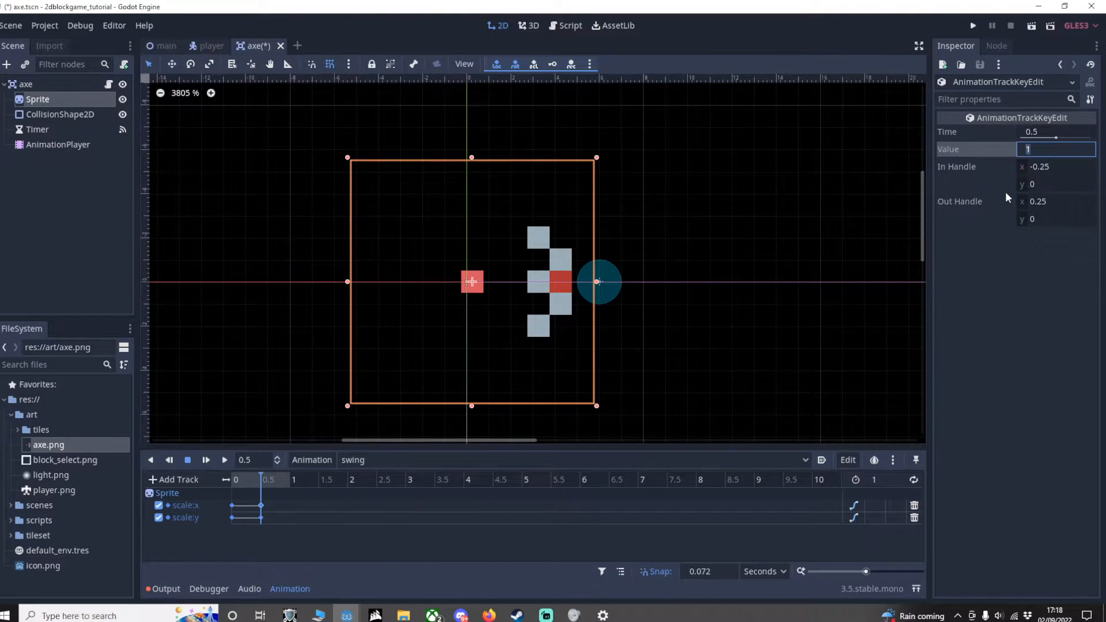
pyautogui.write('1.5')
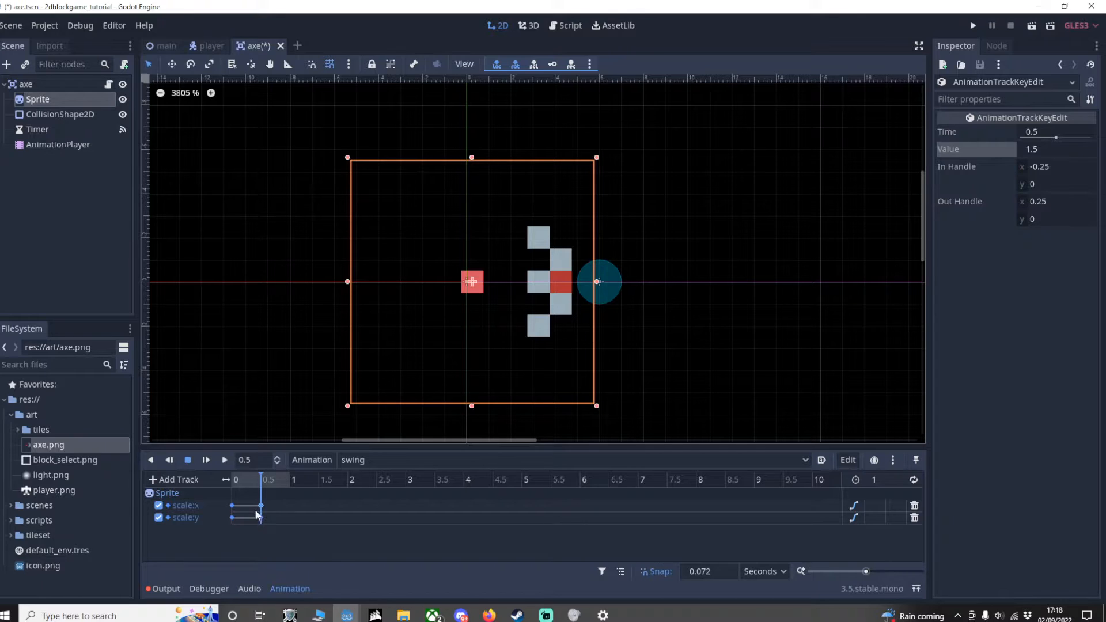
pyautogui.write('1')
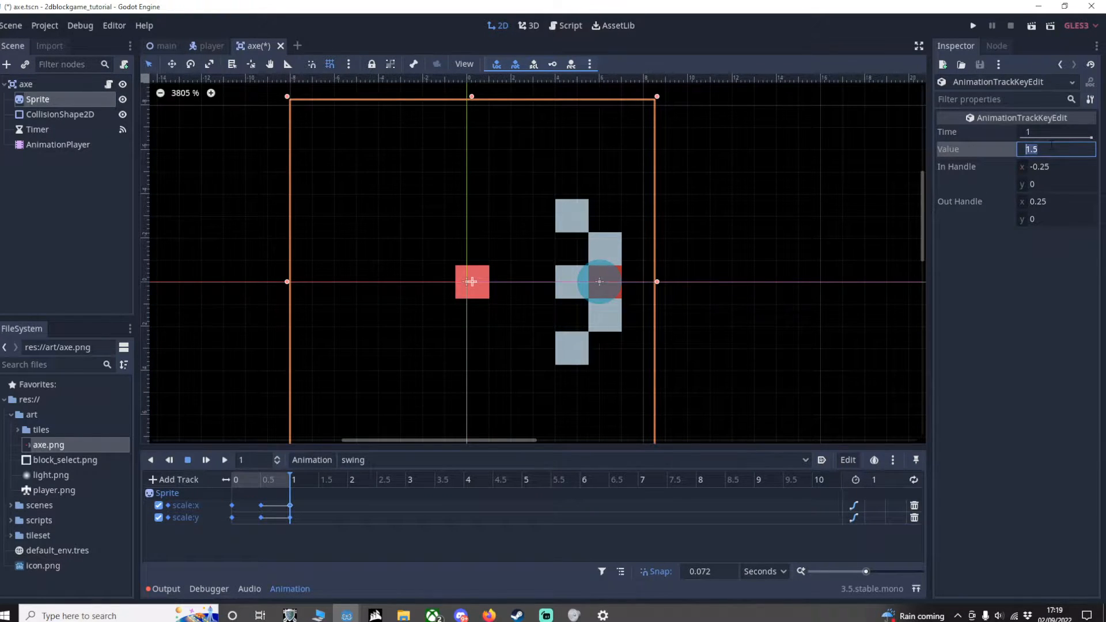
pyautogui.click(205, 461)
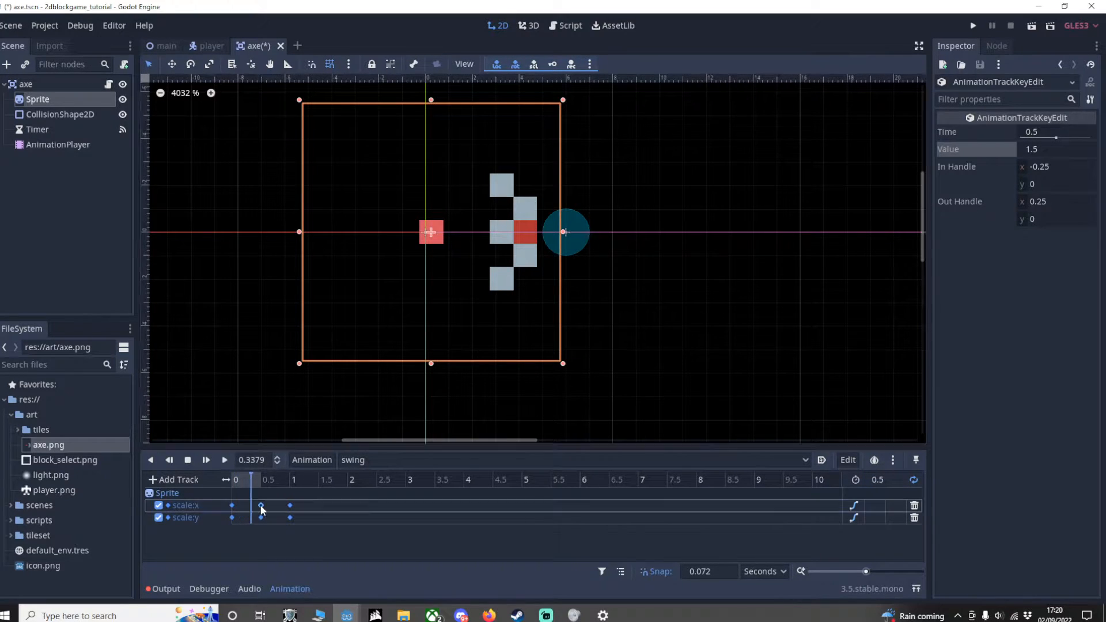
pyautogui.click(245, 517)
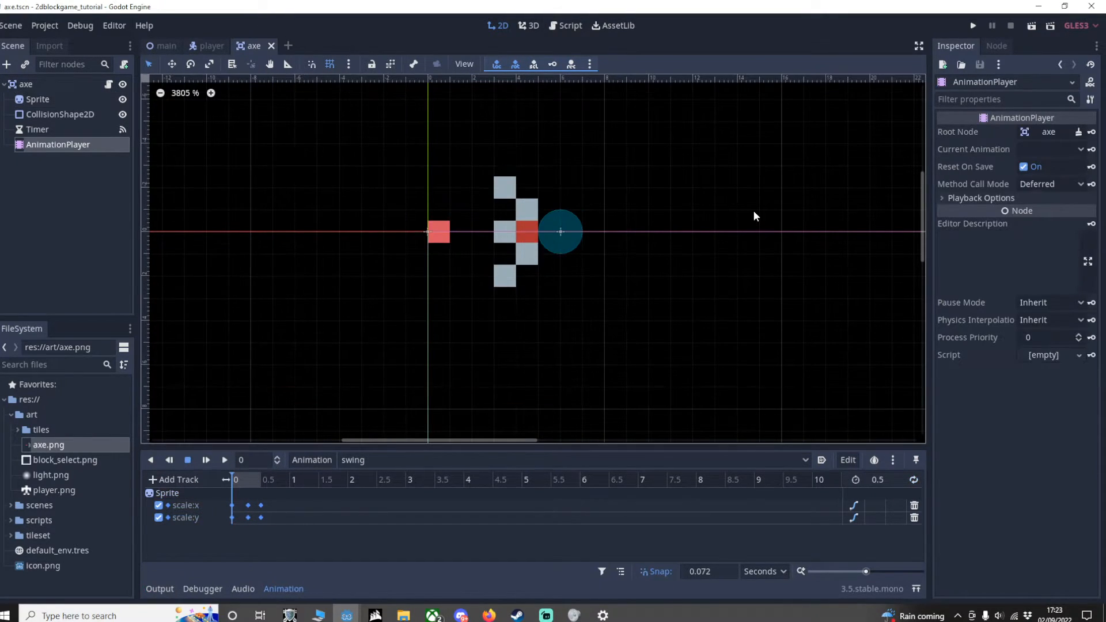
pyautogui.moveTo(50, 134)
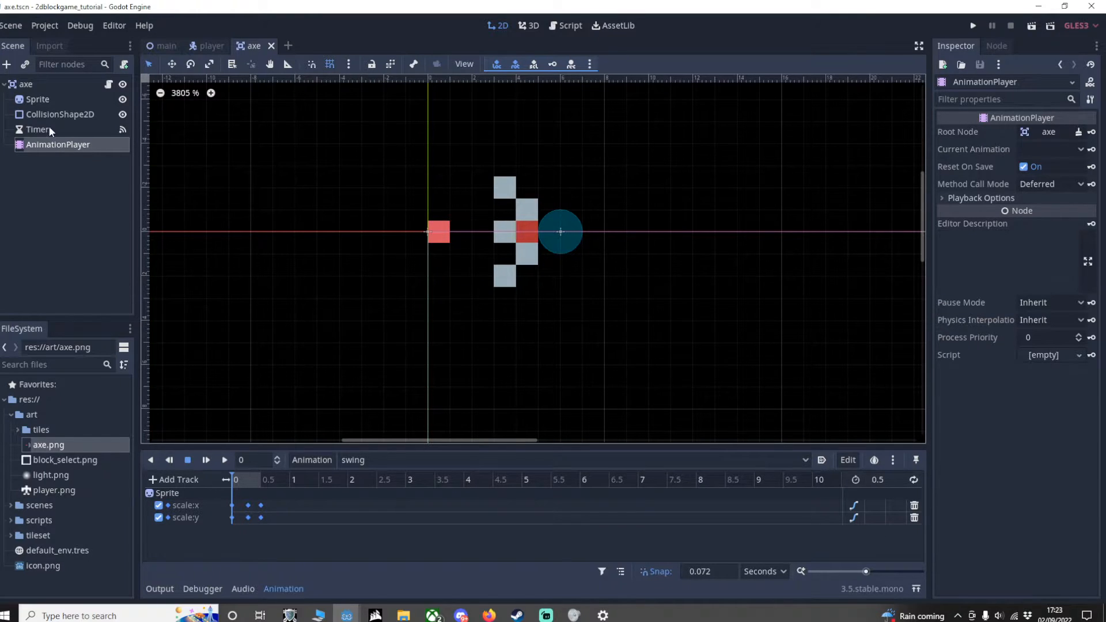
# Step: Attach the existing axe.gd script from res://scripts to the axe root node
pyautogui.click(27, 84)
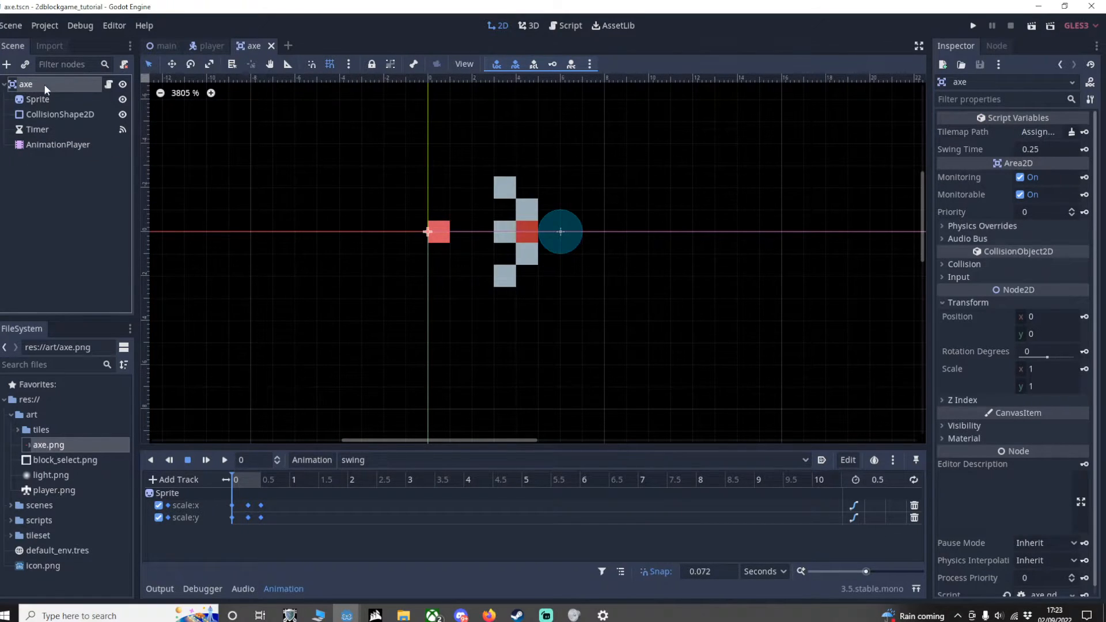
pyautogui.rightClick(26, 83)
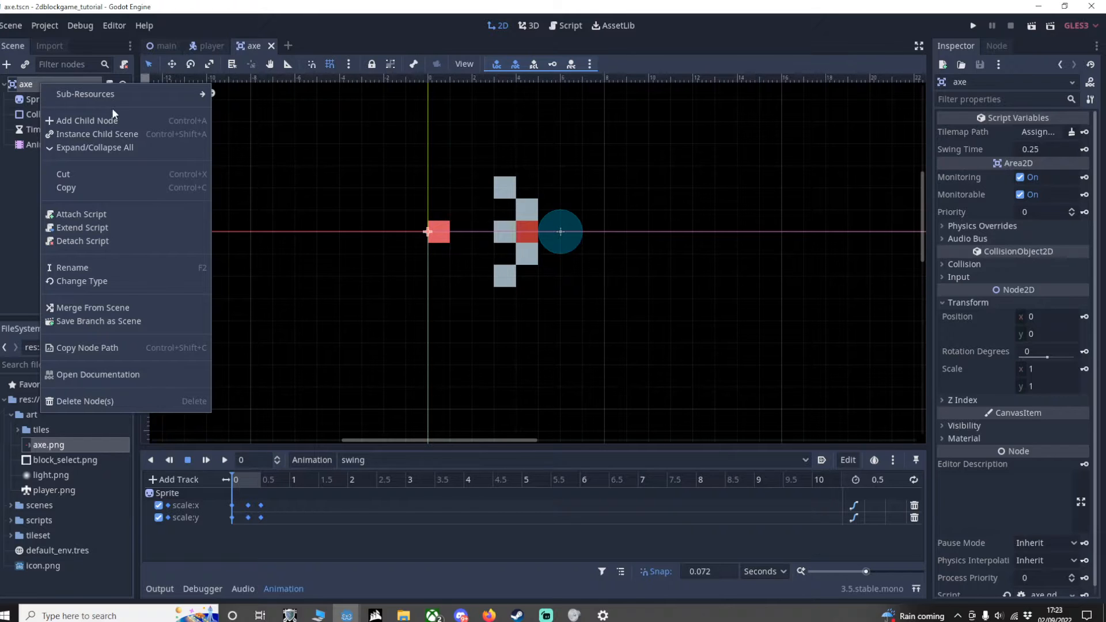
pyautogui.moveTo(96, 214)
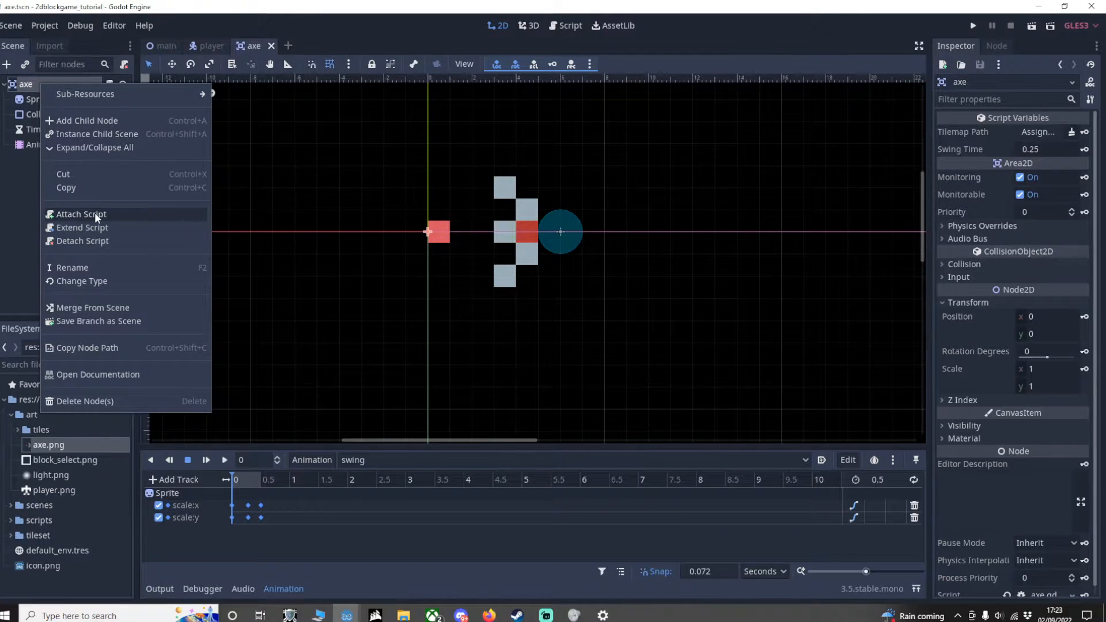
pyautogui.click(81, 214)
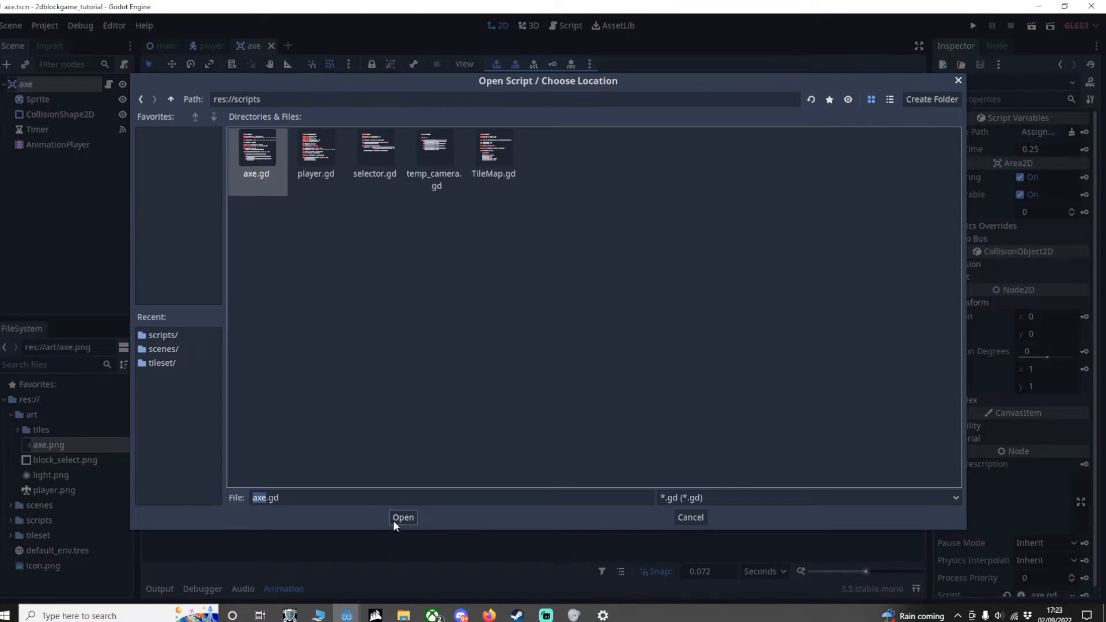
pyautogui.moveTo(416, 544)
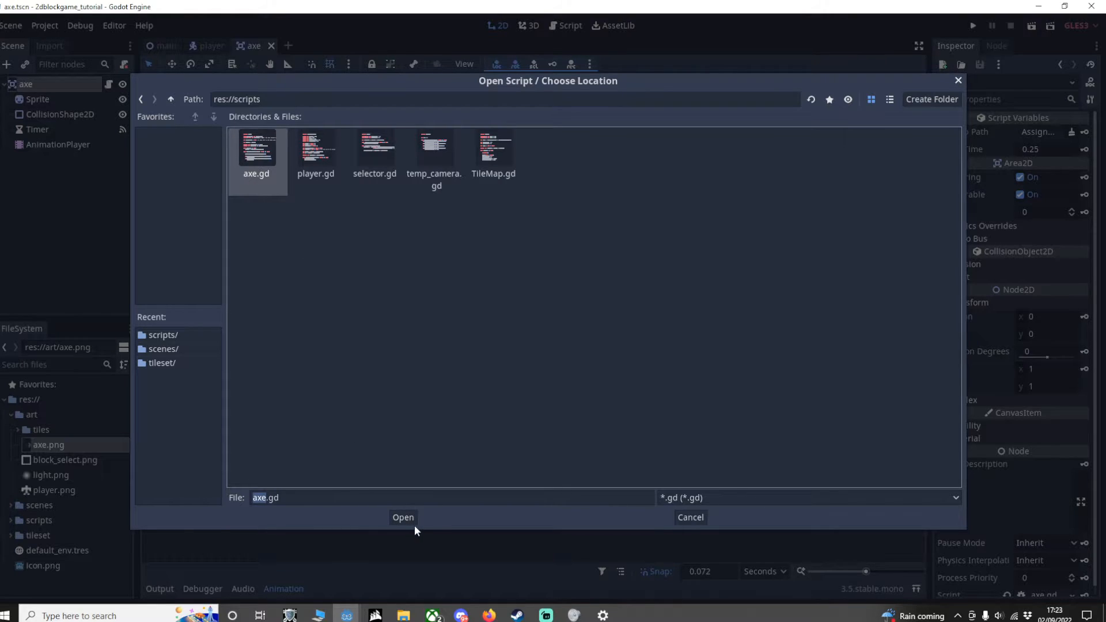
pyautogui.click(403, 518)
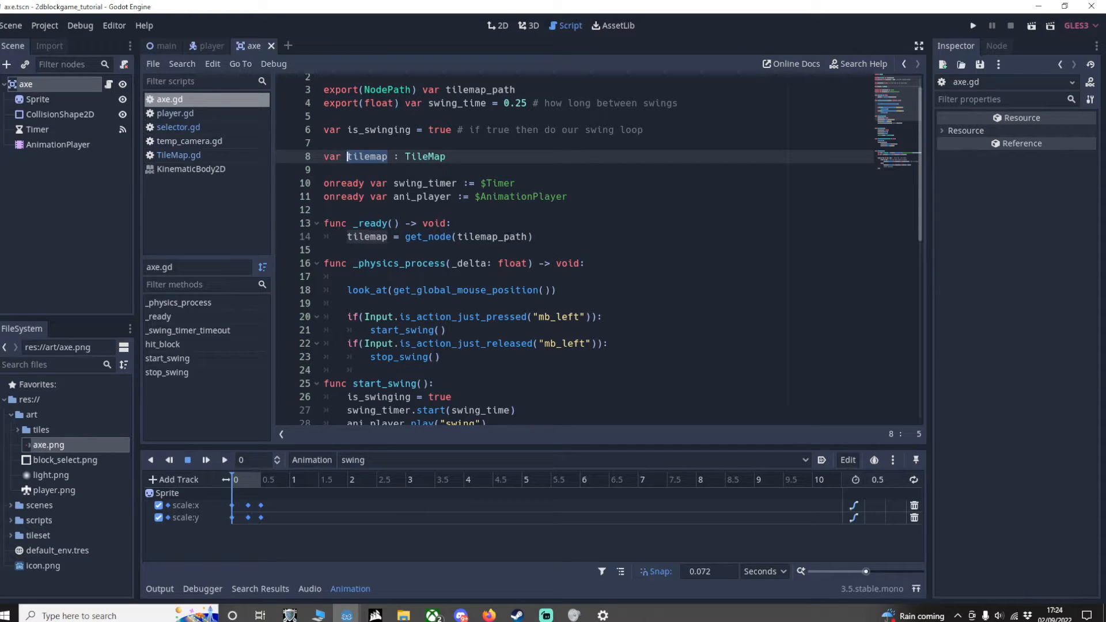
pyautogui.scroll(-3)
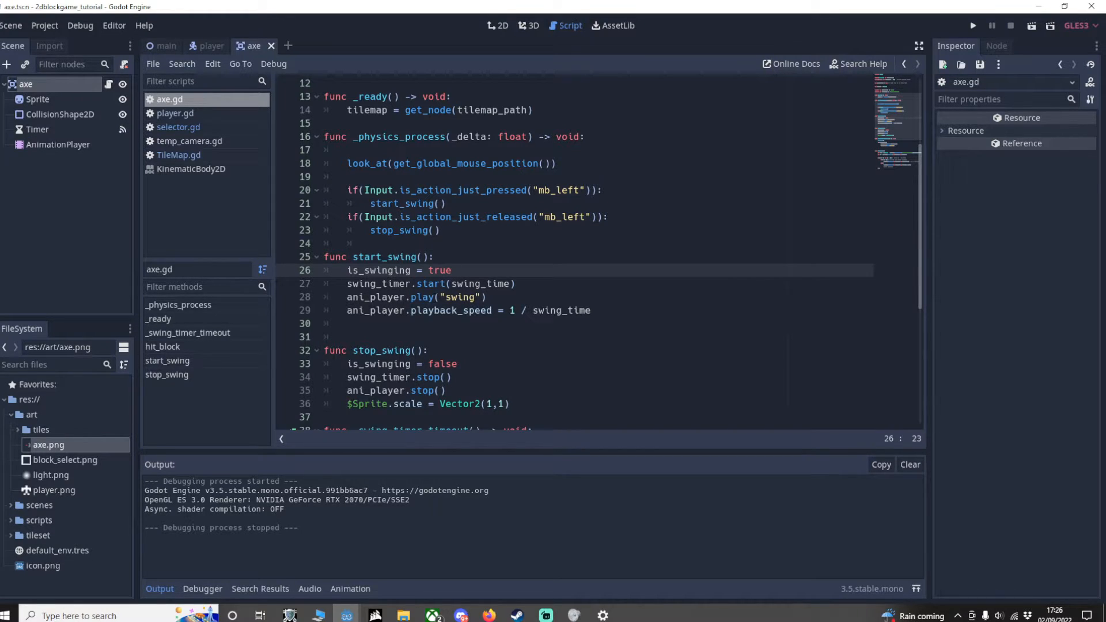
pyautogui.click(452, 270)
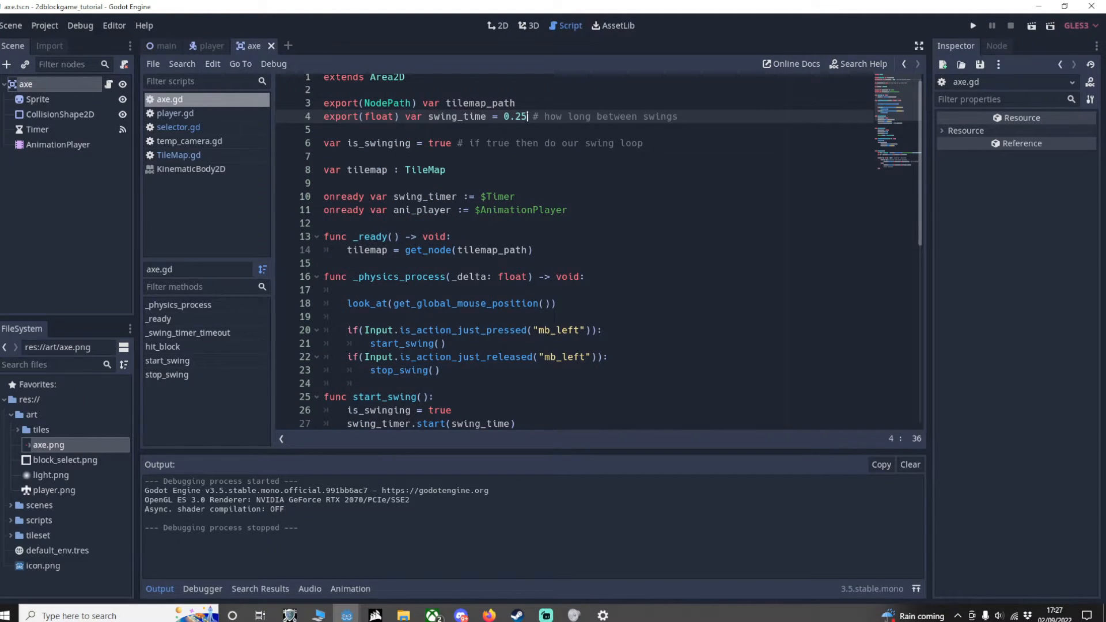
pyautogui.scroll(-3)
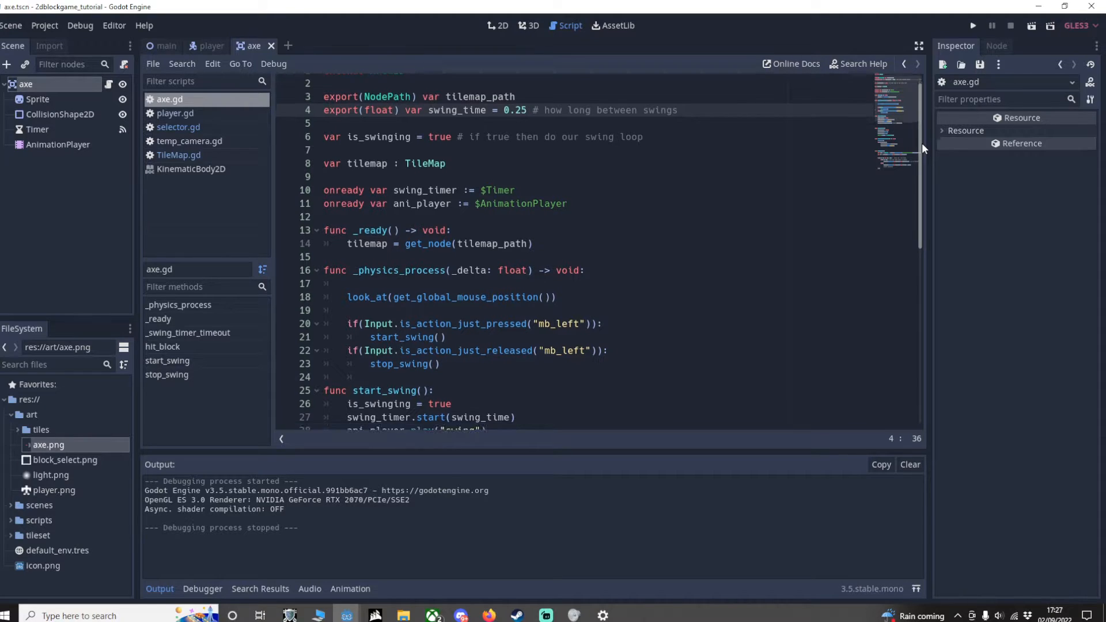
pyautogui.scroll(-3)
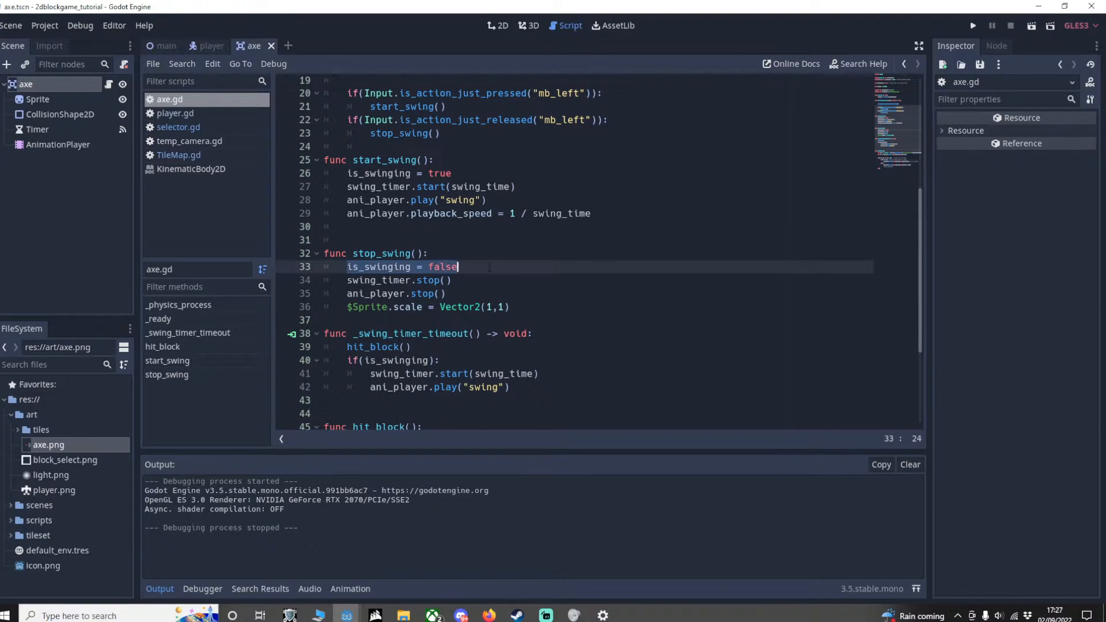
pyautogui.click(380, 280)
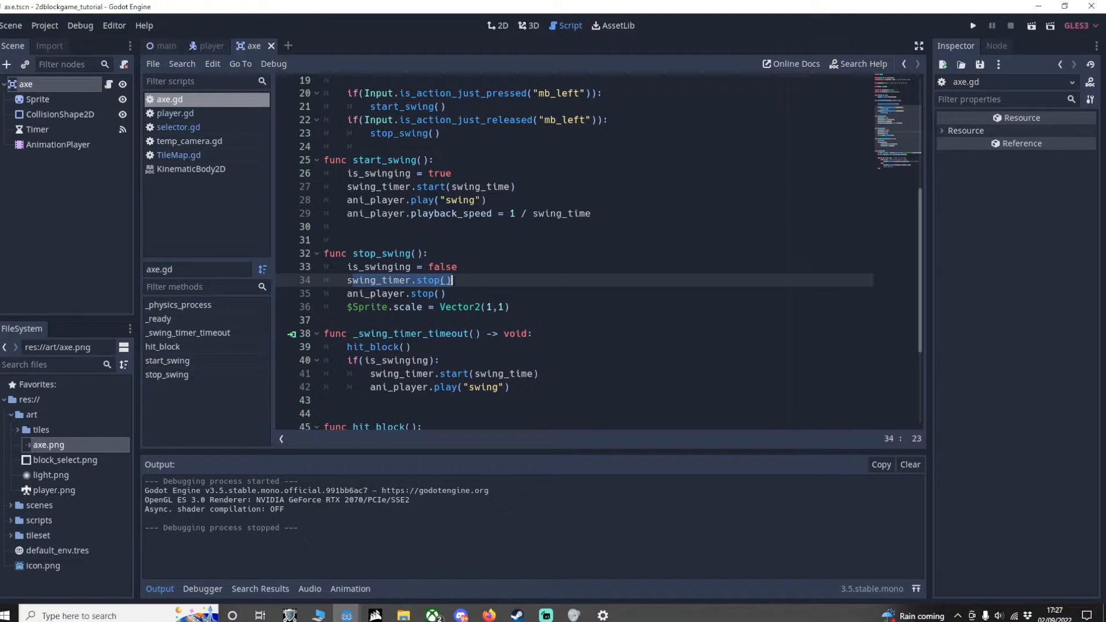
pyautogui.click(445, 293)
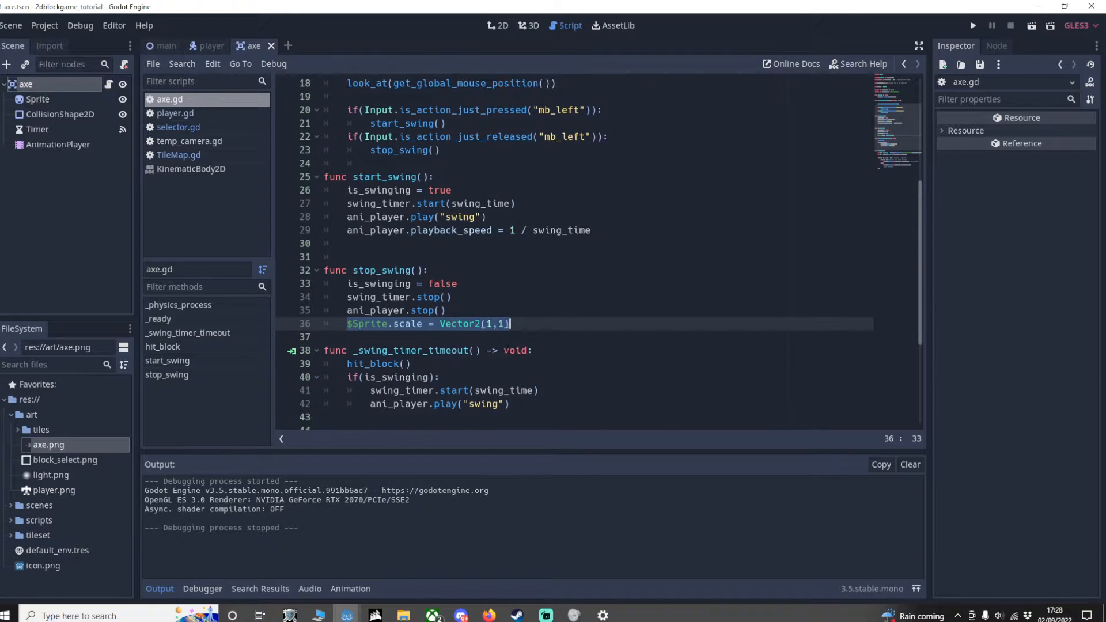
pyautogui.scroll(-3)
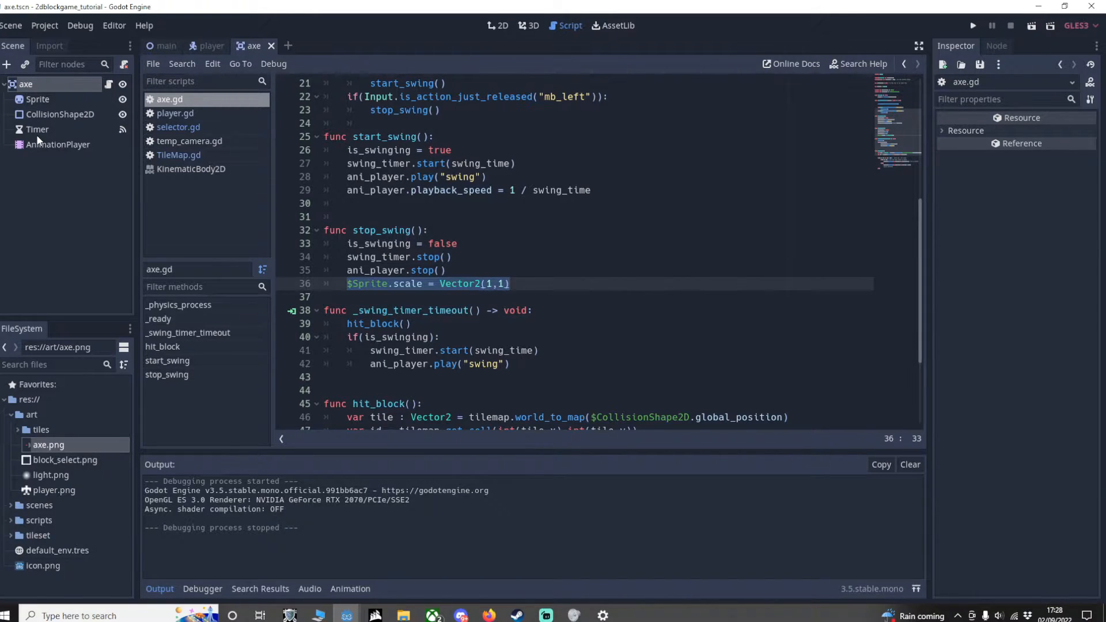
# Step: Disconnect the Timer's existing timeout signal connection
pyautogui.click(37, 129)
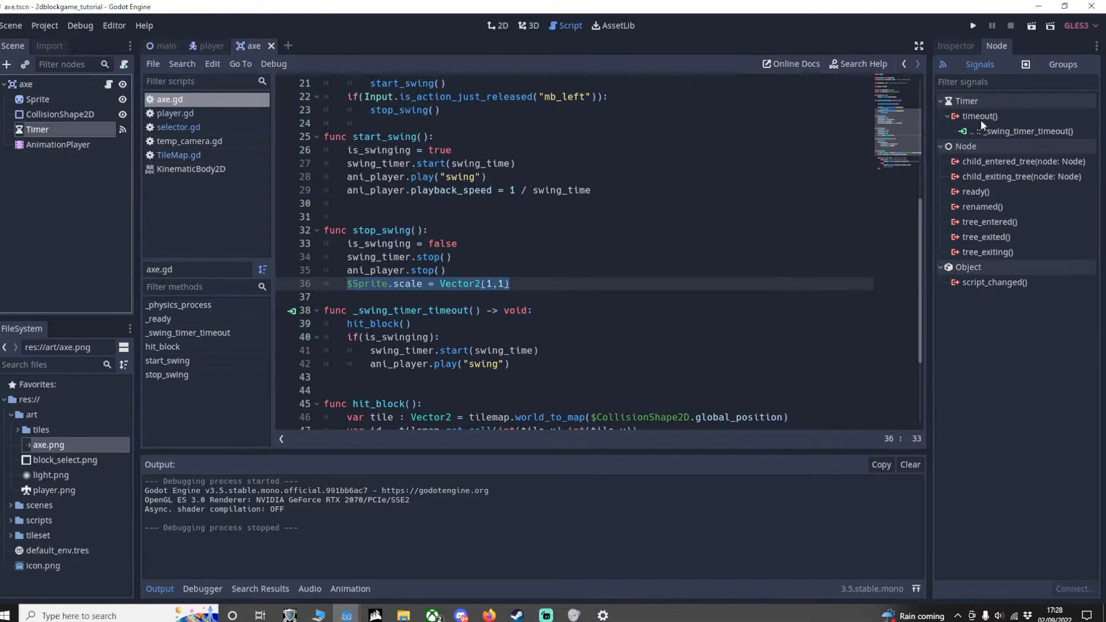
pyautogui.rightClick(1017, 130)
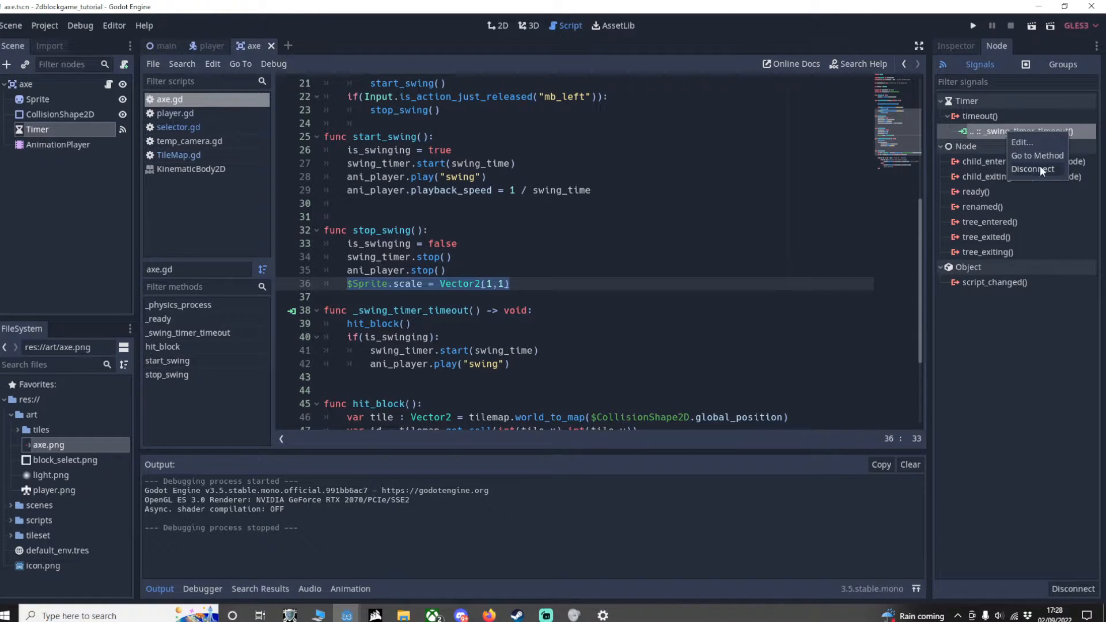
pyautogui.click(1031, 169)
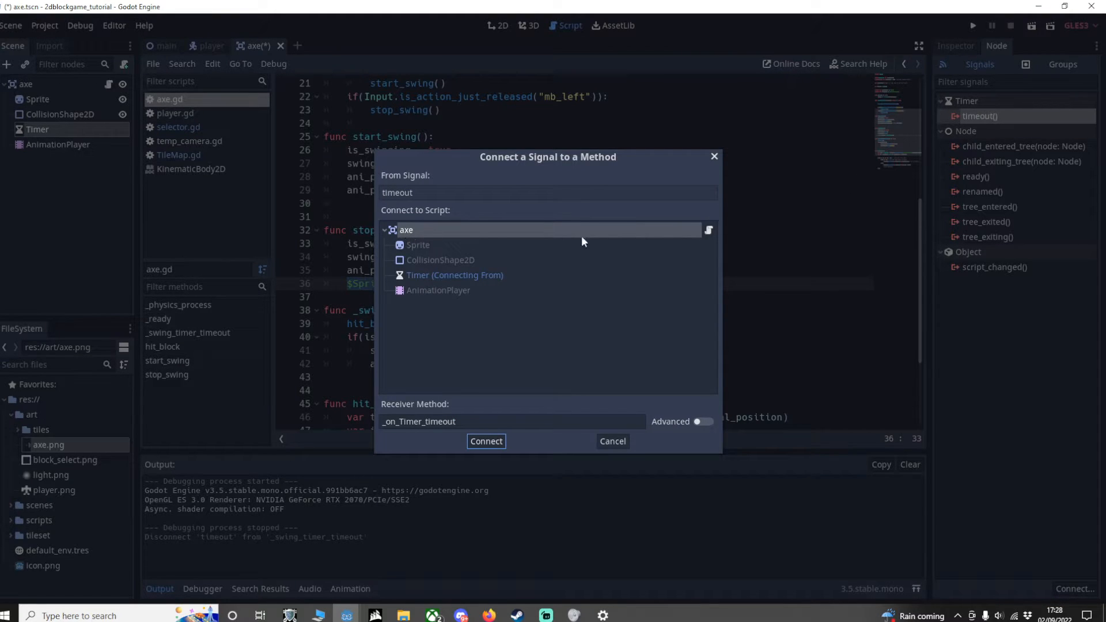
# Step: Reconnect timeout to the axe script's _swing_timer_timeout function
pyautogui.moveTo(548, 157); pyautogui.dragTo(794, 113)
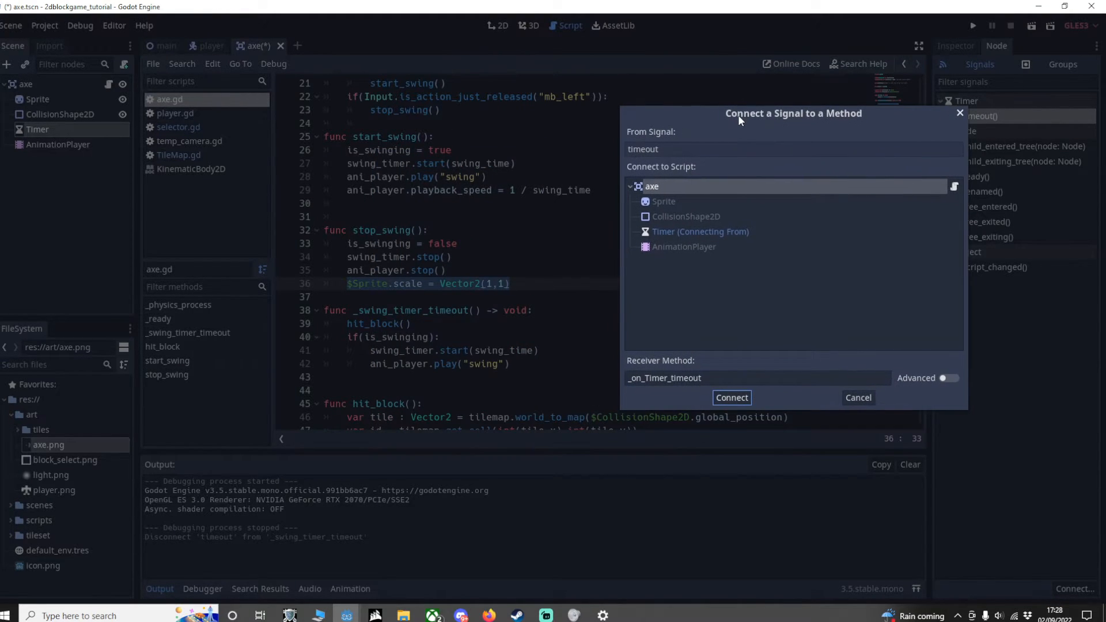
pyautogui.click(758, 378)
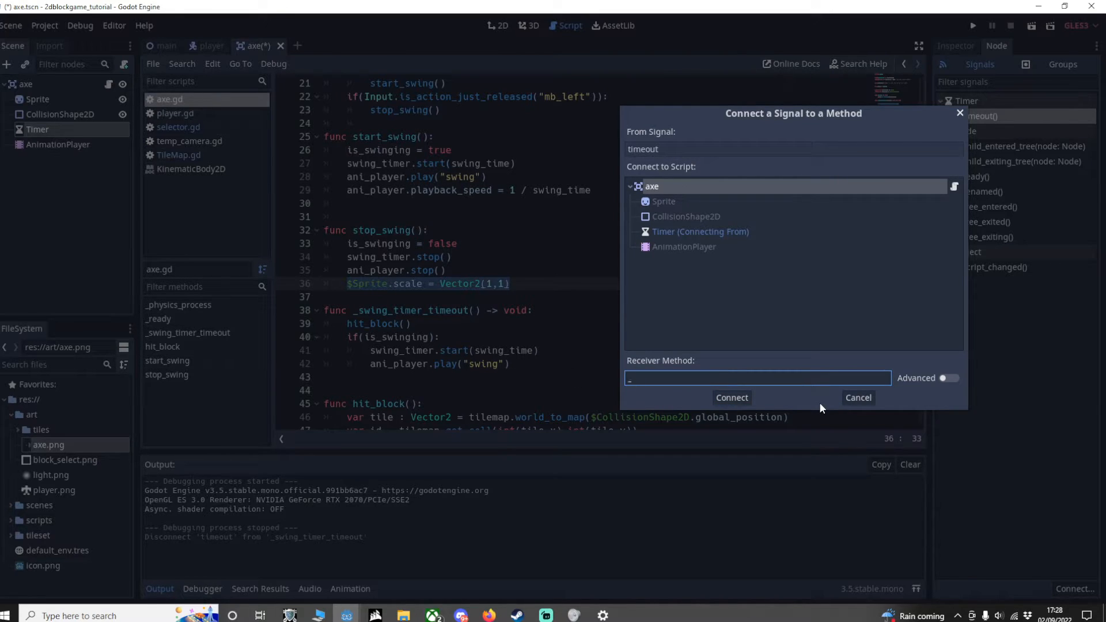
pyautogui.write('_swing_teimer_')
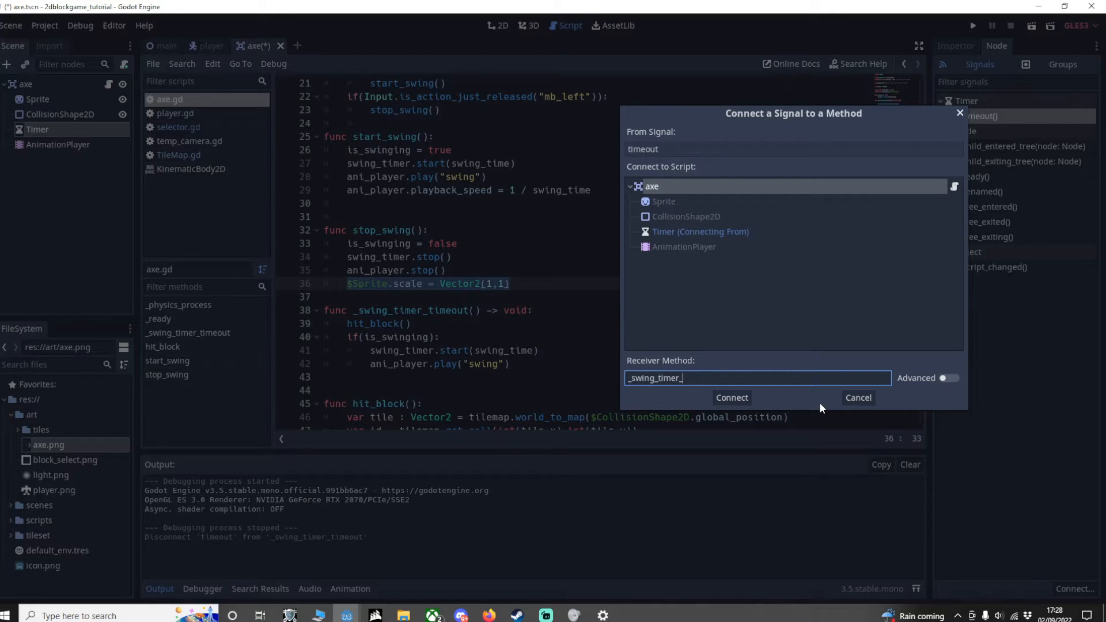
pyautogui.write('timeout')
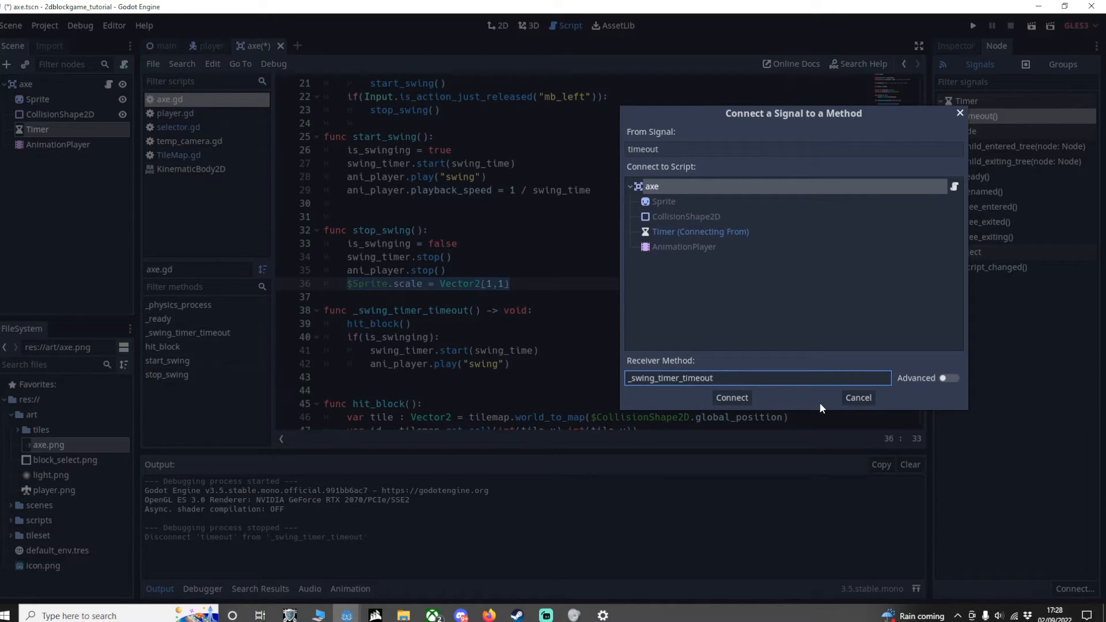
pyautogui.click(732, 398)
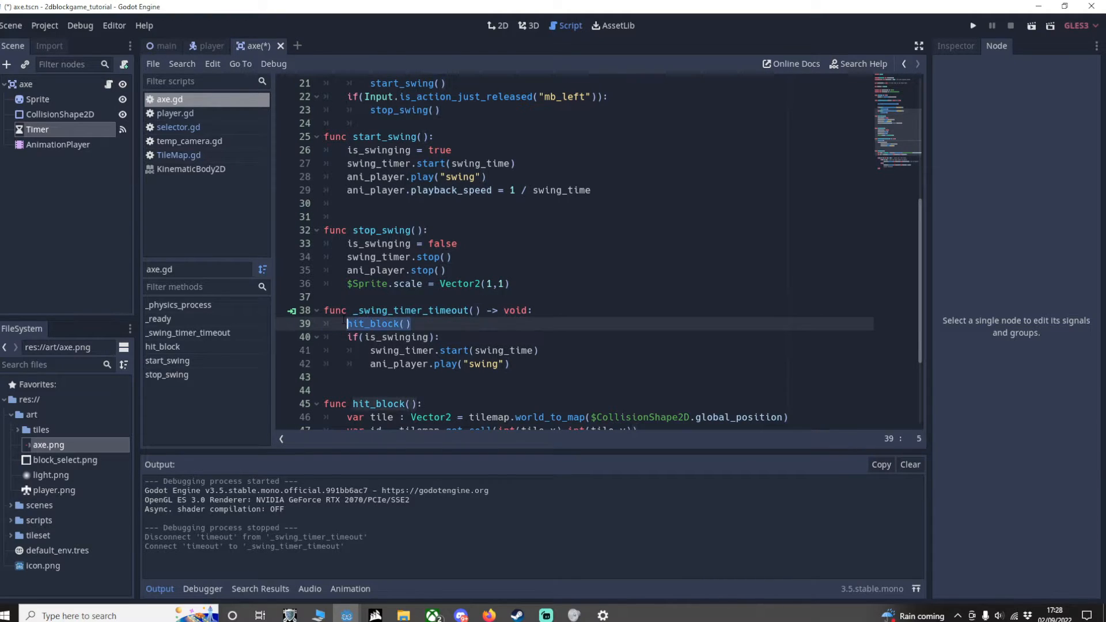
# Step: Review hit_block's tile-finding lines in axe.gd, then switch to the main scene and back to scripts
pyautogui.scroll(-3)
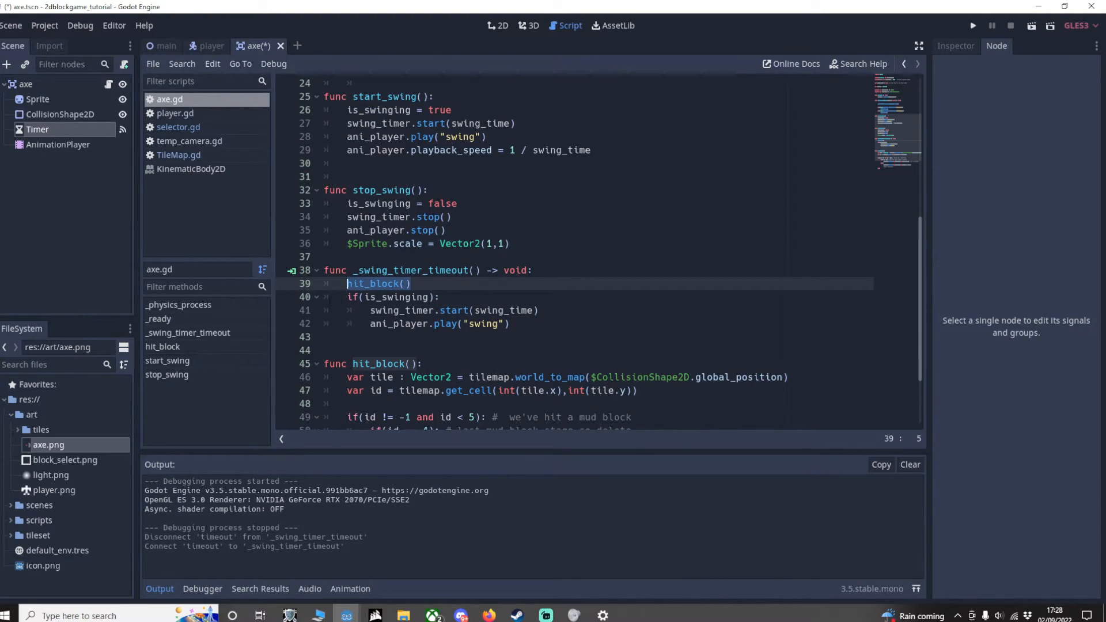
pyautogui.click(450, 297)
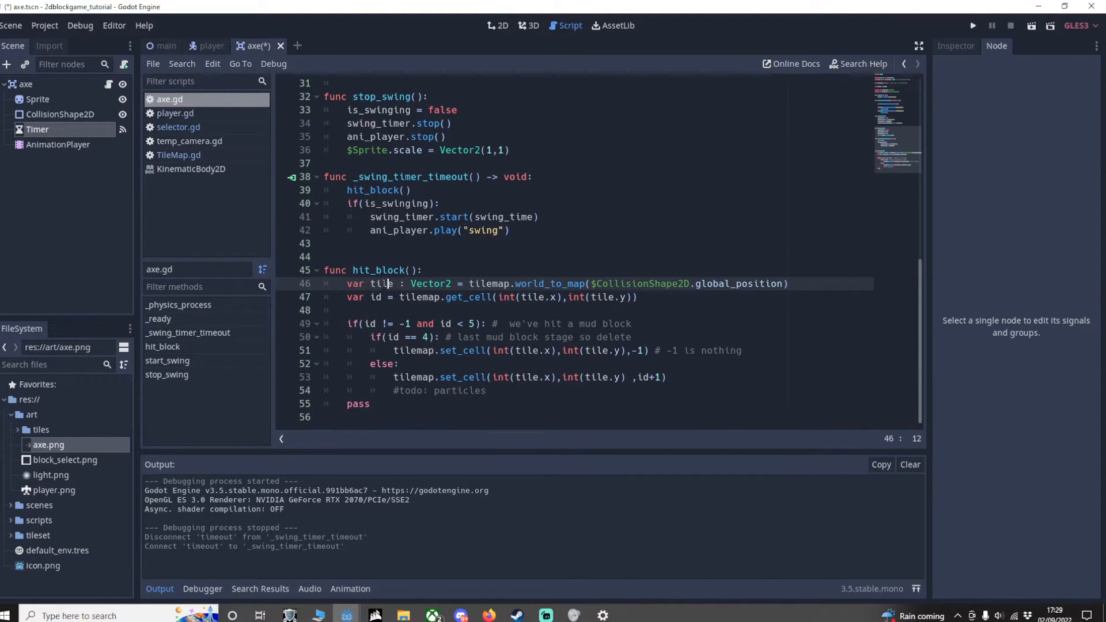
pyautogui.click(473, 284)
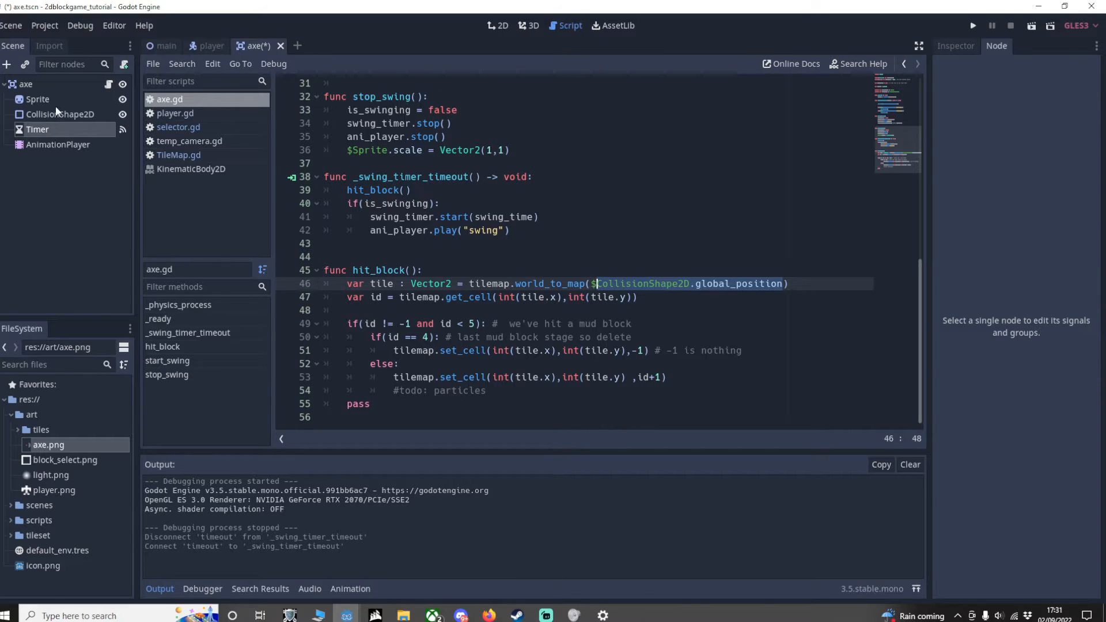
pyautogui.click(63, 114)
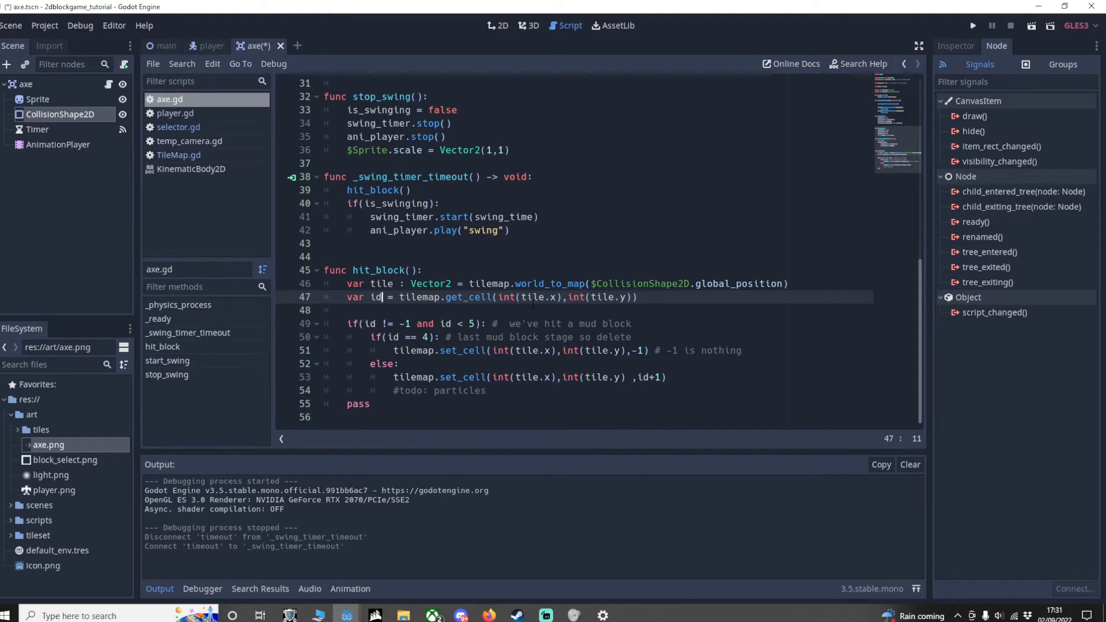
pyautogui.click(166, 46)
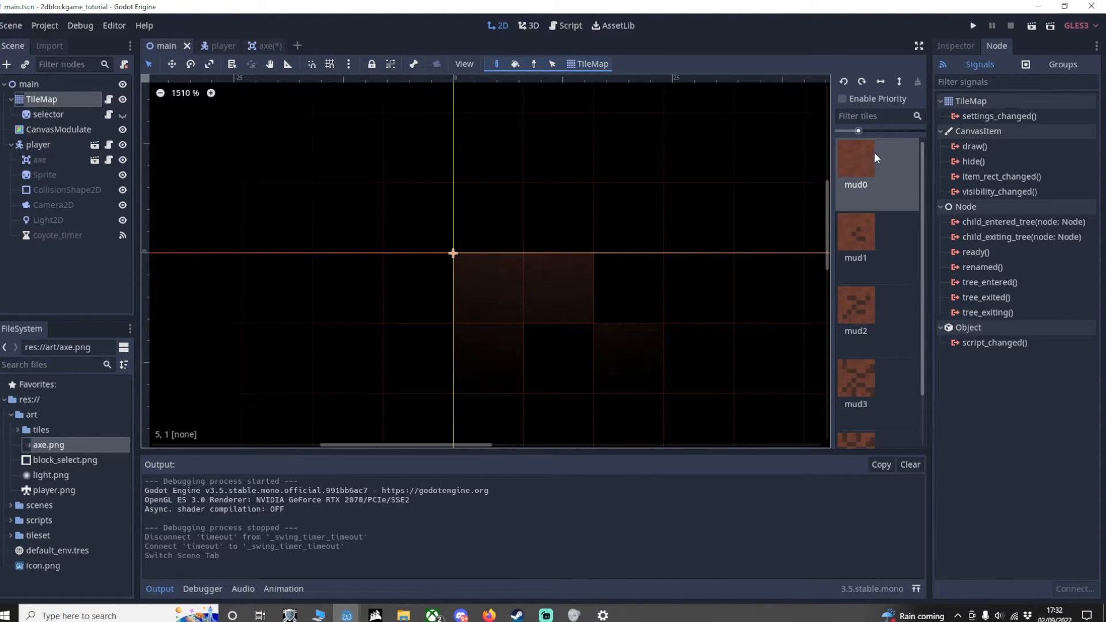
pyautogui.moveTo(864, 257)
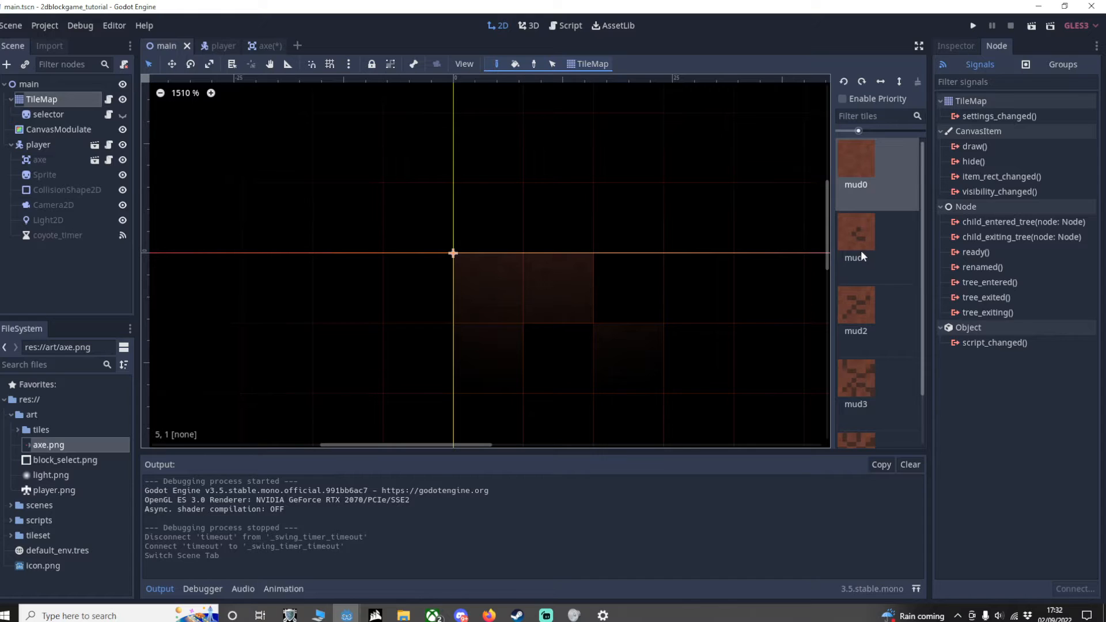
pyautogui.click(570, 26)
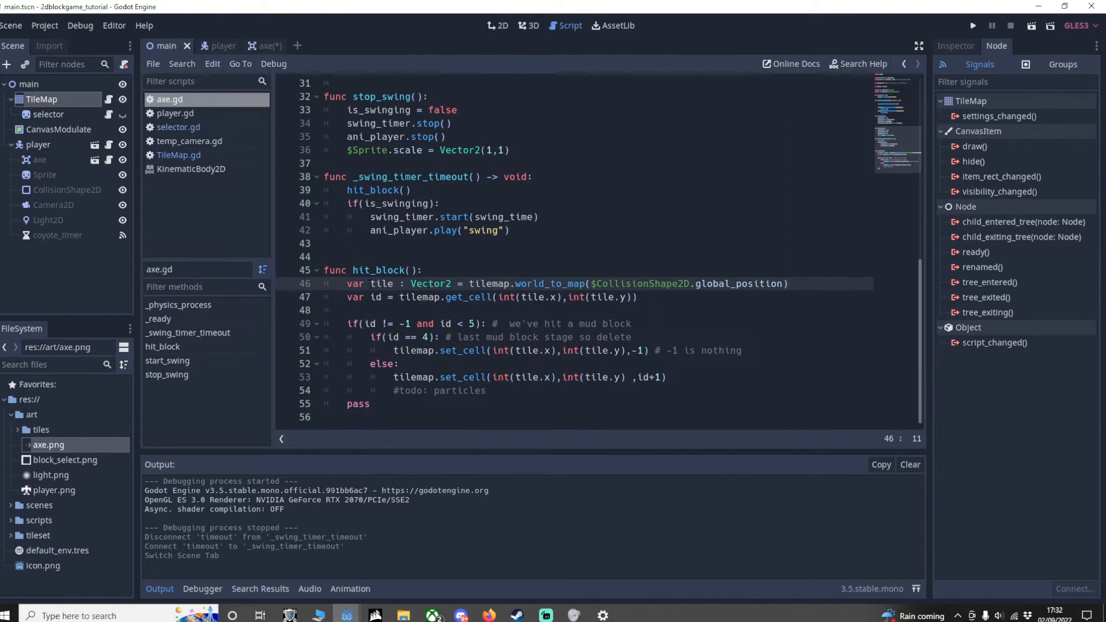
# Step: Review the mud block id and last-stage checks in hit_block beside the axe scene
pyautogui.doubleClick(381, 283)
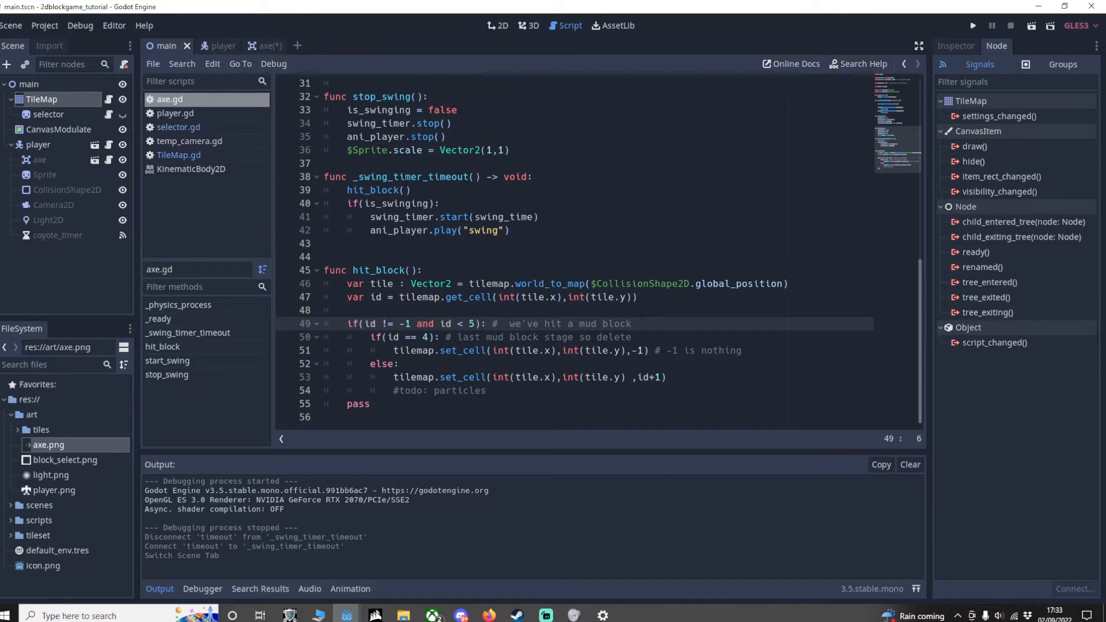
pyautogui.click(353, 324)
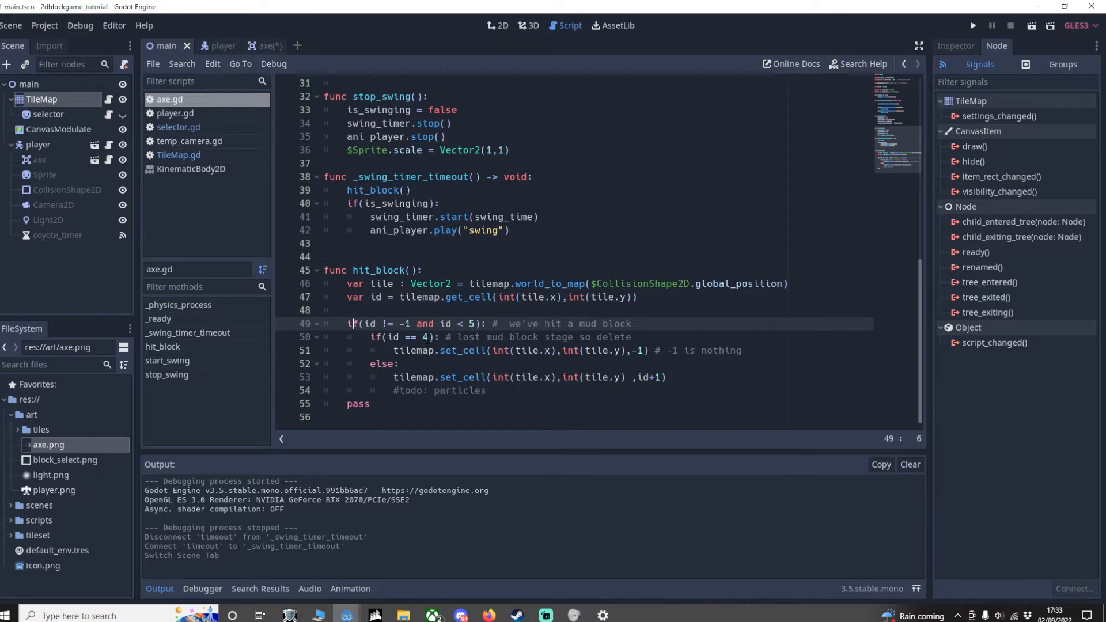
pyautogui.click(431, 337)
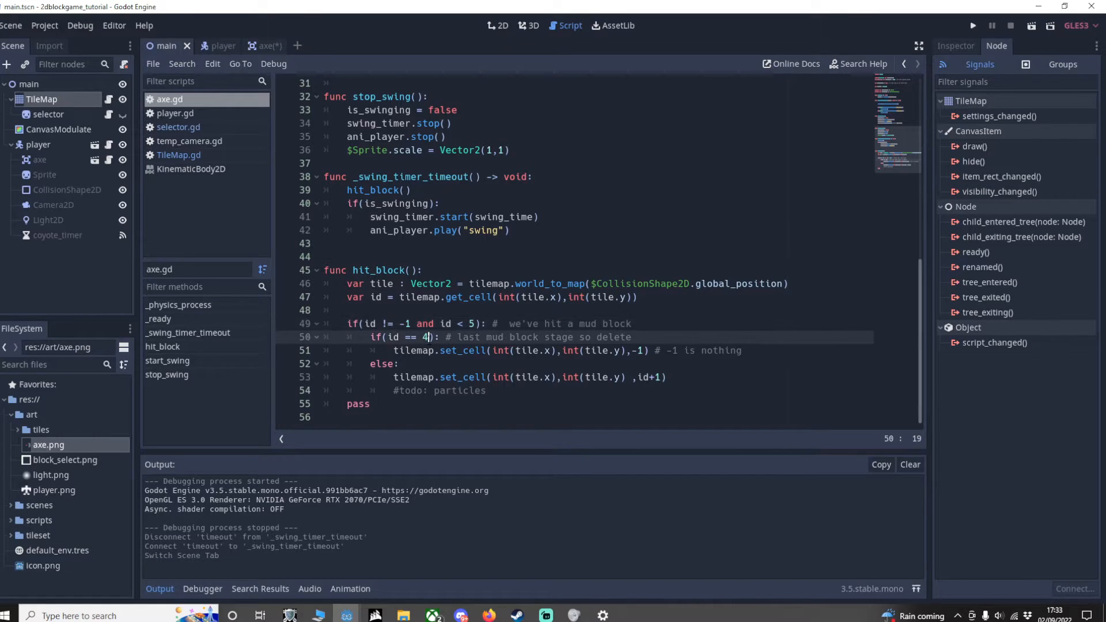
pyautogui.click(412, 350)
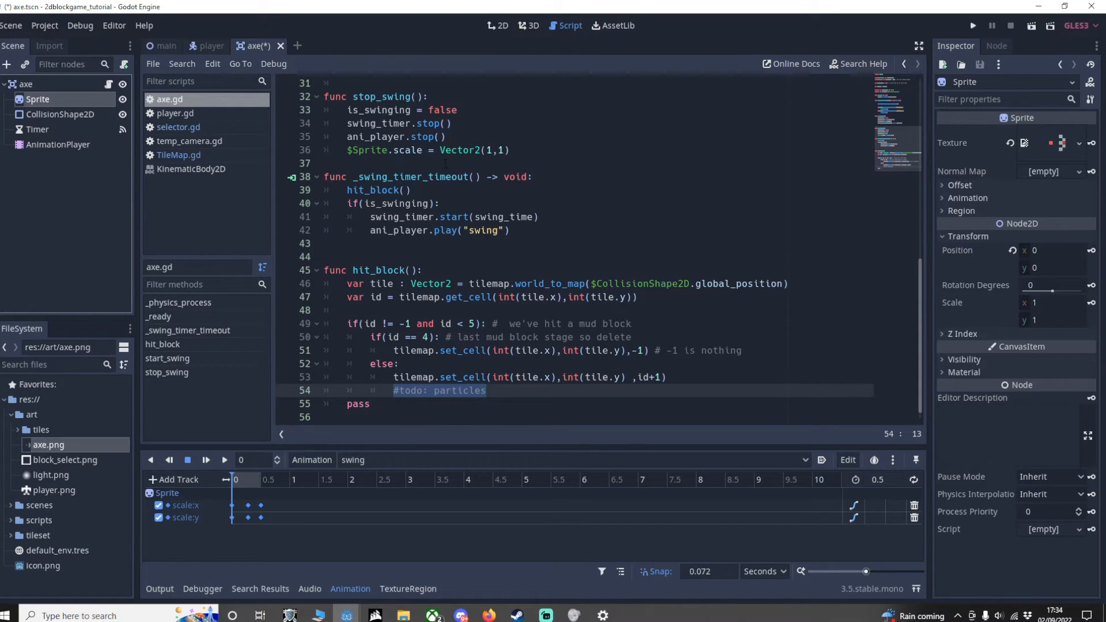
# Step: Inspect the player scene's axe node, its Sprite, and the player.png texture in FileSystem
pyautogui.click(212, 46)
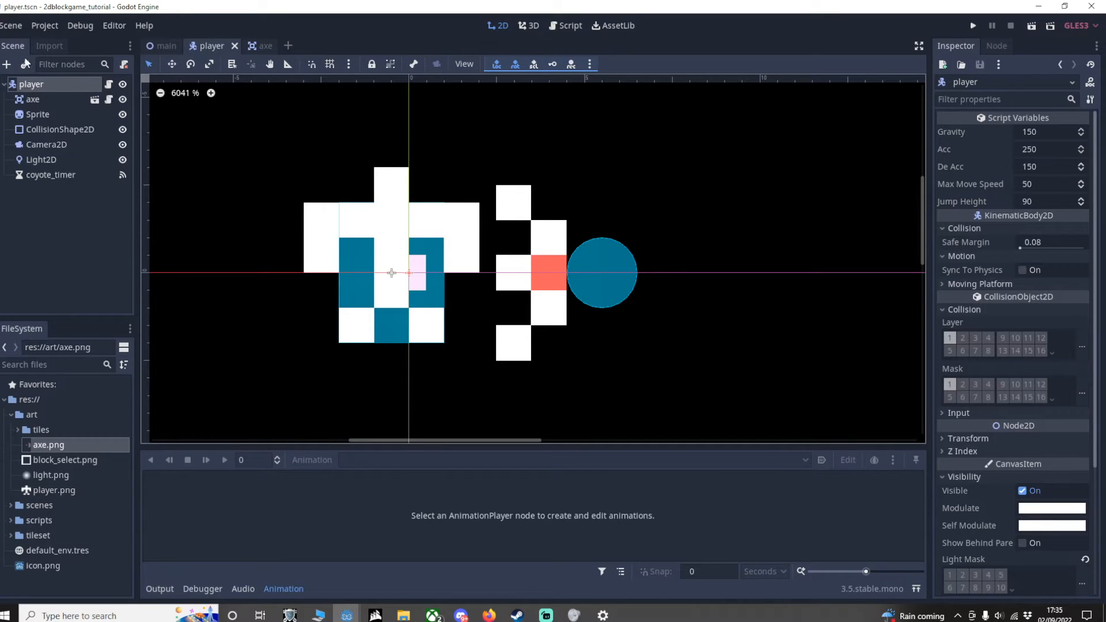
pyautogui.moveTo(28, 83)
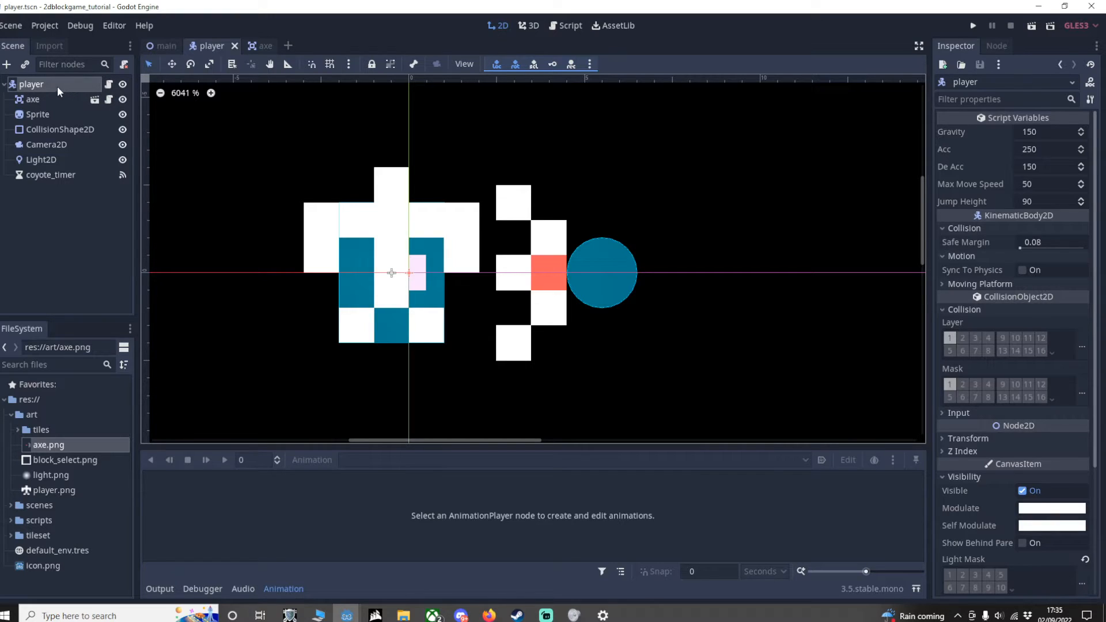
pyautogui.click(35, 99)
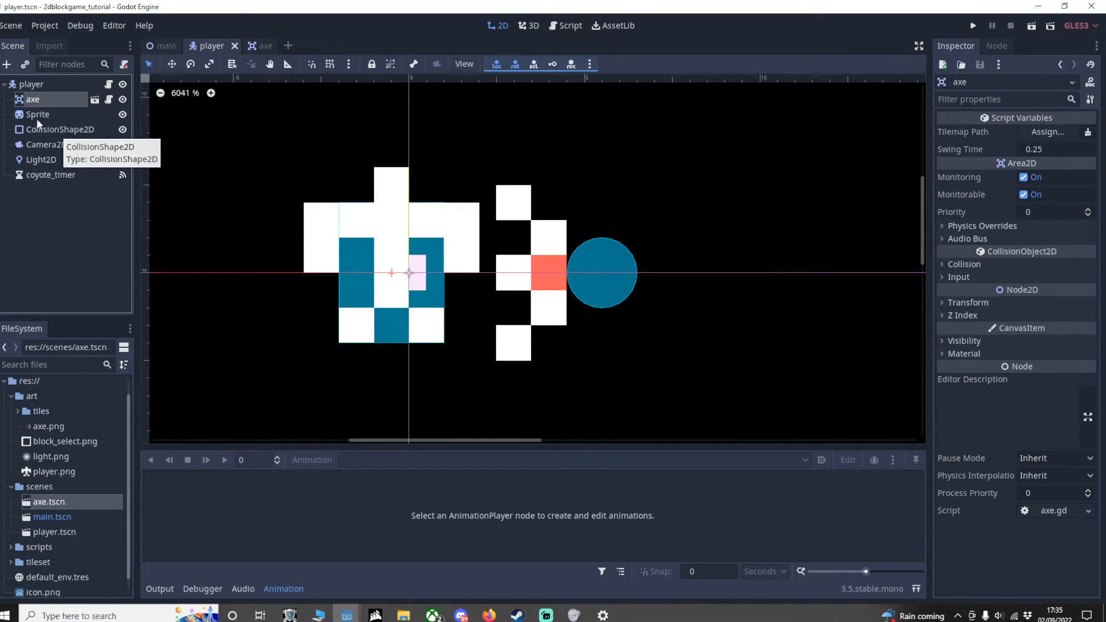
pyautogui.click(40, 114)
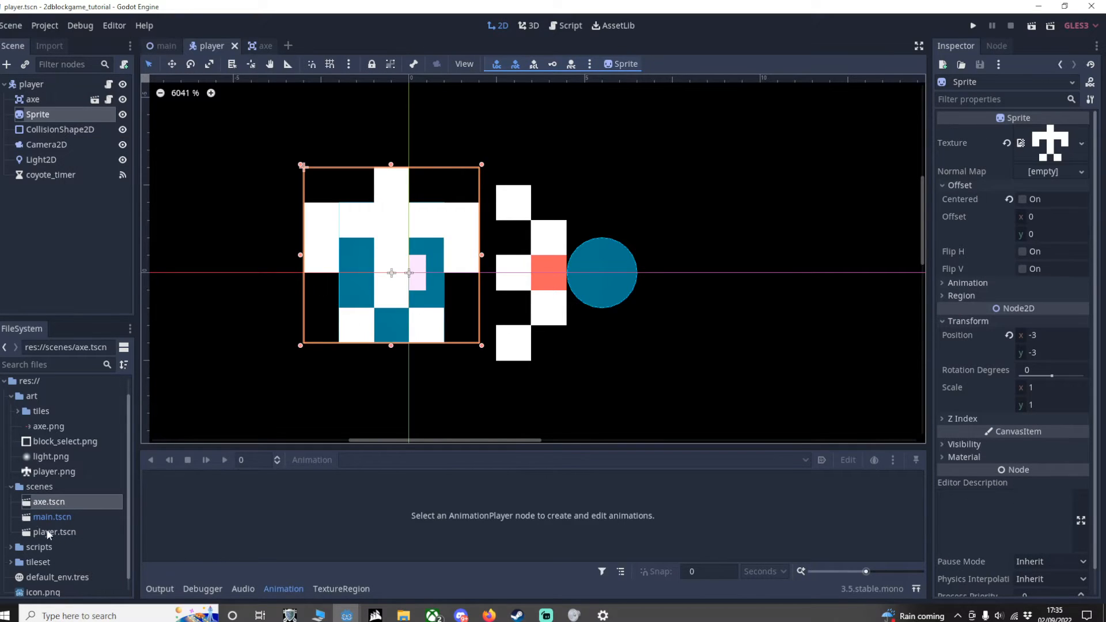
pyautogui.click(53, 472)
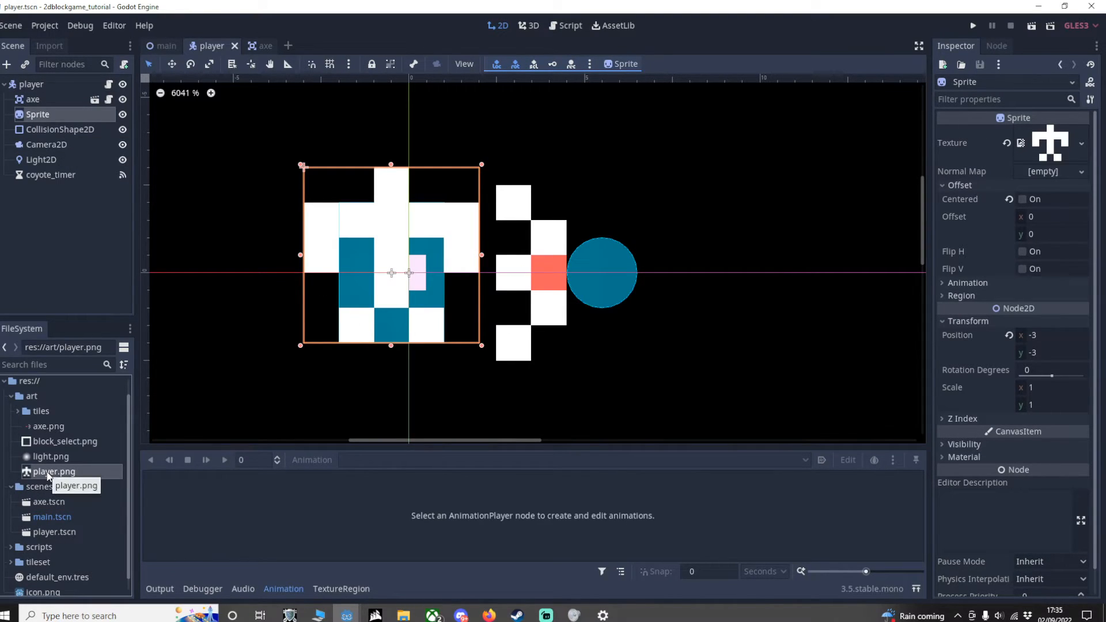
pyautogui.moveTo(44, 470)
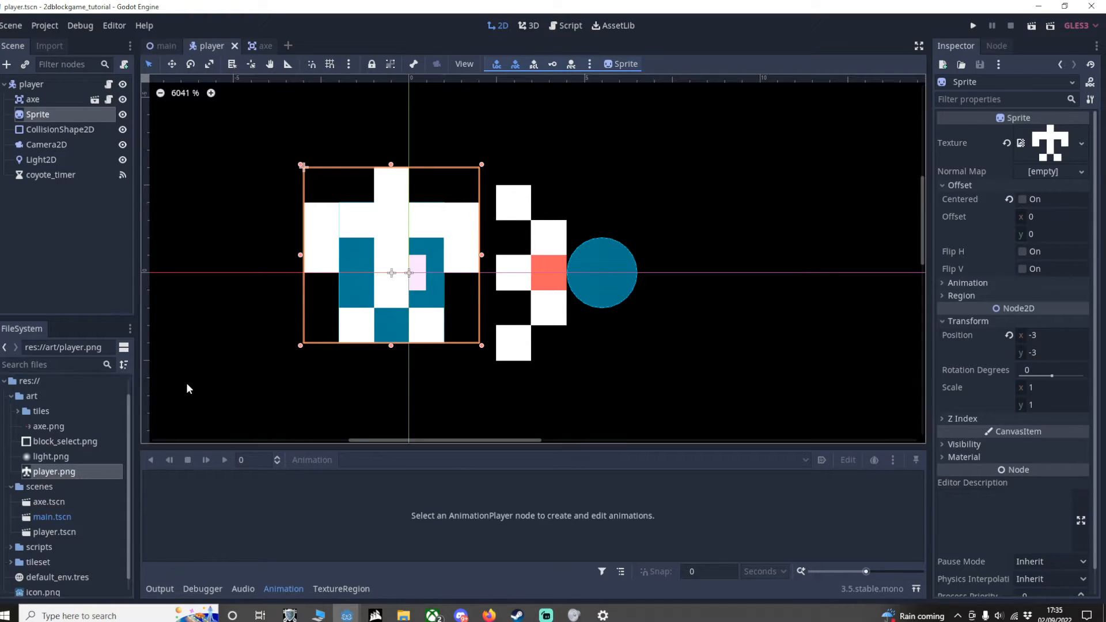
pyautogui.moveTo(941, 252)
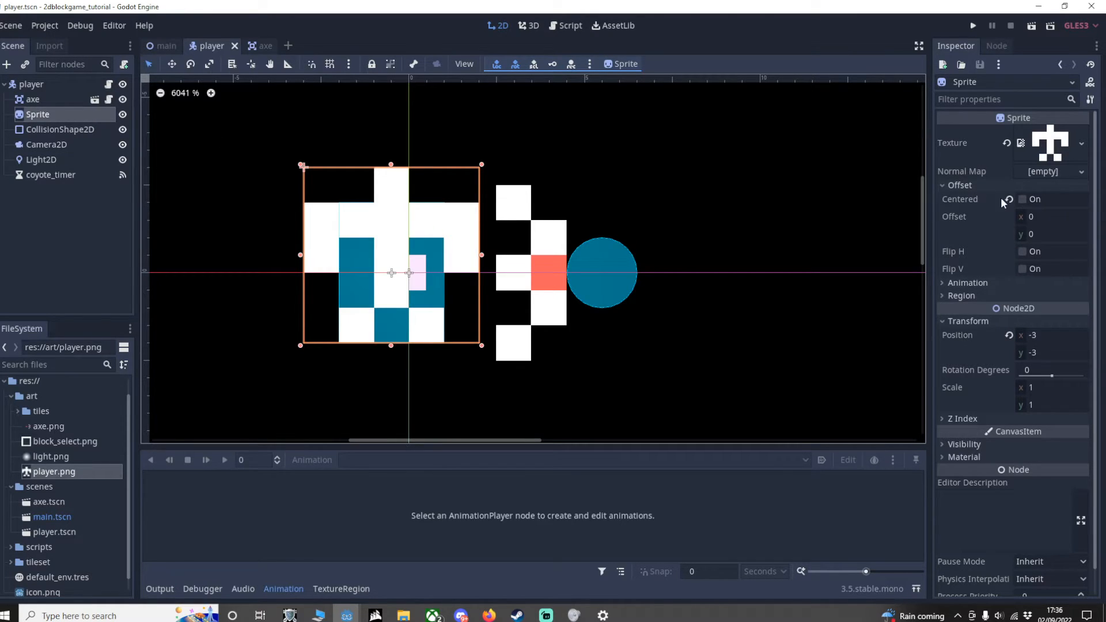
pyautogui.moveTo(417, 355)
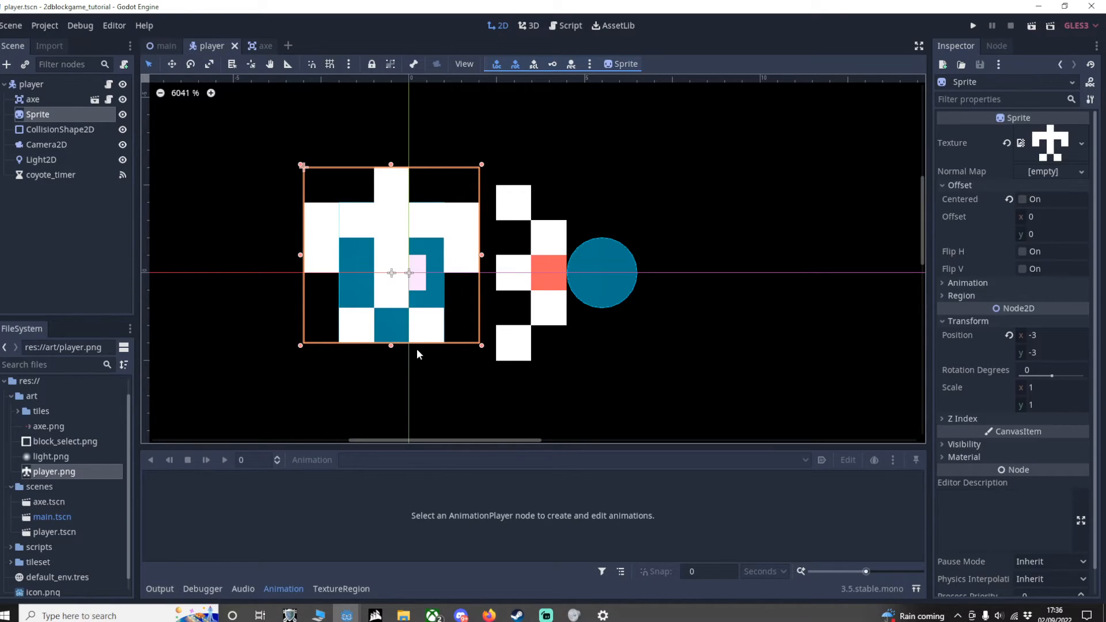
pyautogui.moveTo(401, 184)
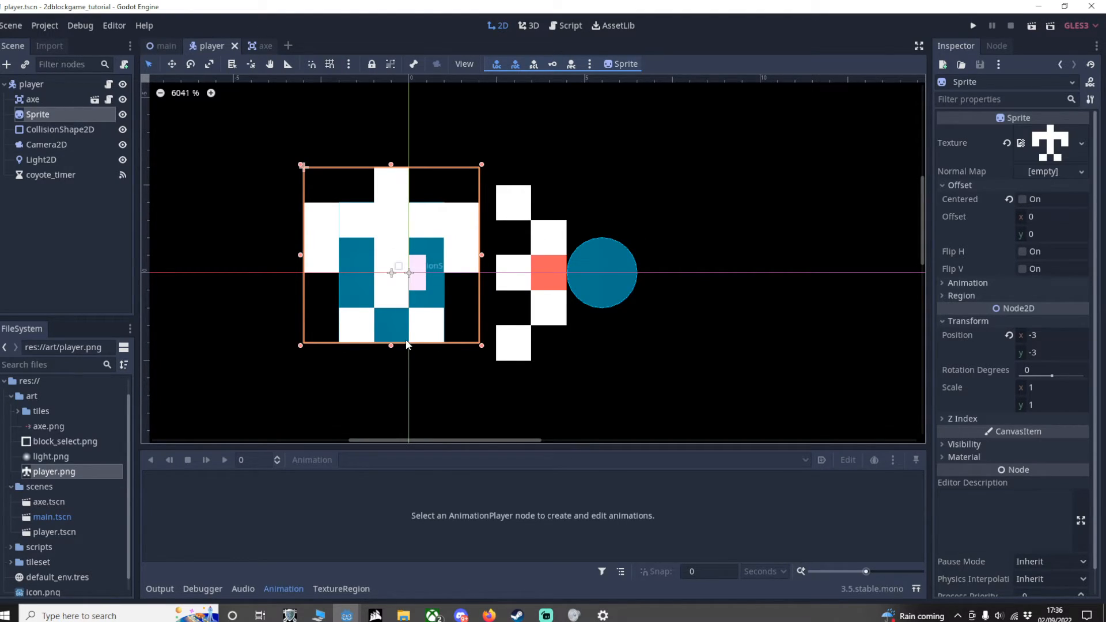
pyautogui.moveTo(392, 262)
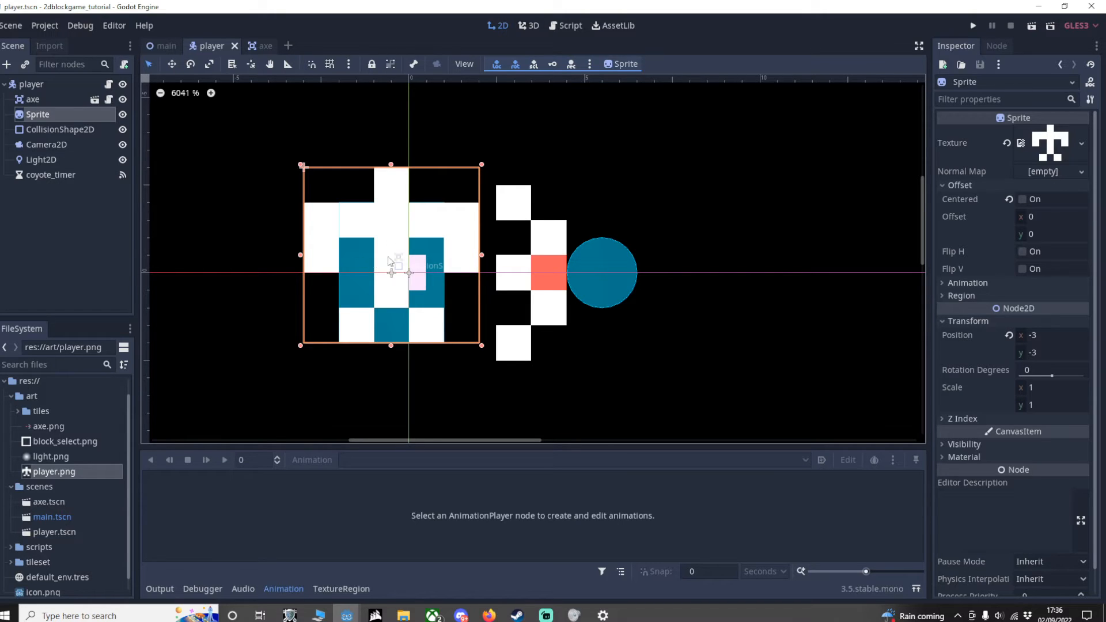
pyautogui.moveTo(448, 348)
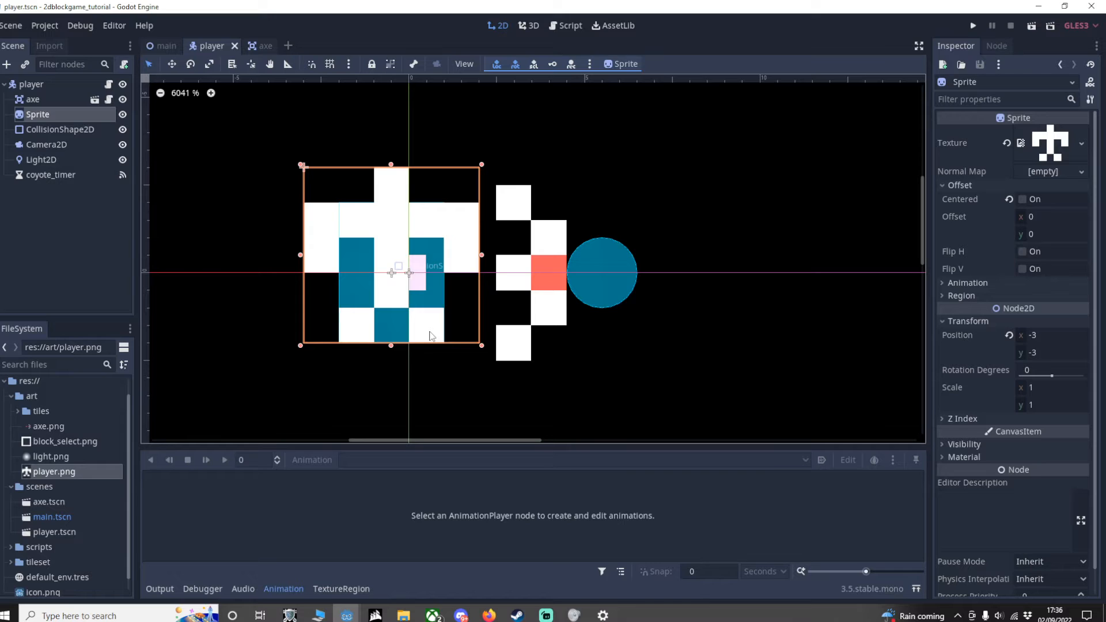
pyautogui.click(60, 129)
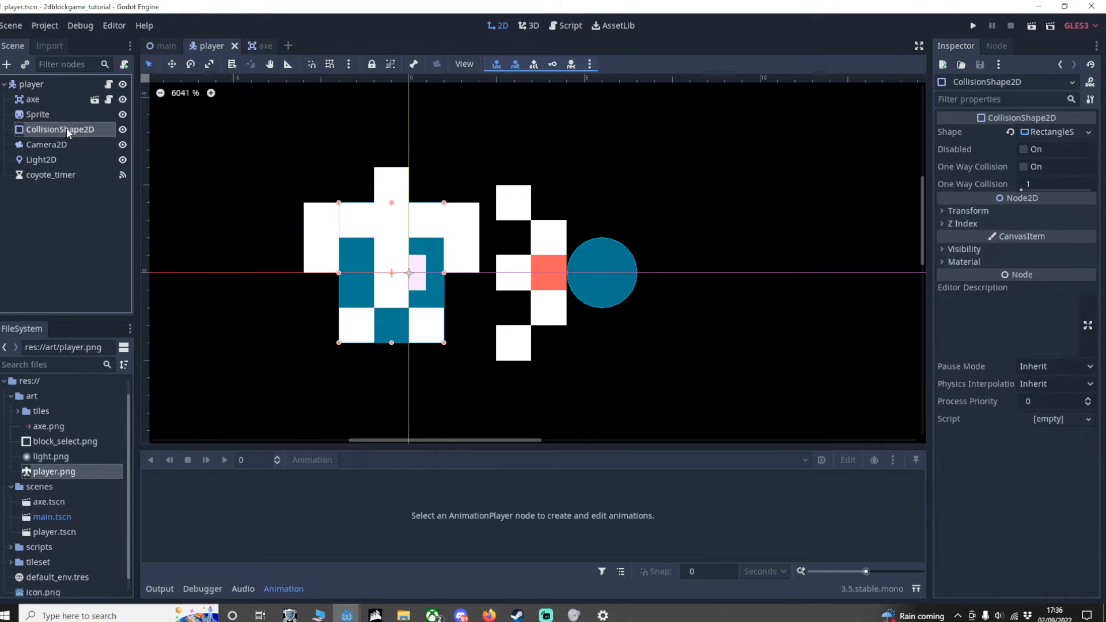
pyautogui.click(1048, 132)
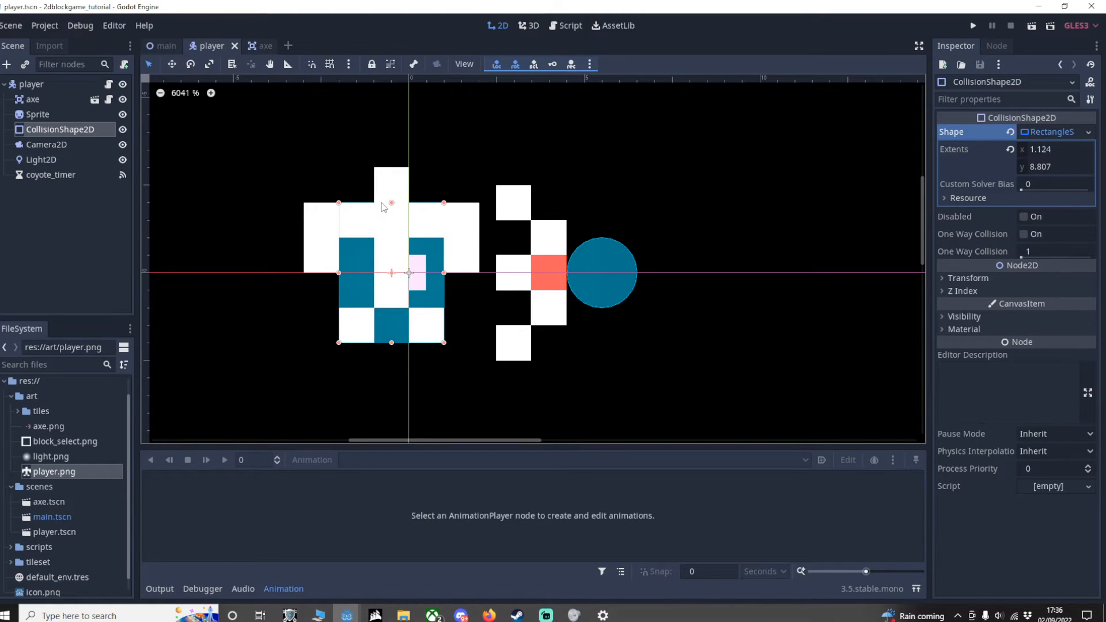
pyautogui.moveTo(470, 255)
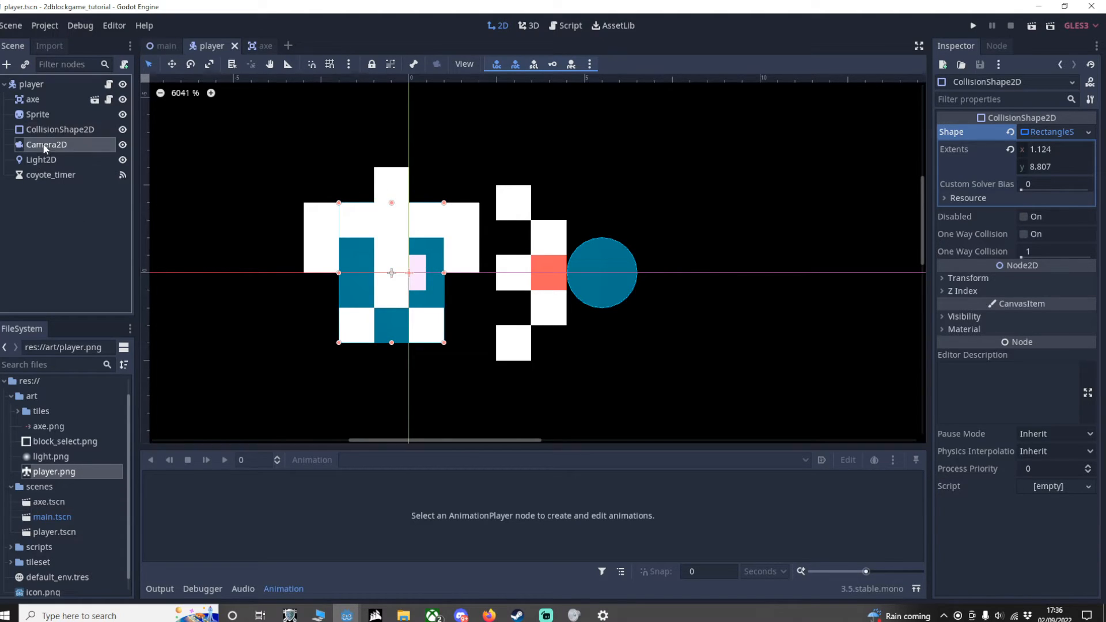
pyautogui.click(46, 145)
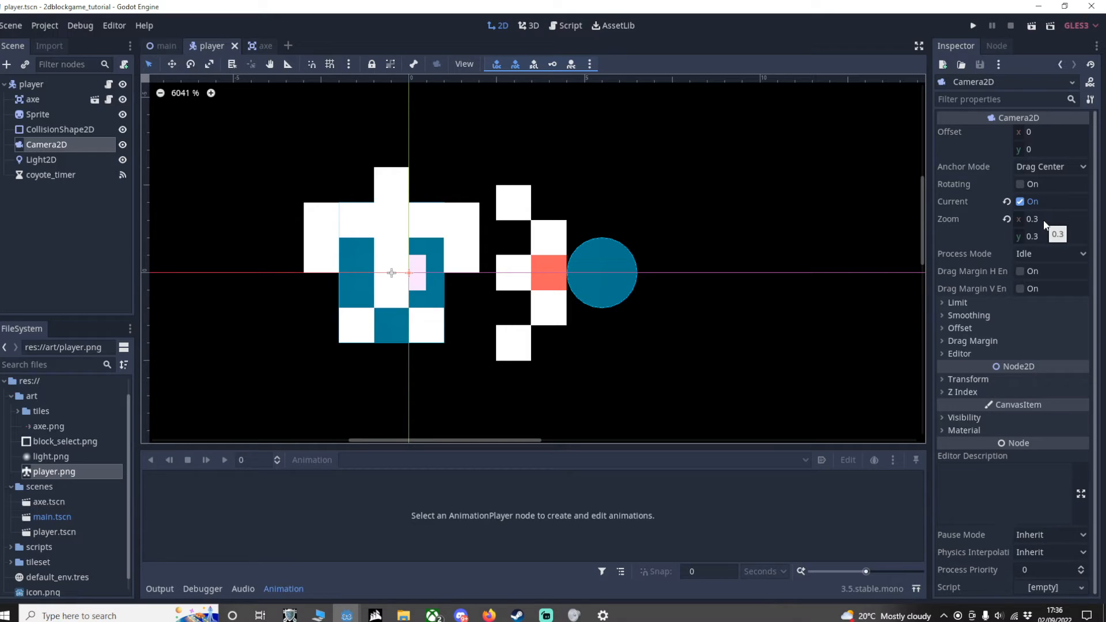
pyautogui.moveTo(1039, 236)
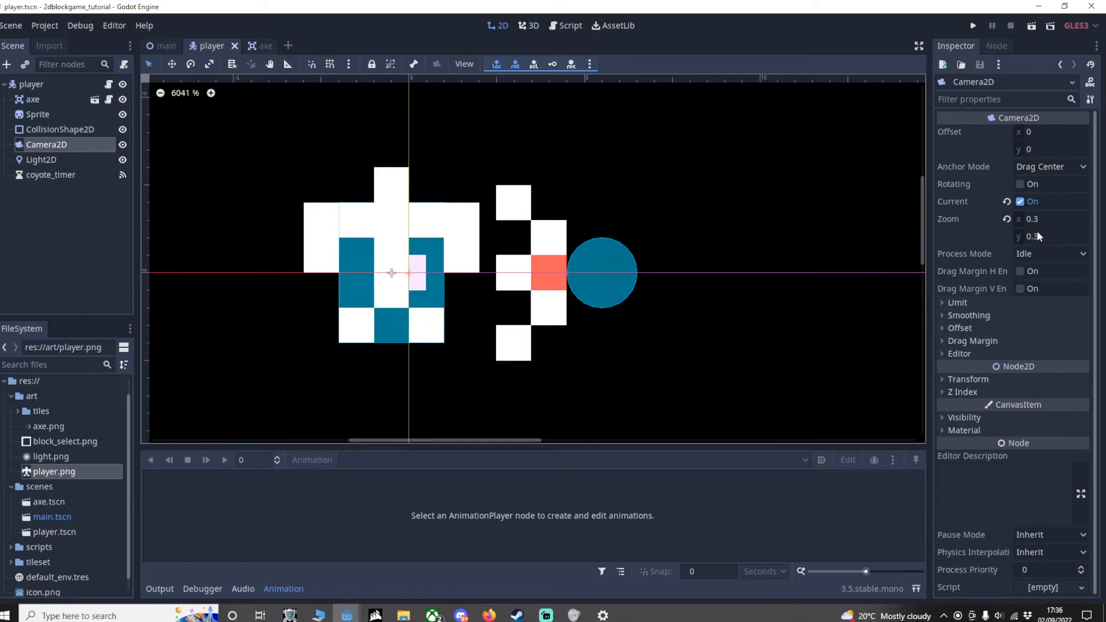
pyautogui.click(41, 159)
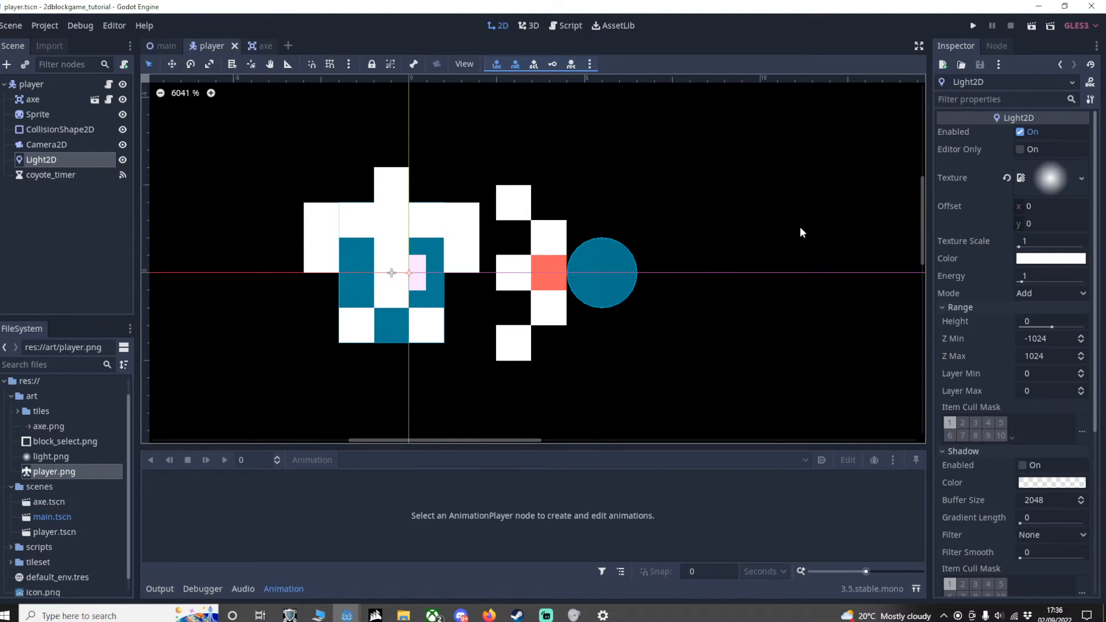
pyautogui.moveTo(1091, 193)
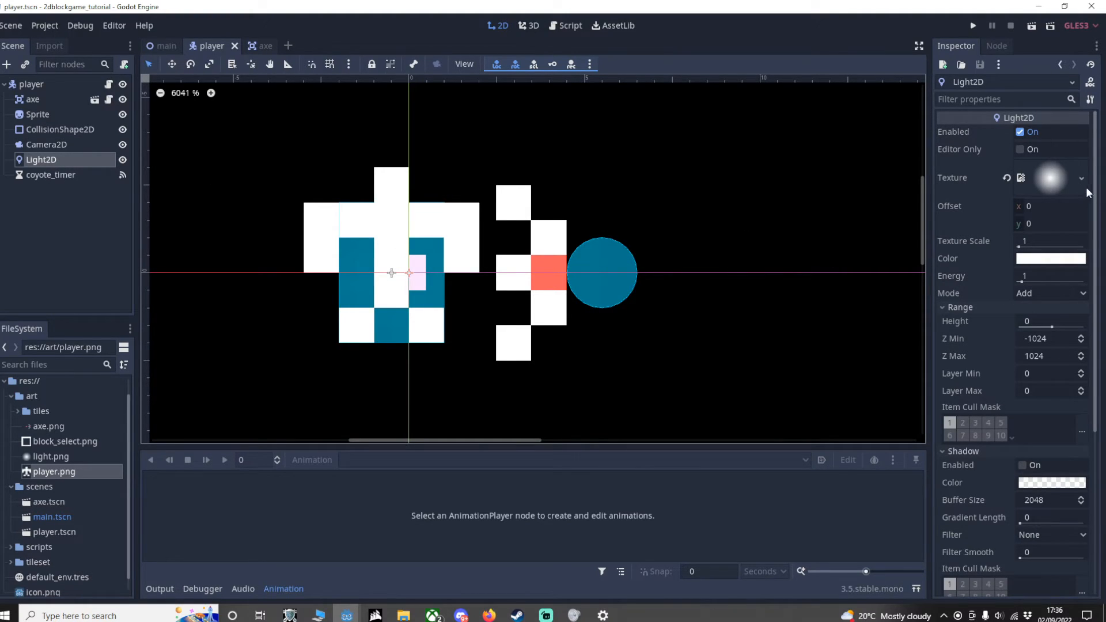
pyautogui.moveTo(967, 192)
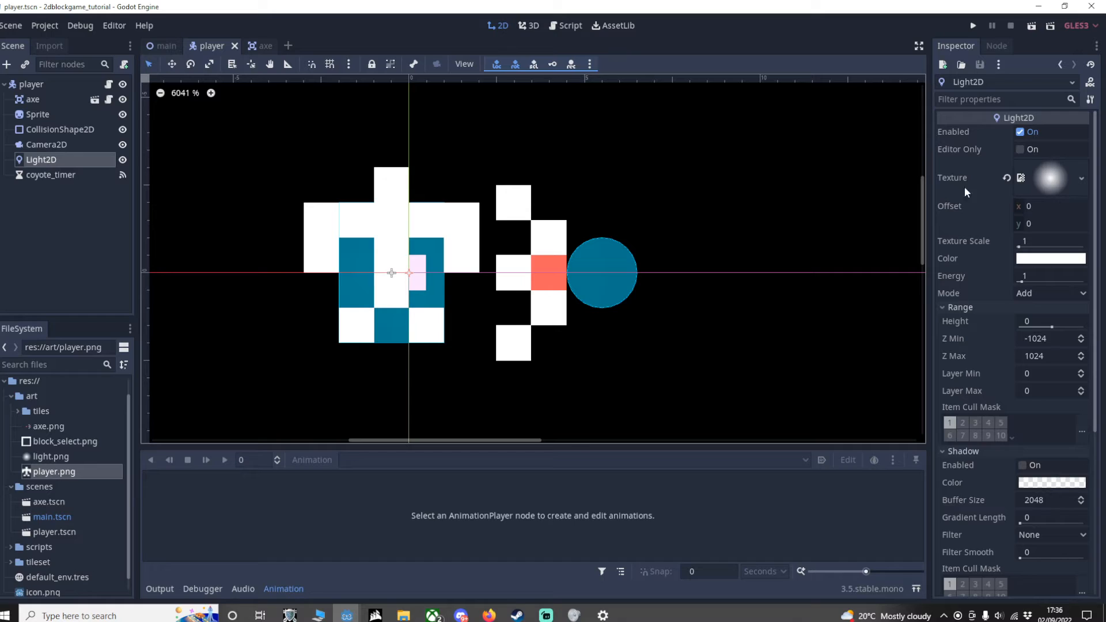
pyautogui.click(51, 457)
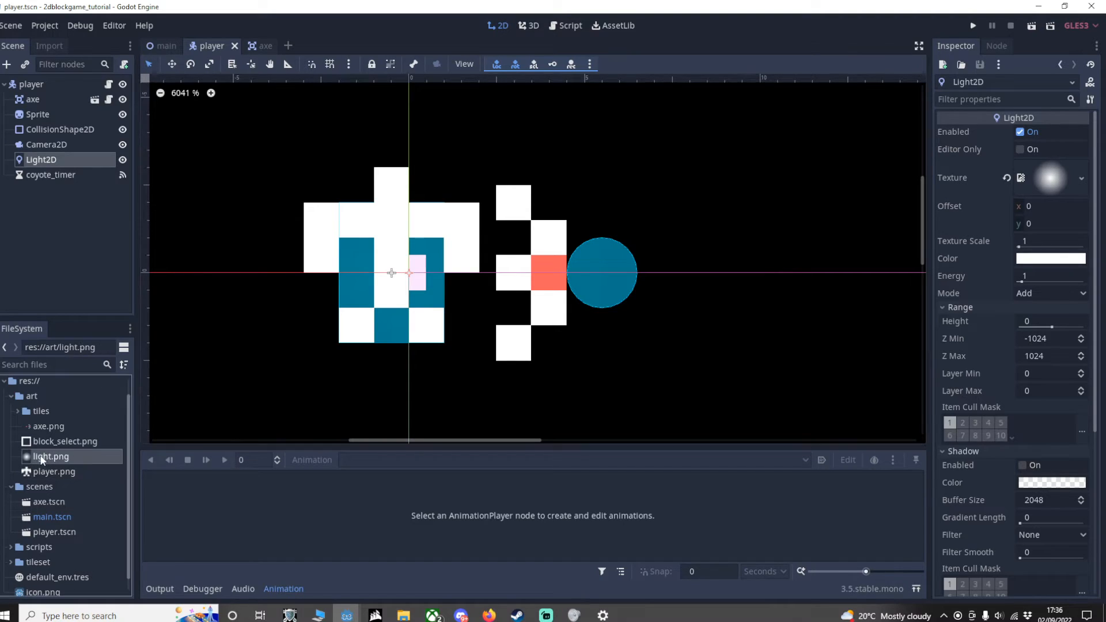
pyautogui.moveTo(44, 463)
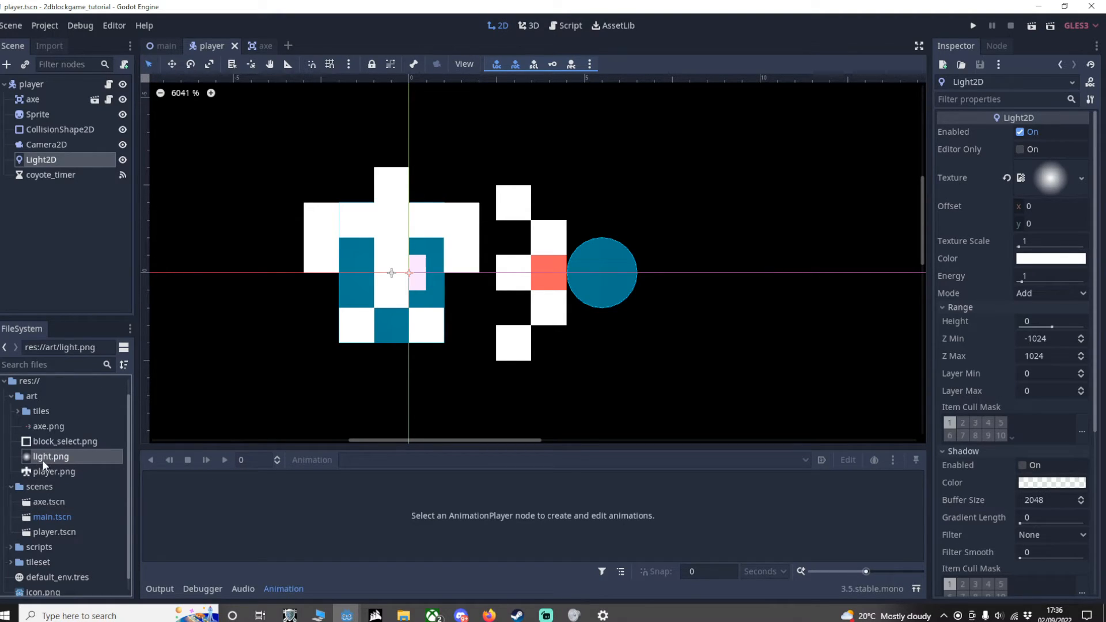
pyautogui.moveTo(46, 464)
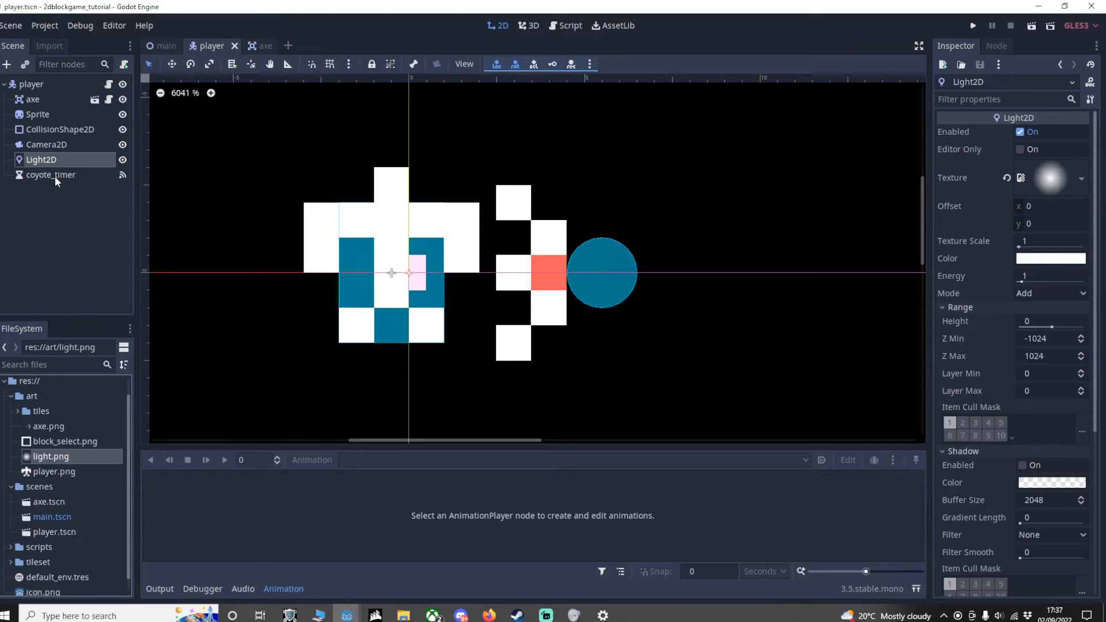
pyautogui.click(52, 175)
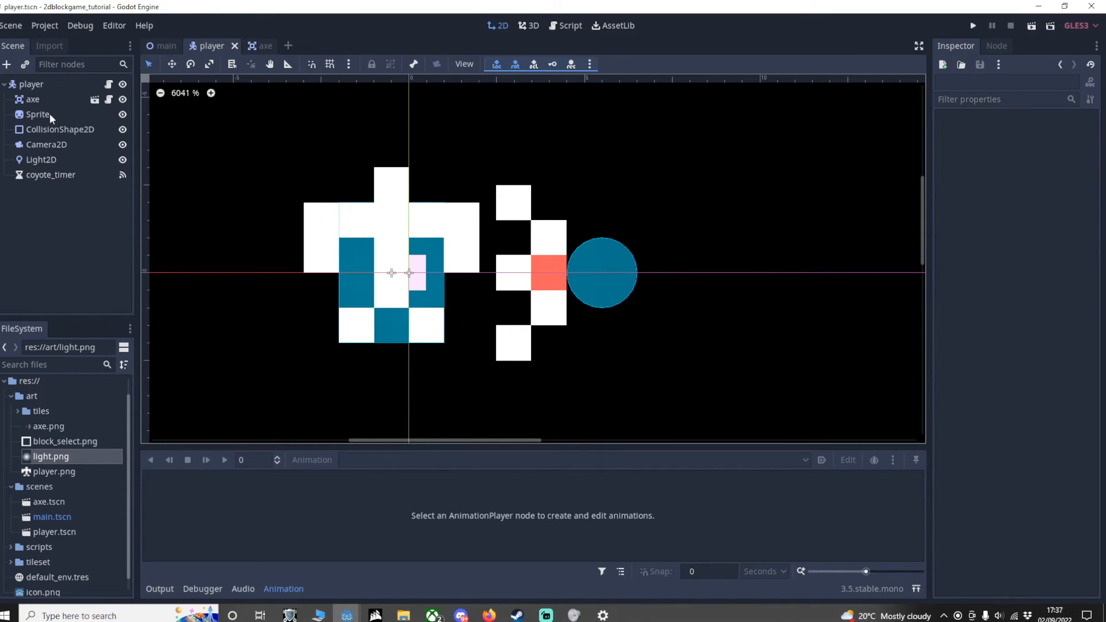
pyautogui.click(30, 84)
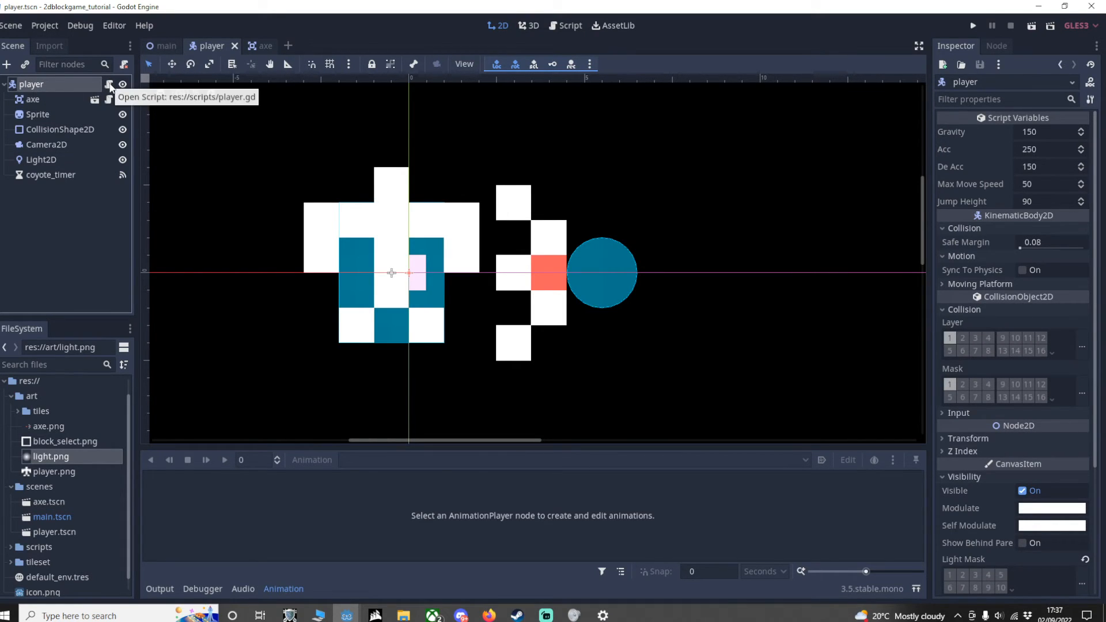
pyautogui.click(109, 84)
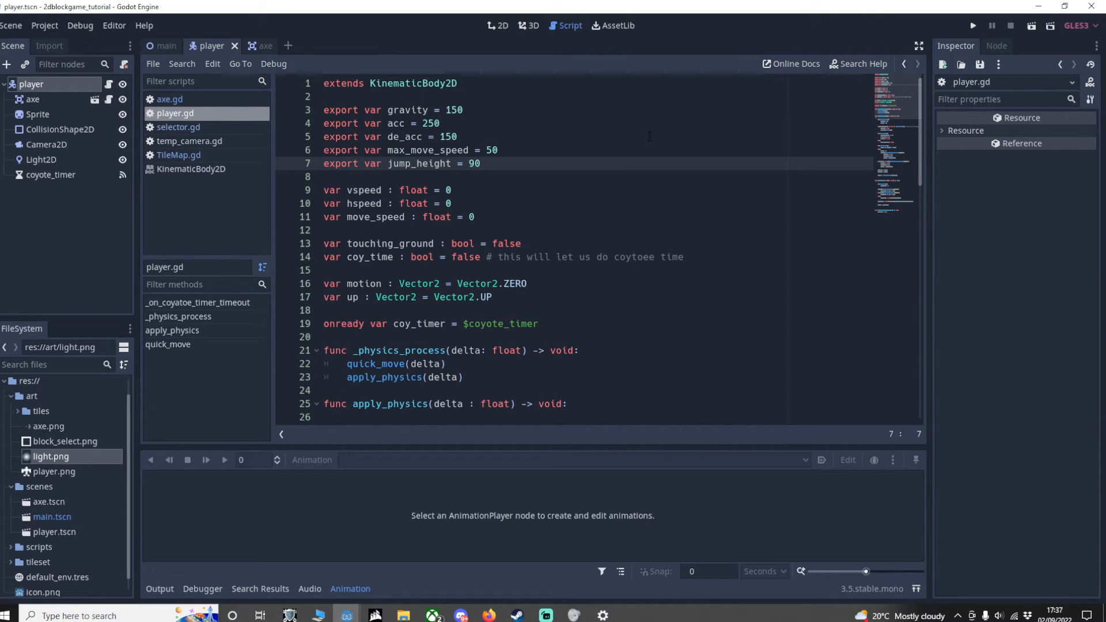
pyautogui.click(357, 164)
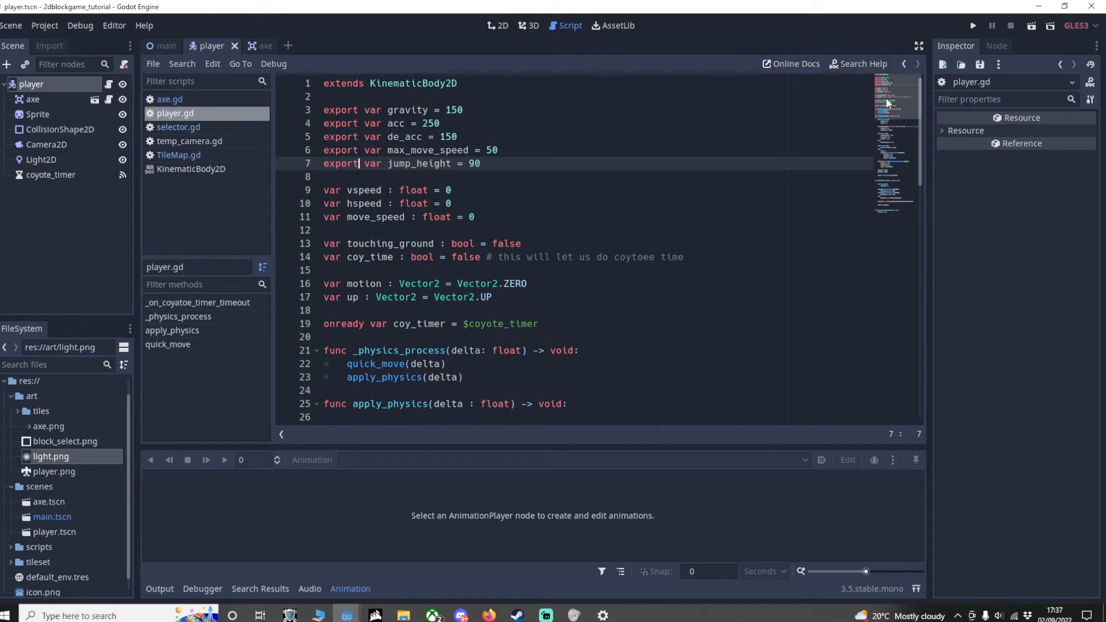
pyautogui.moveTo(910, 106)
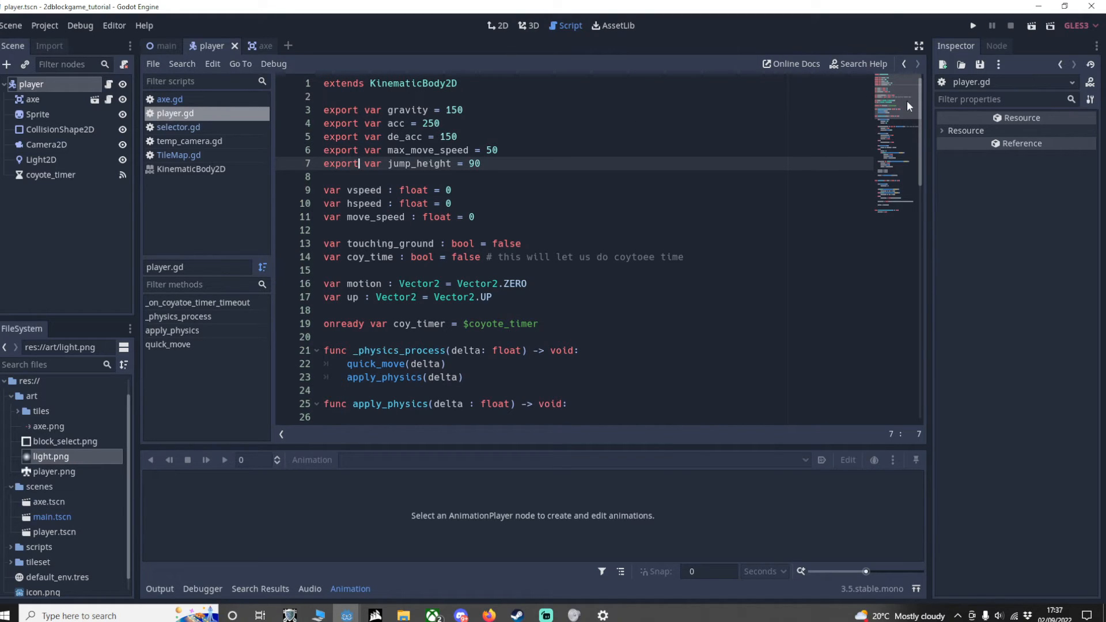
pyautogui.moveTo(908, 104)
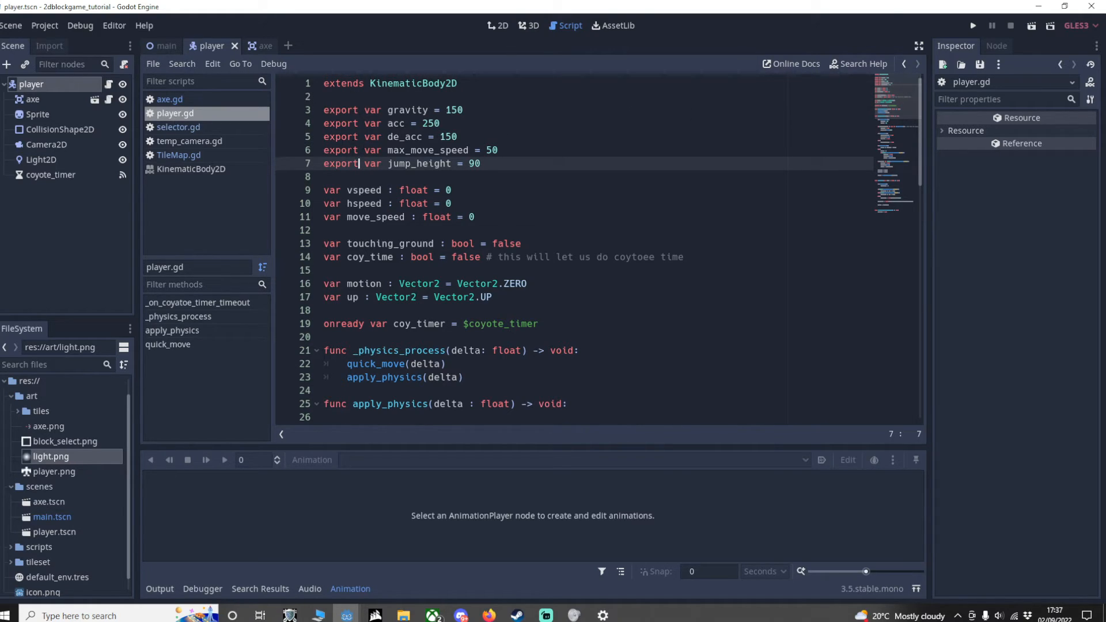
pyautogui.moveTo(475, 134)
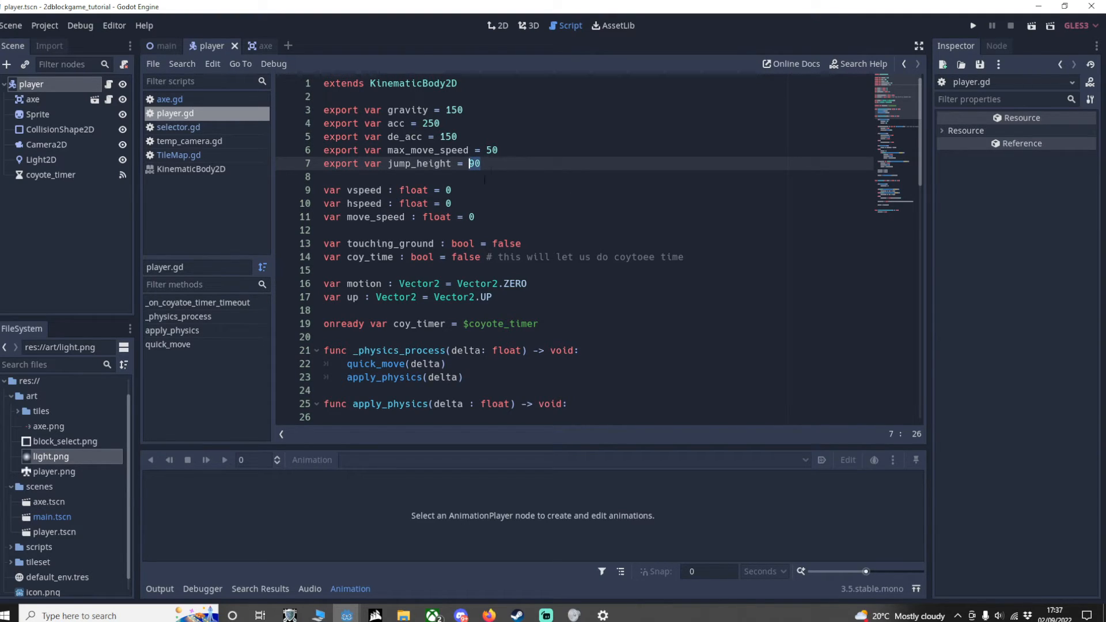
pyautogui.scroll(-3)
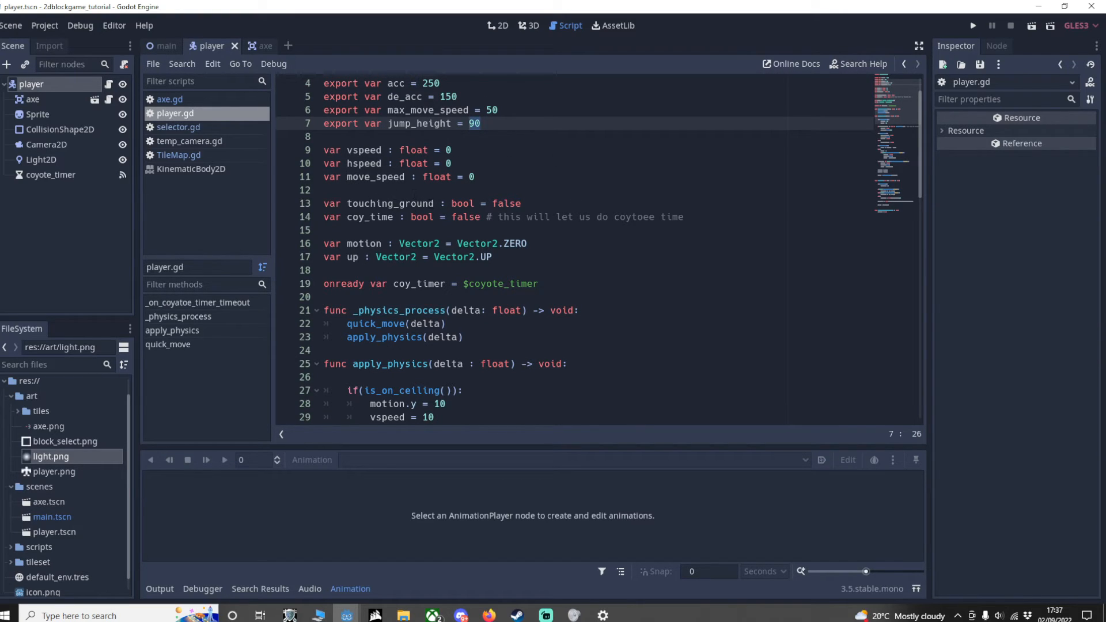
pyautogui.doubleClick(369, 217)
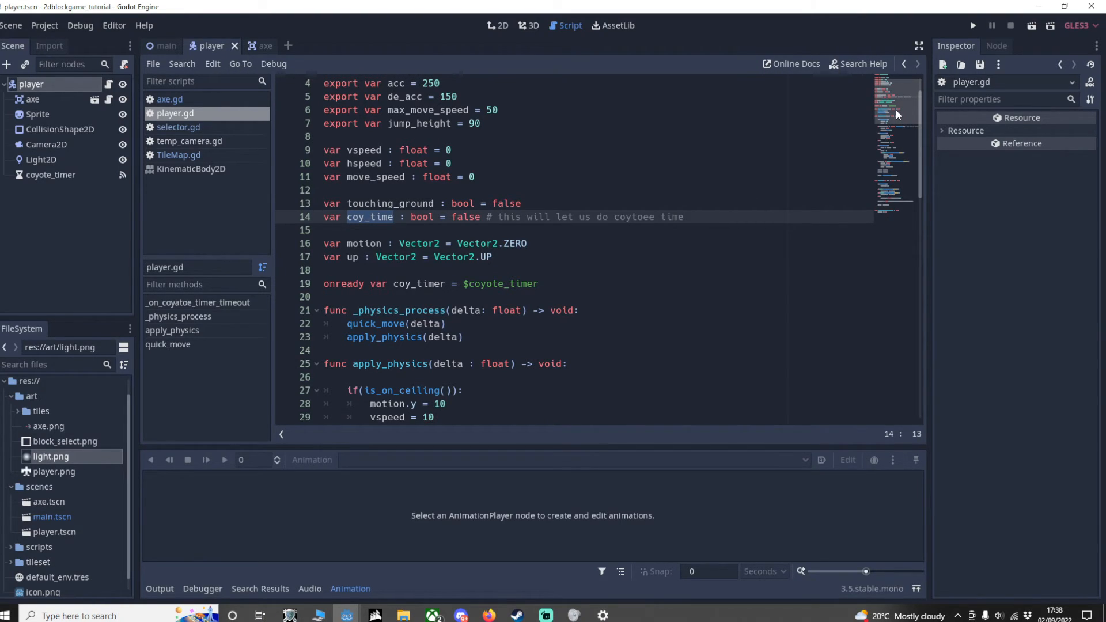
pyautogui.moveTo(893, 118)
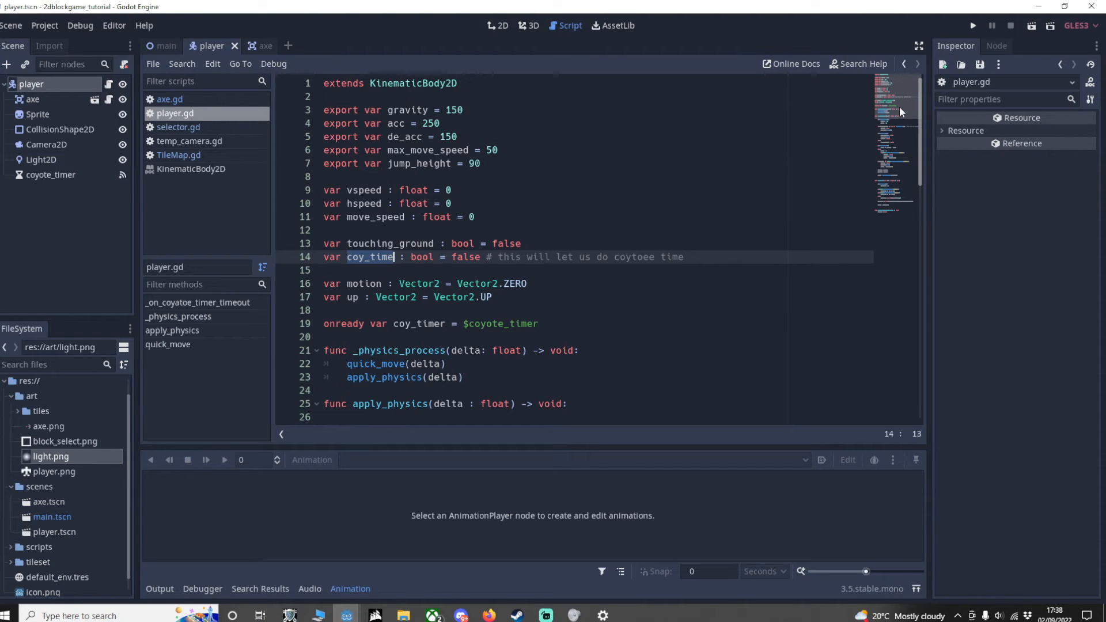
pyautogui.moveTo(906, 113)
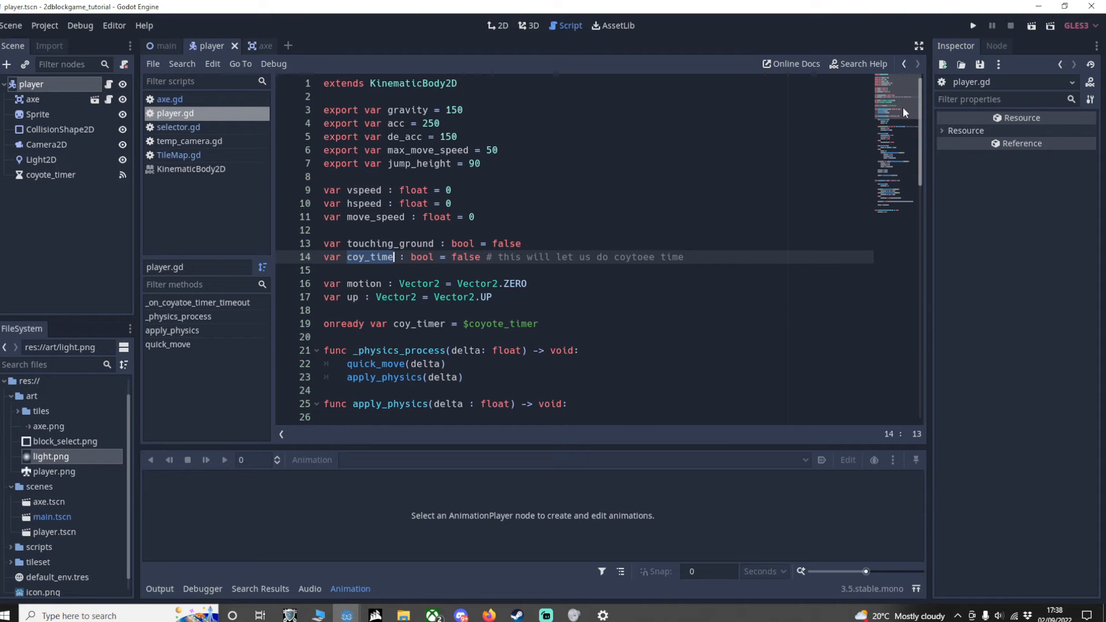
pyautogui.click(973, 24)
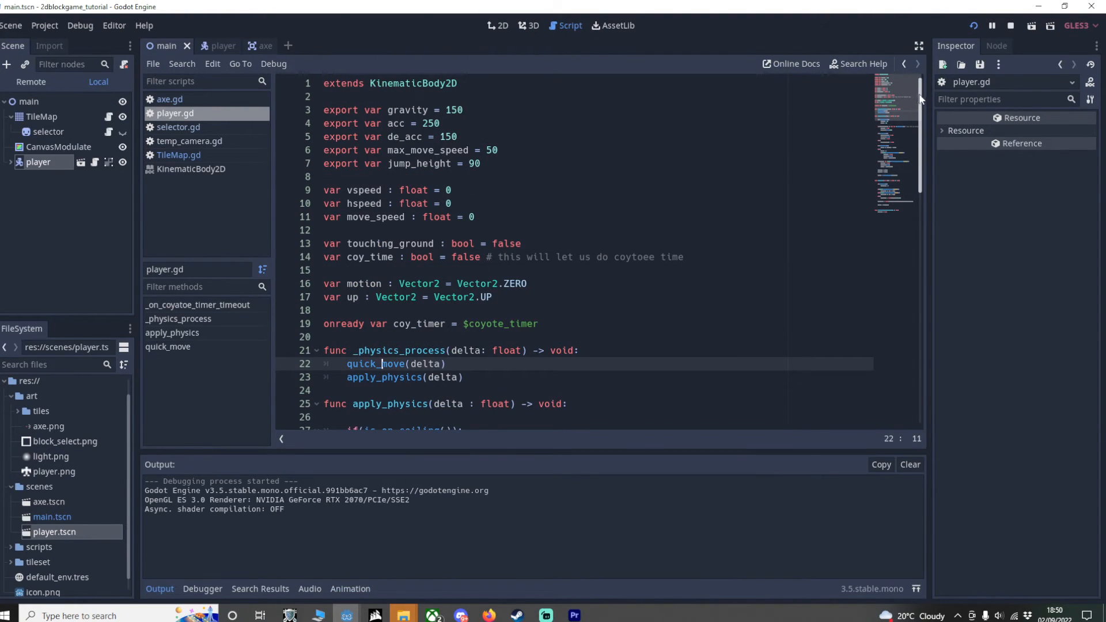
pyautogui.scroll(-3)
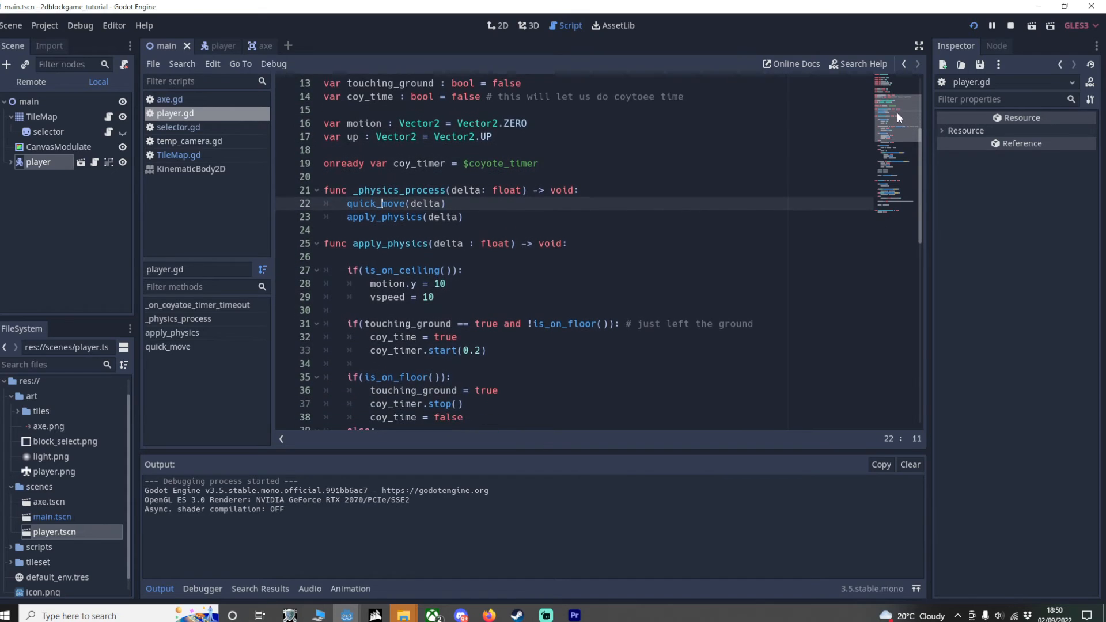
pyautogui.scroll(-3)
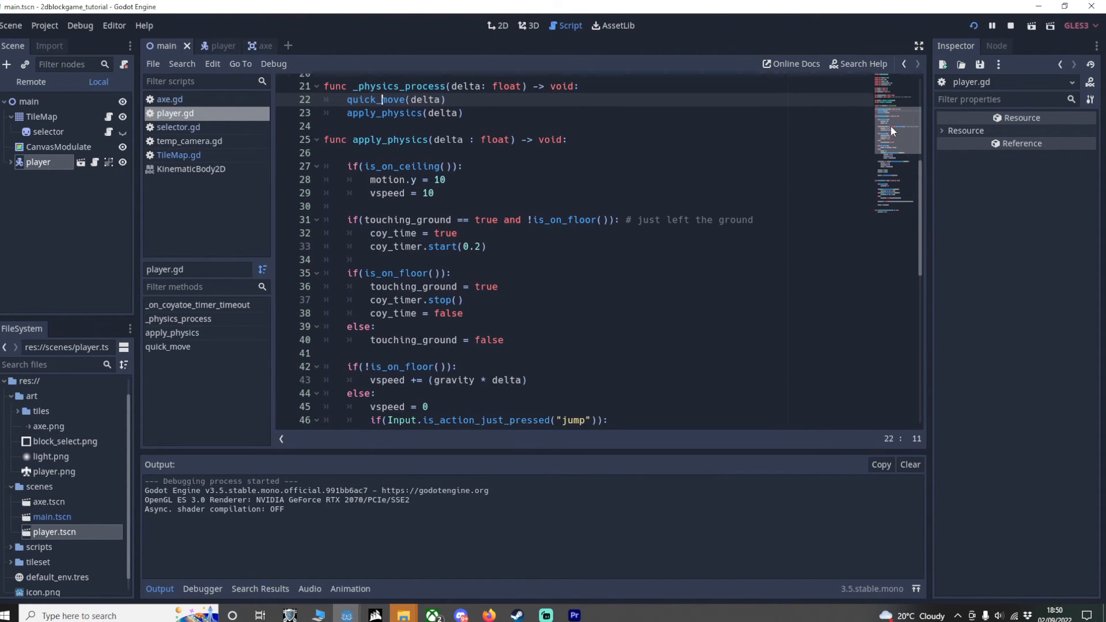
pyautogui.scroll(-3)
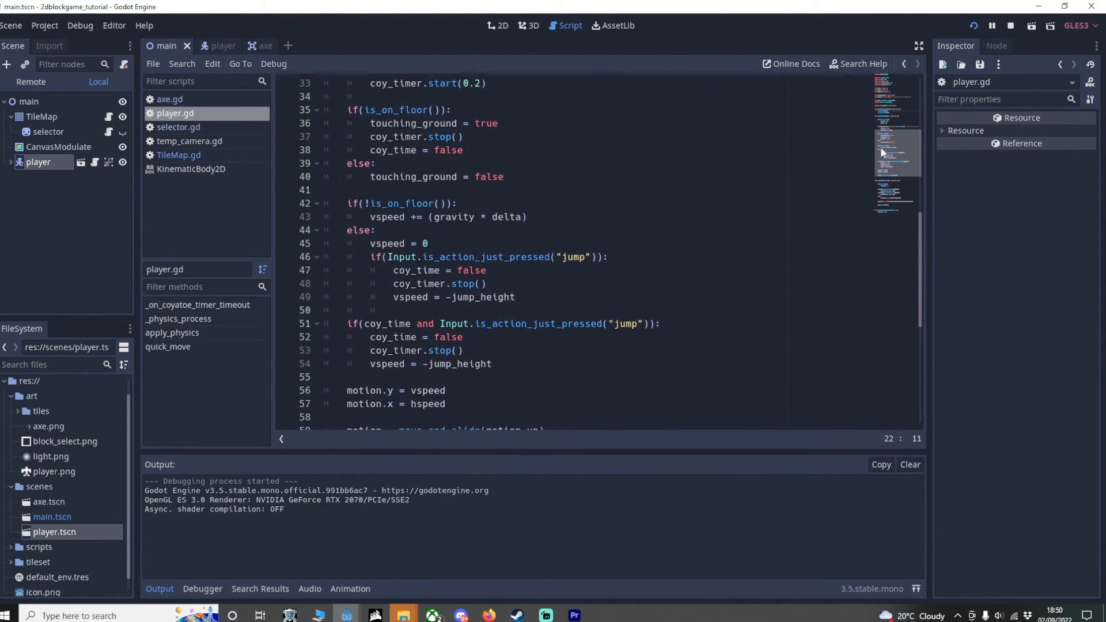
pyautogui.scroll(-3)
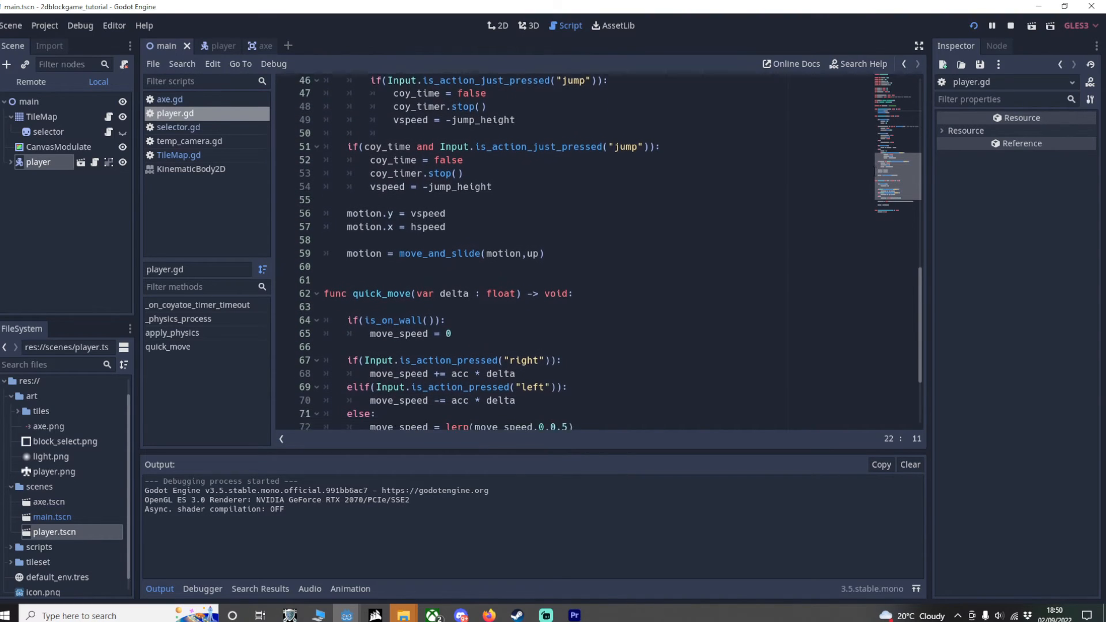
pyautogui.click(211, 46)
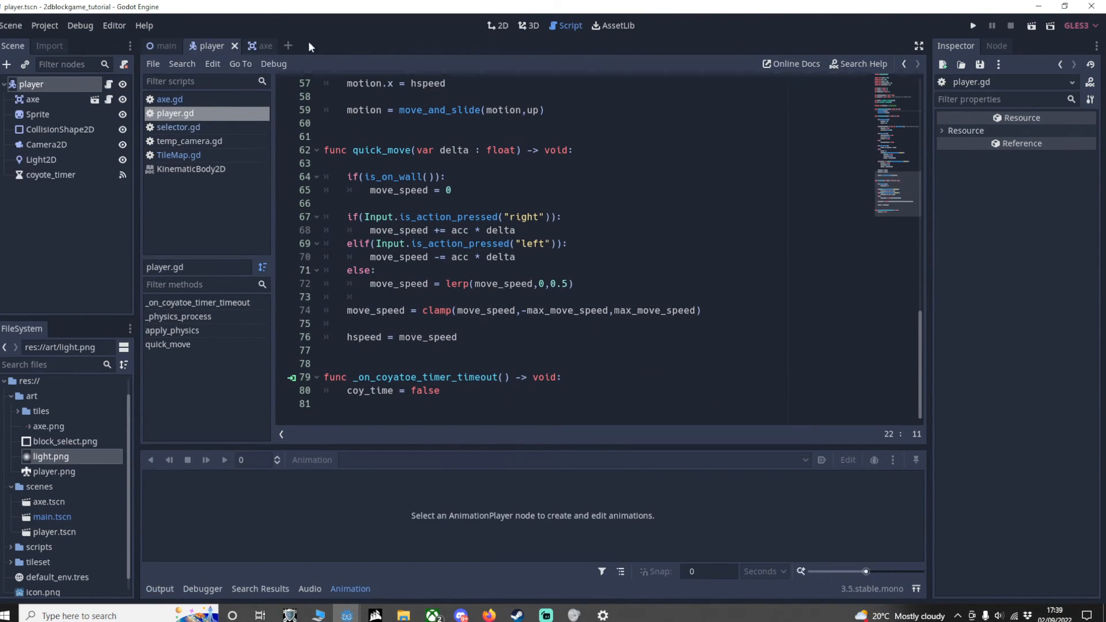
pyautogui.moveTo(376, 30)
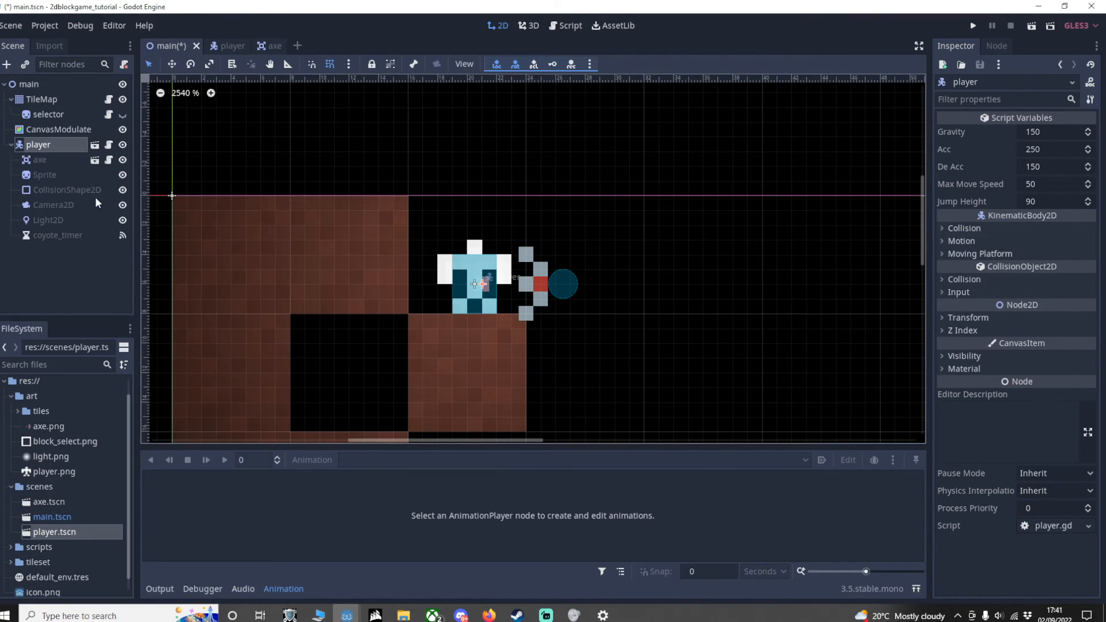
# Step: Assign the main scene's TileMap as the placed player's axe Tilemap Path
pyautogui.click(41, 159)
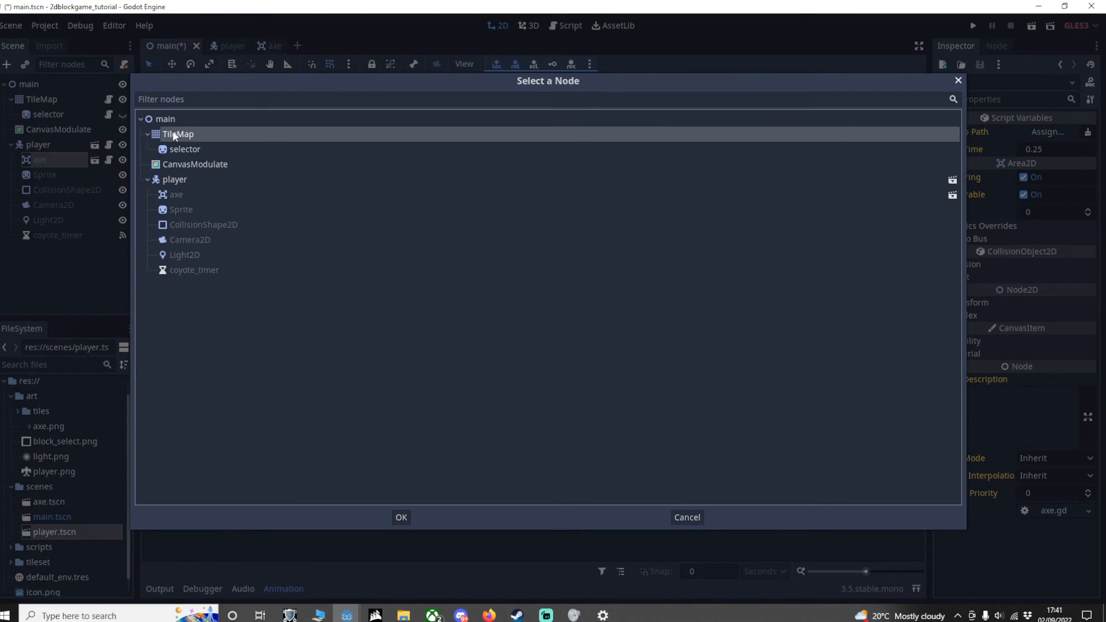
pyautogui.click(401, 518)
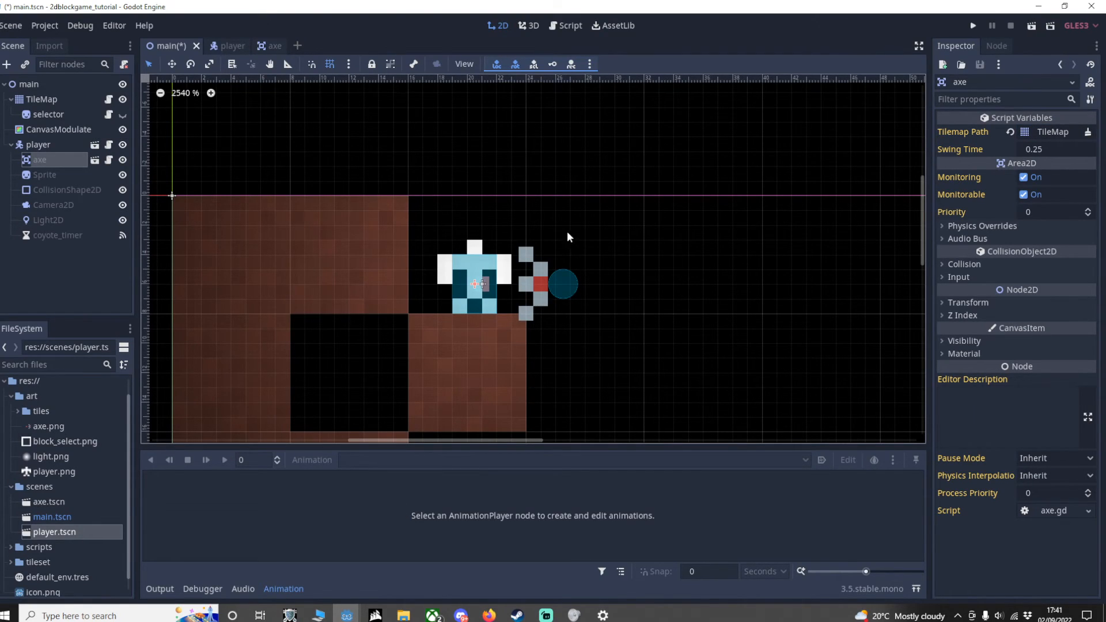
pyautogui.moveTo(622, 220)
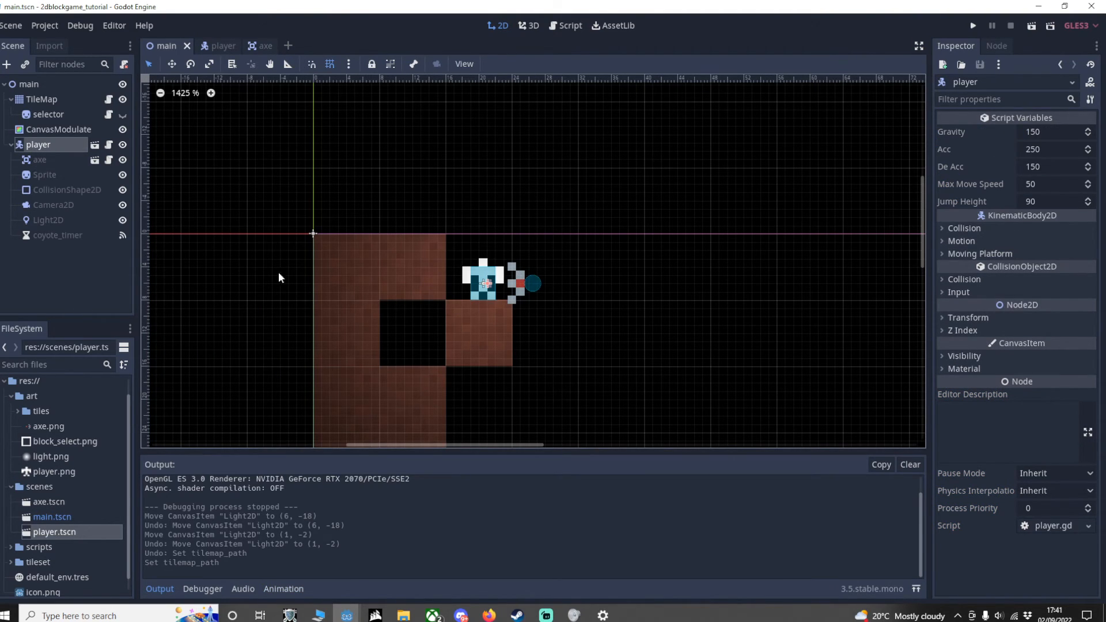
# Step: Group the player's children, then drag it to sit on top of the blocks
pyautogui.click(45, 176)
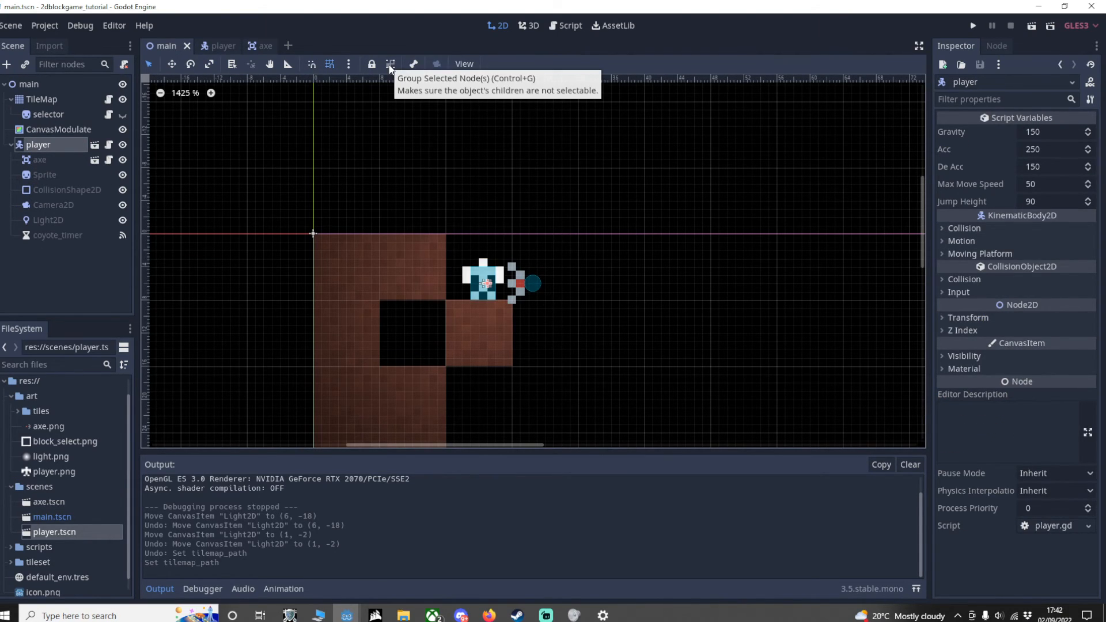
pyautogui.click(390, 65)
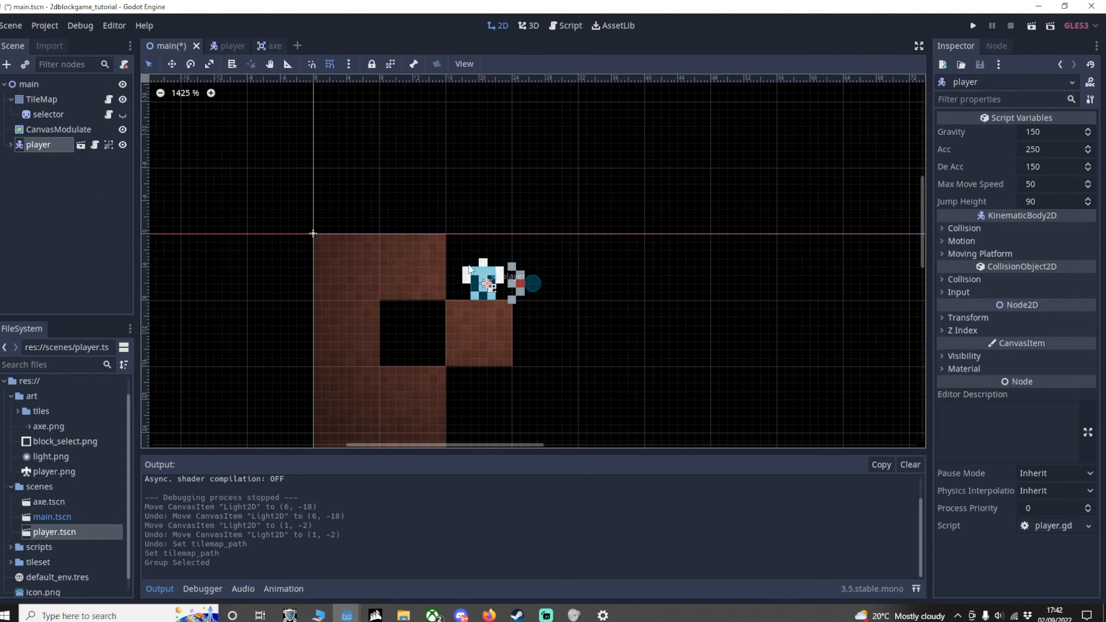
pyautogui.moveTo(487, 283); pyautogui.dragTo(578, 272)
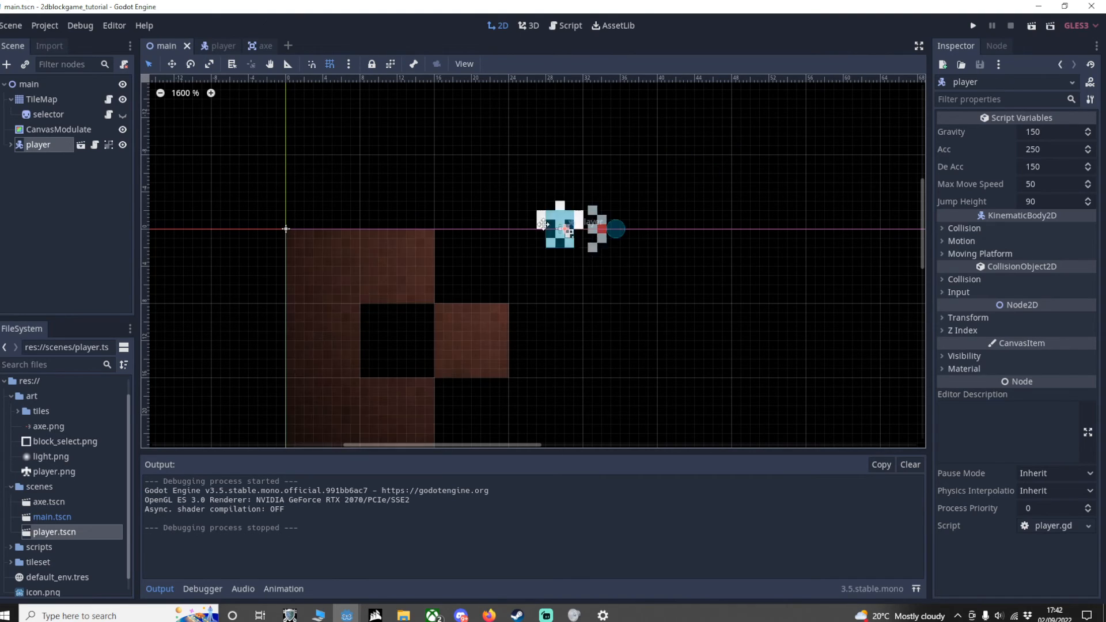
pyautogui.moveTo(562, 226); pyautogui.dragTo(480, 286)
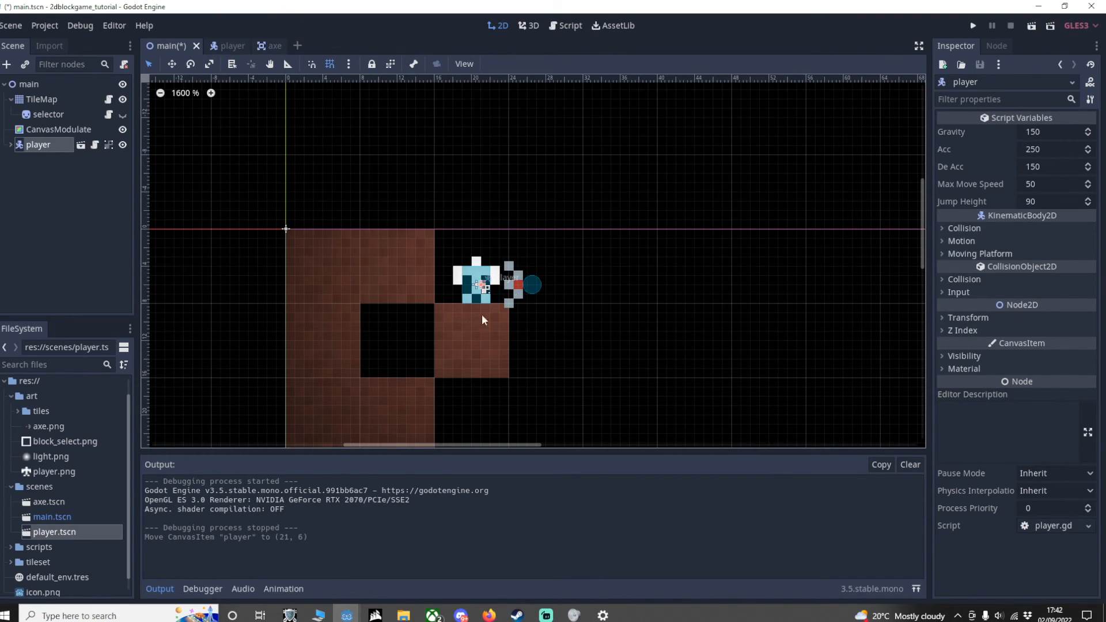
pyautogui.moveTo(542, 260)
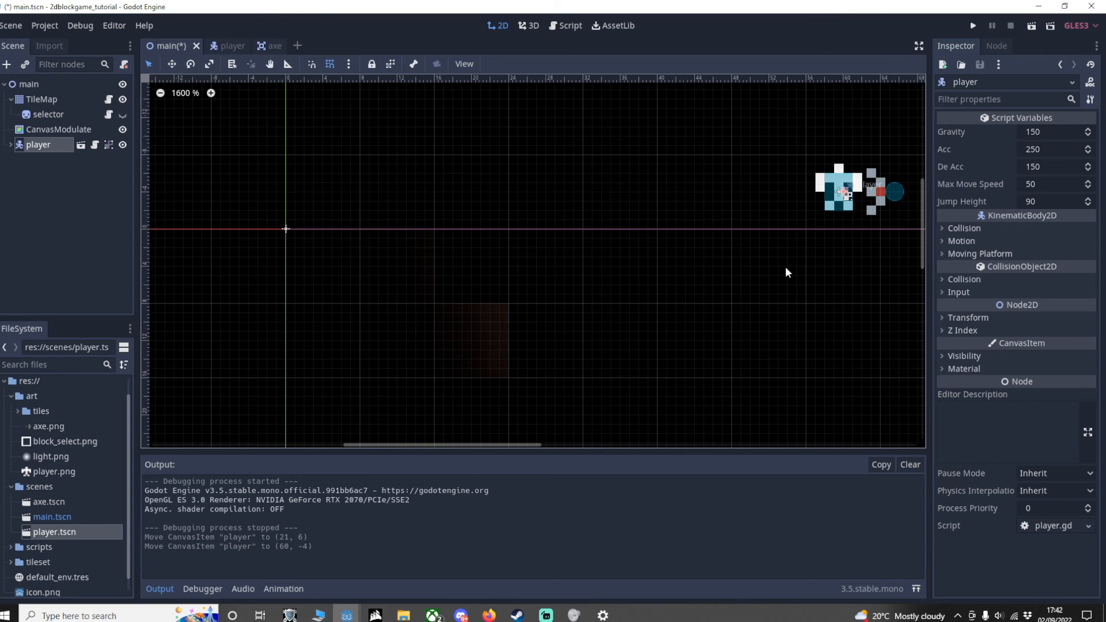
pyautogui.scroll(-3)
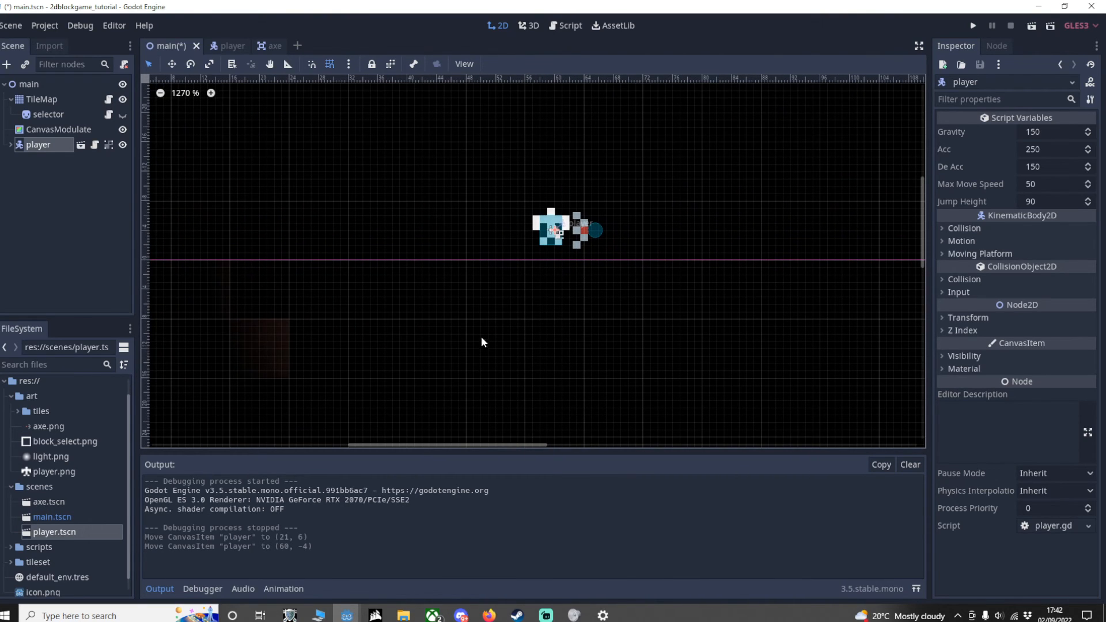
pyautogui.moveTo(477, 370)
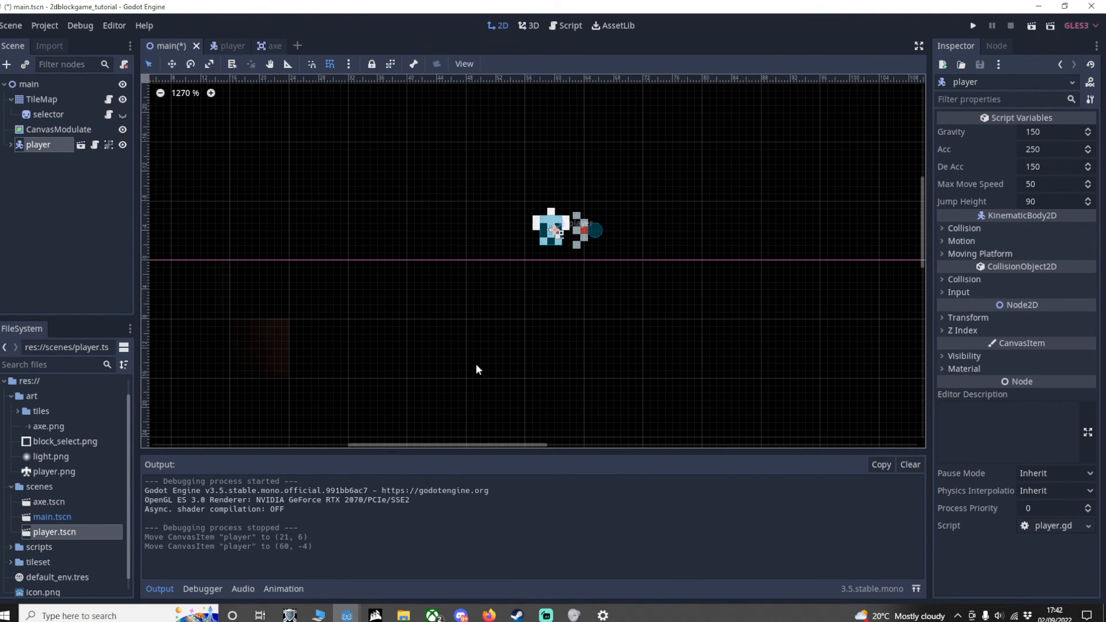
pyautogui.moveTo(562, 239)
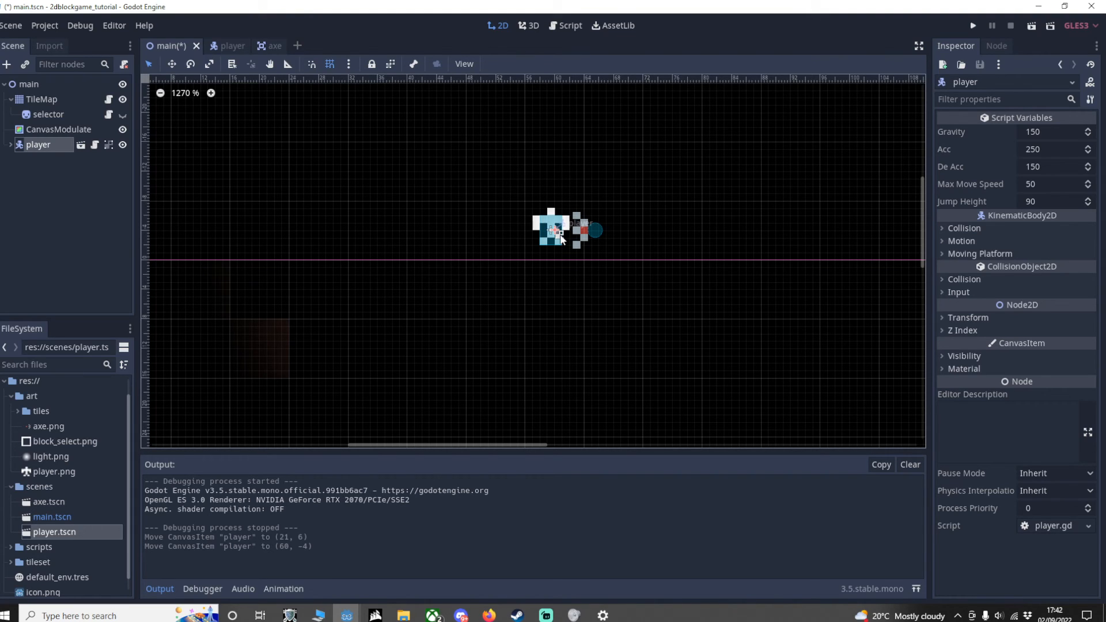
pyautogui.moveTo(536, 318)
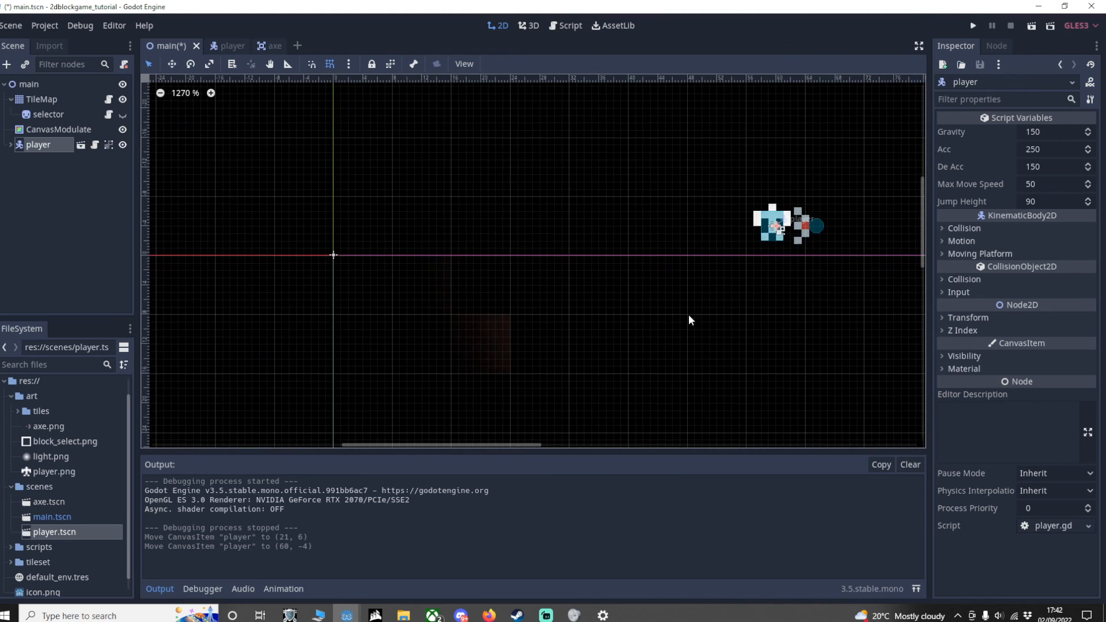
# Step: Run the project and maximise the debug game window
pyautogui.click(972, 25)
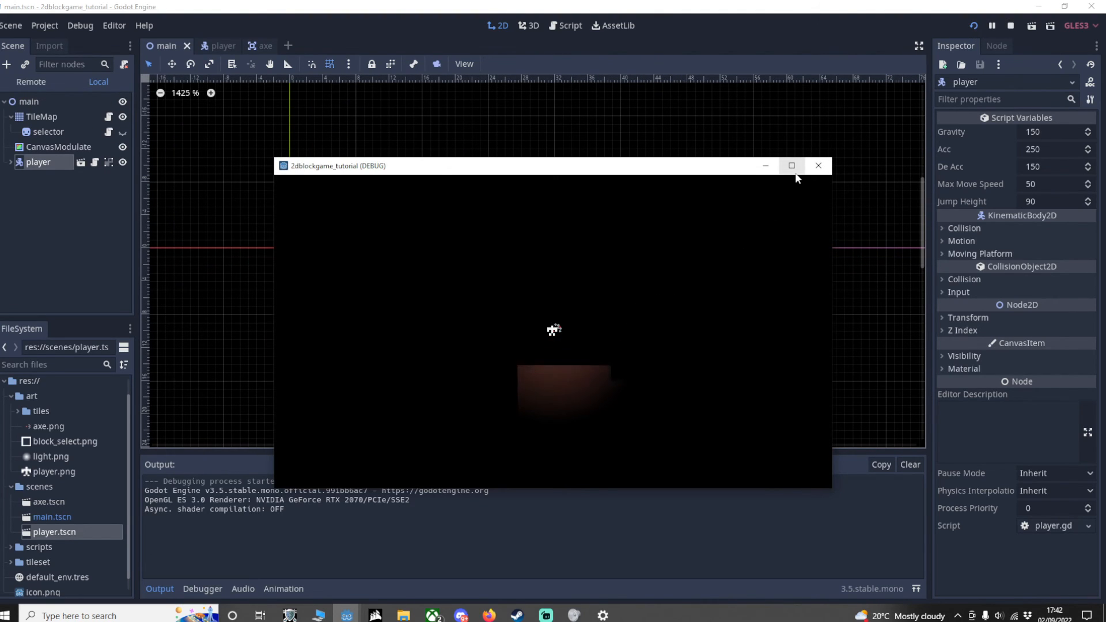
pyautogui.click(792, 166)
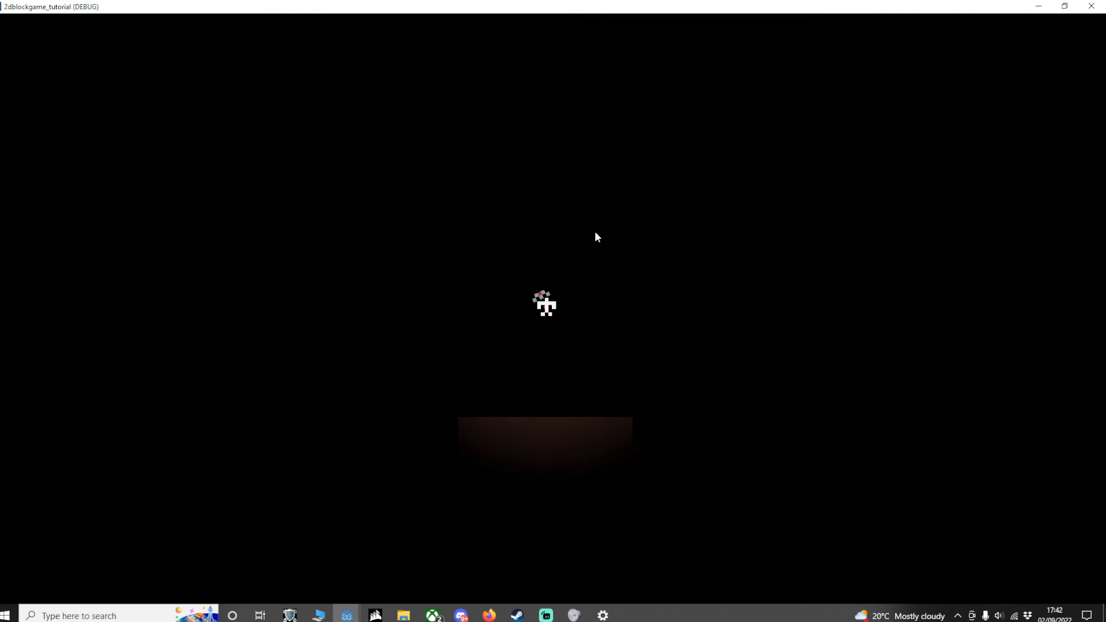